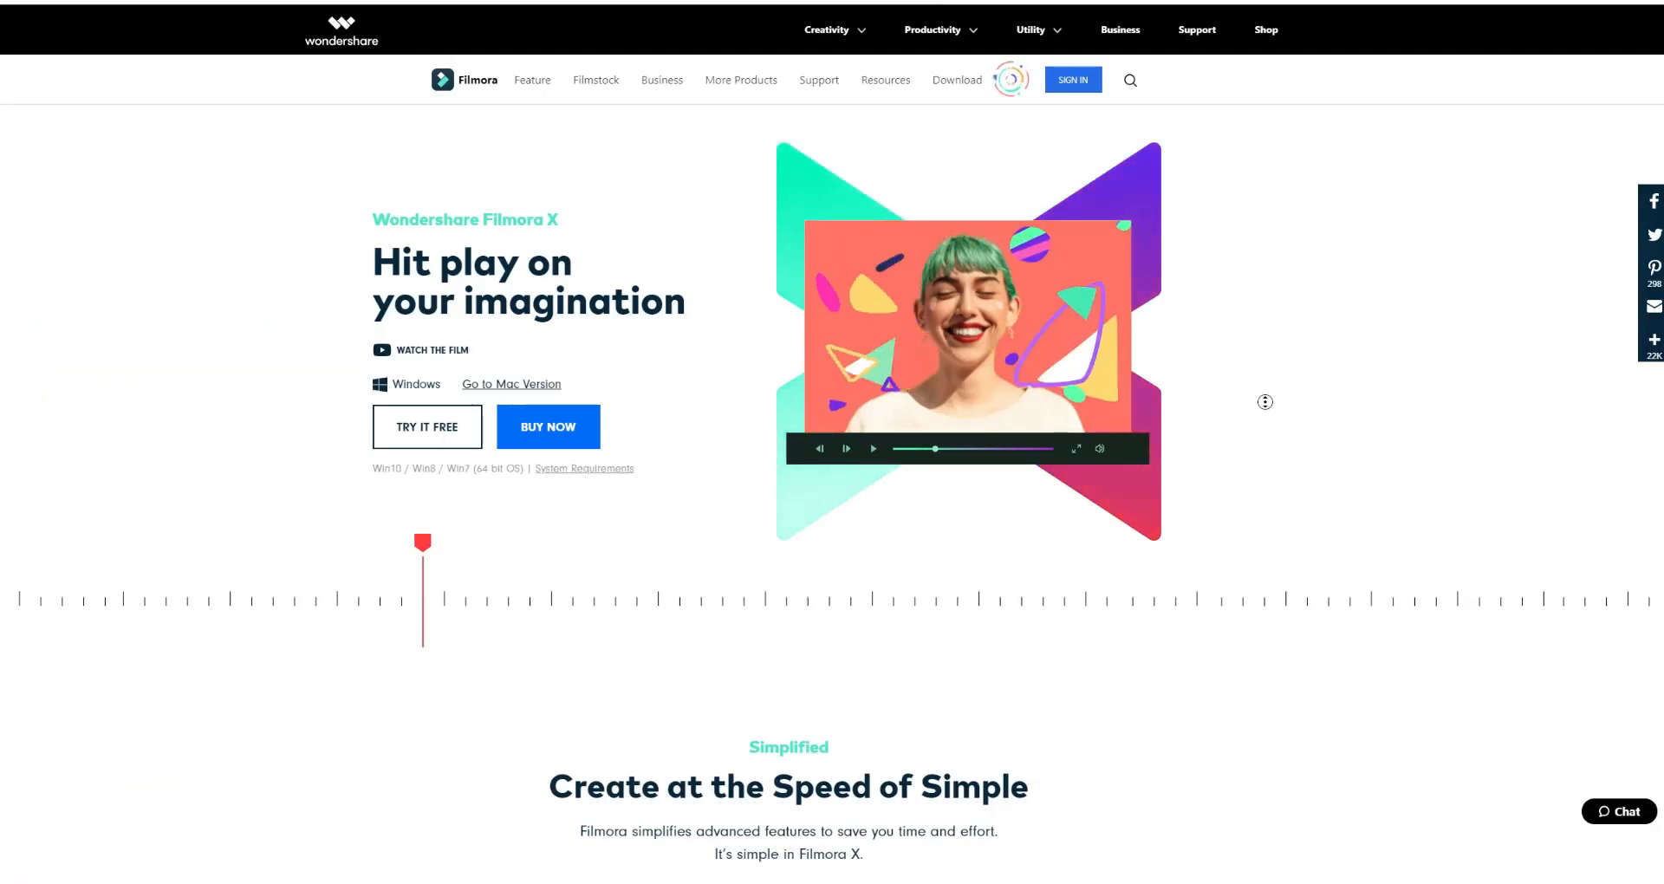
Scroll the Filmora X product page down to the Keyframing and Motion Tracking section.
scroll(down, 3)
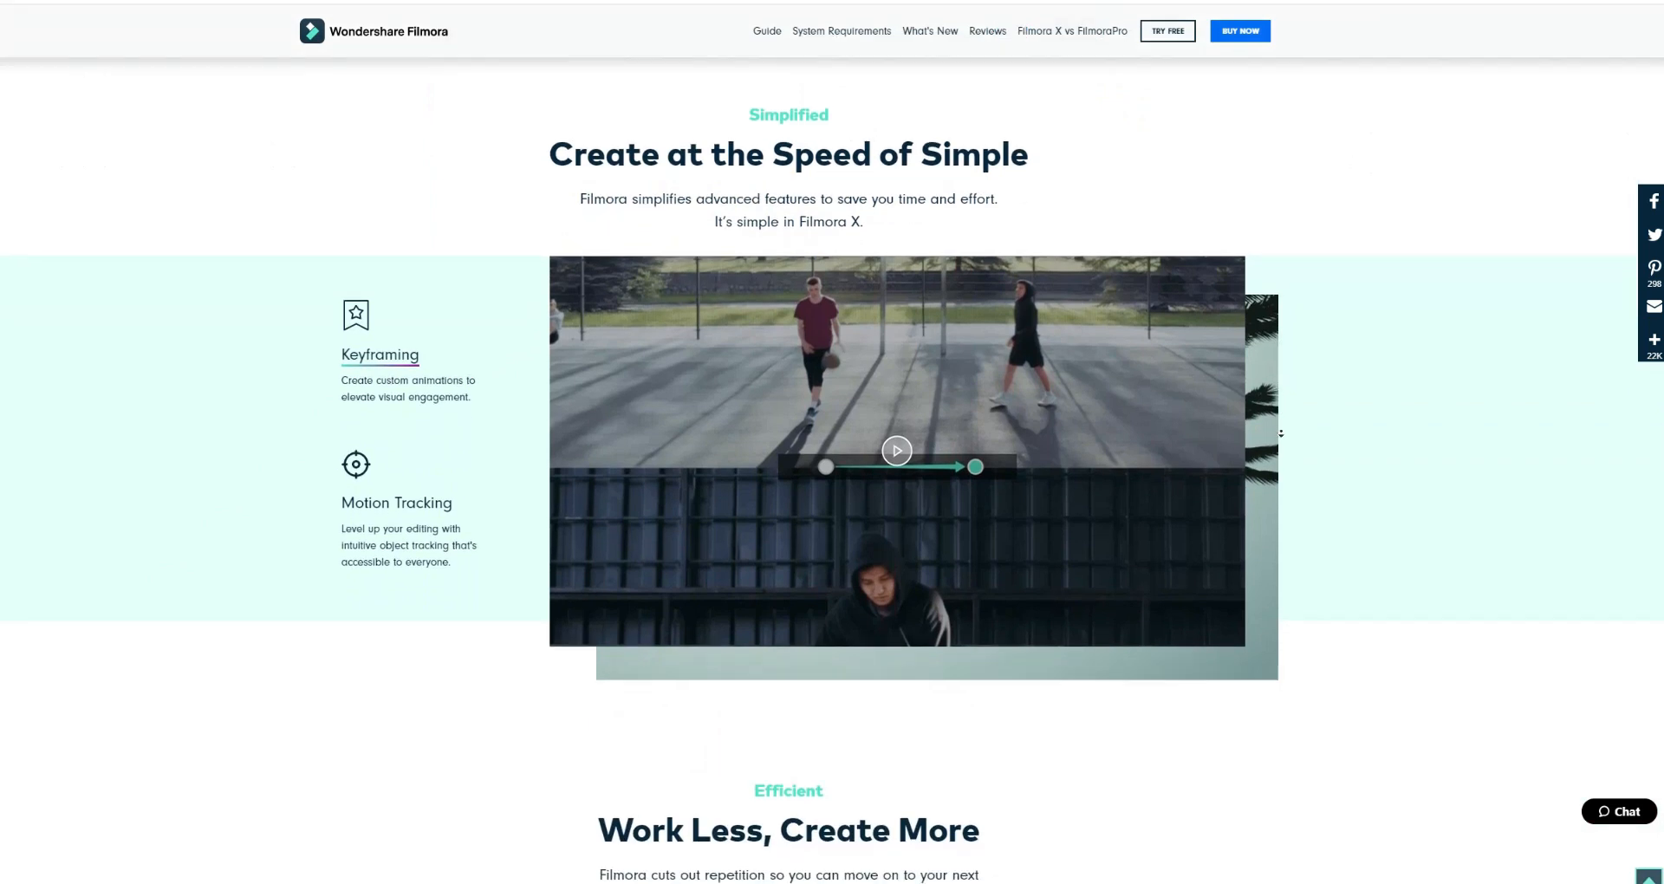
scroll(down, 3)
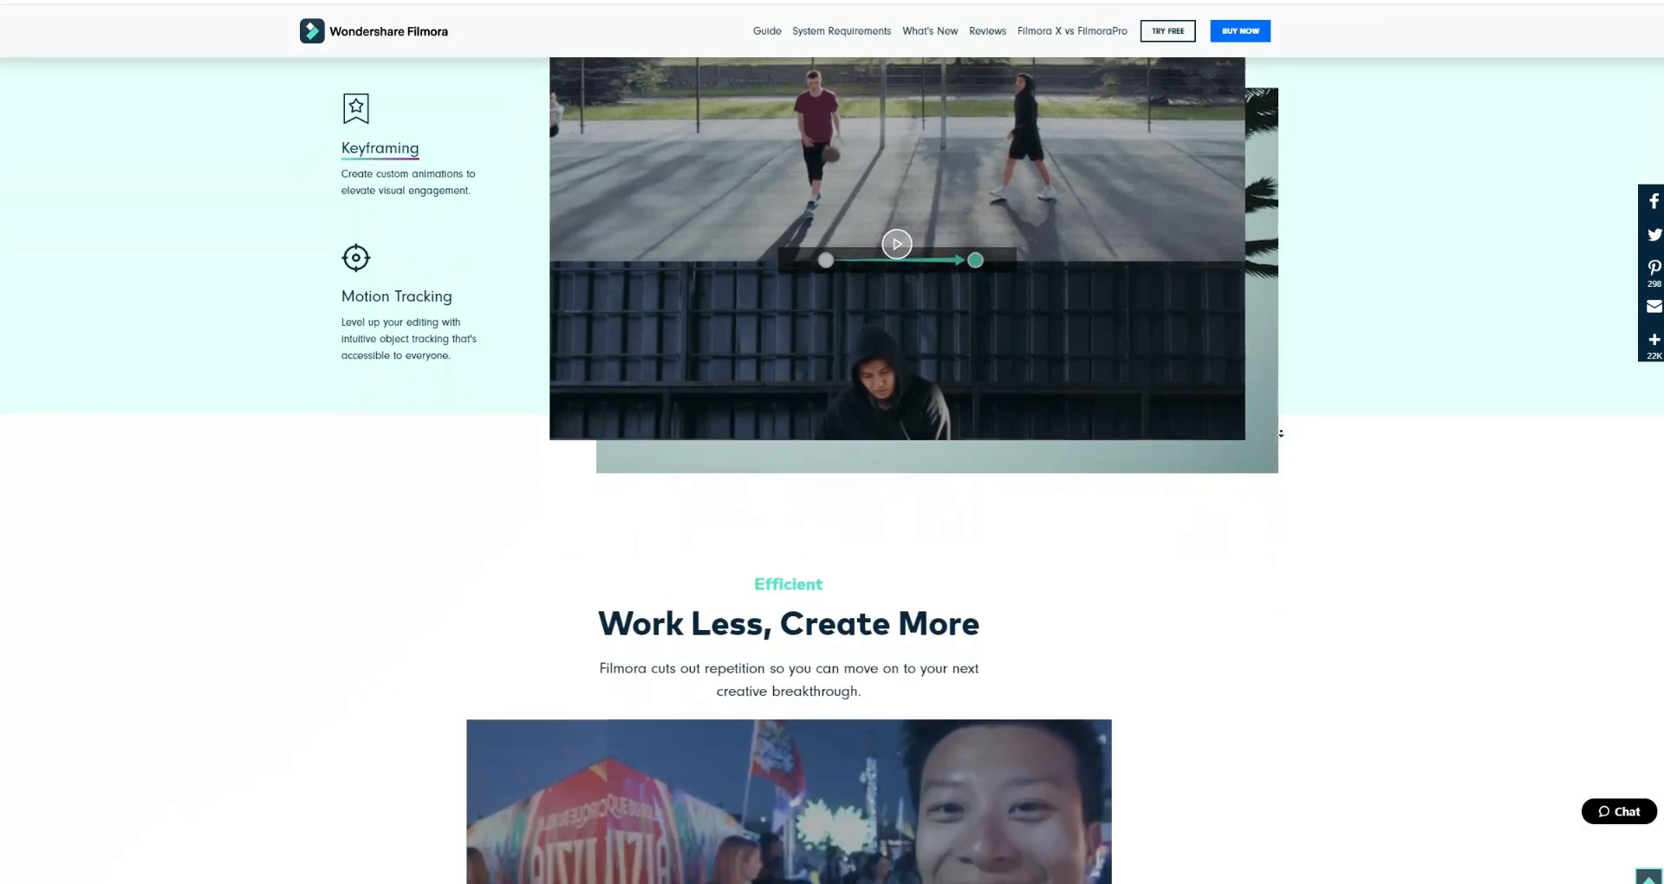
scroll(down, 3)
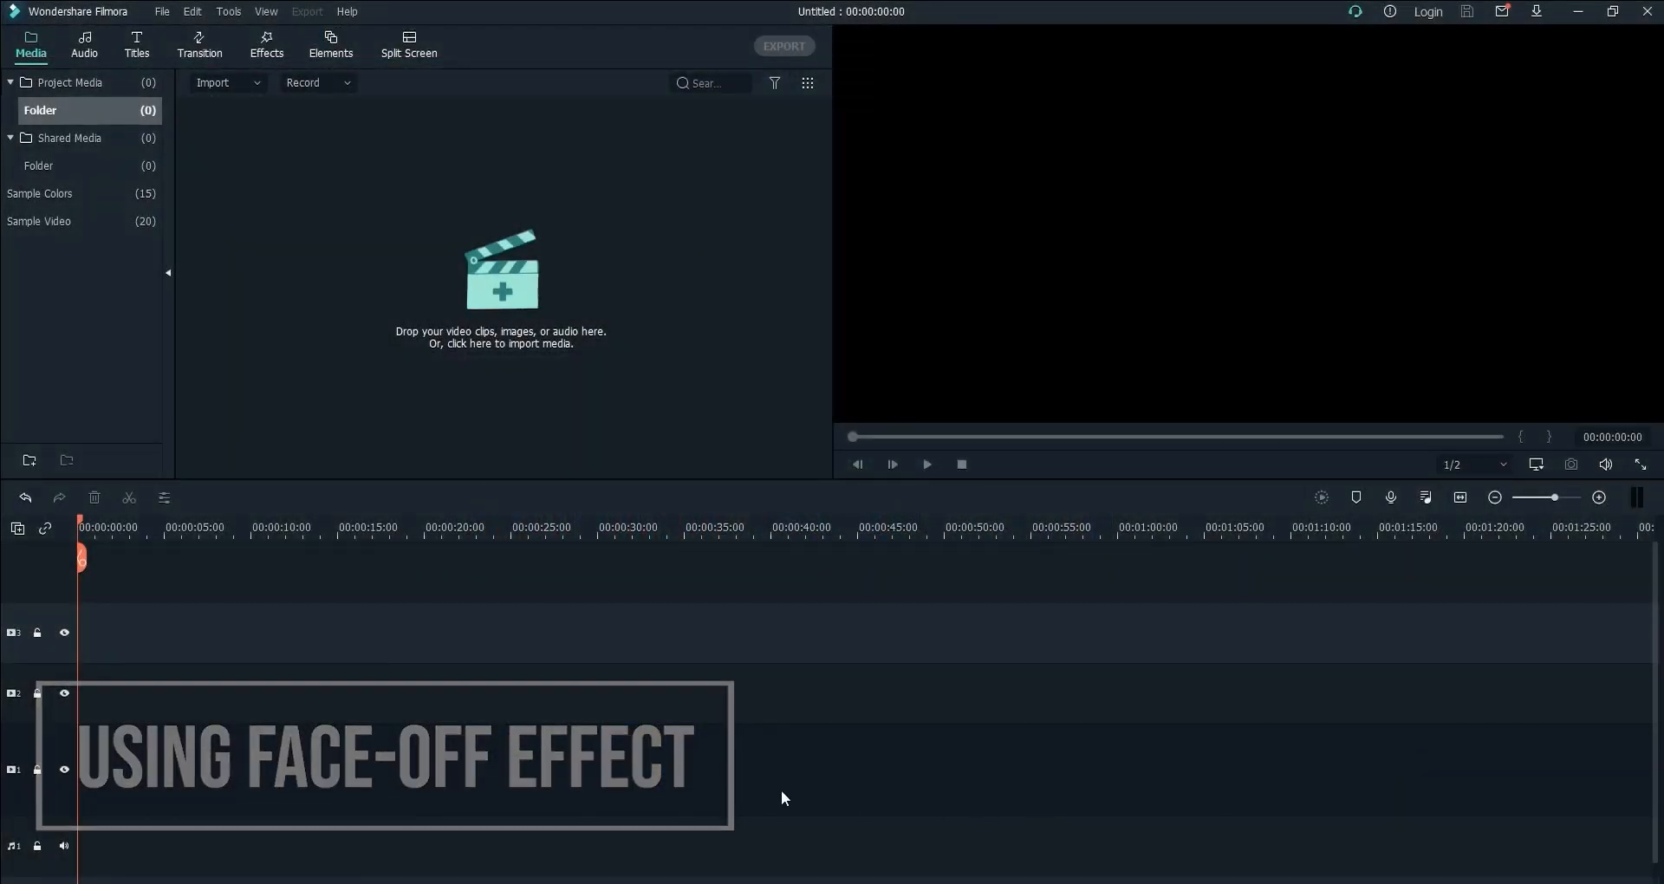
Import the hooded man walking video and the child face photo into the project.
click(499, 272)
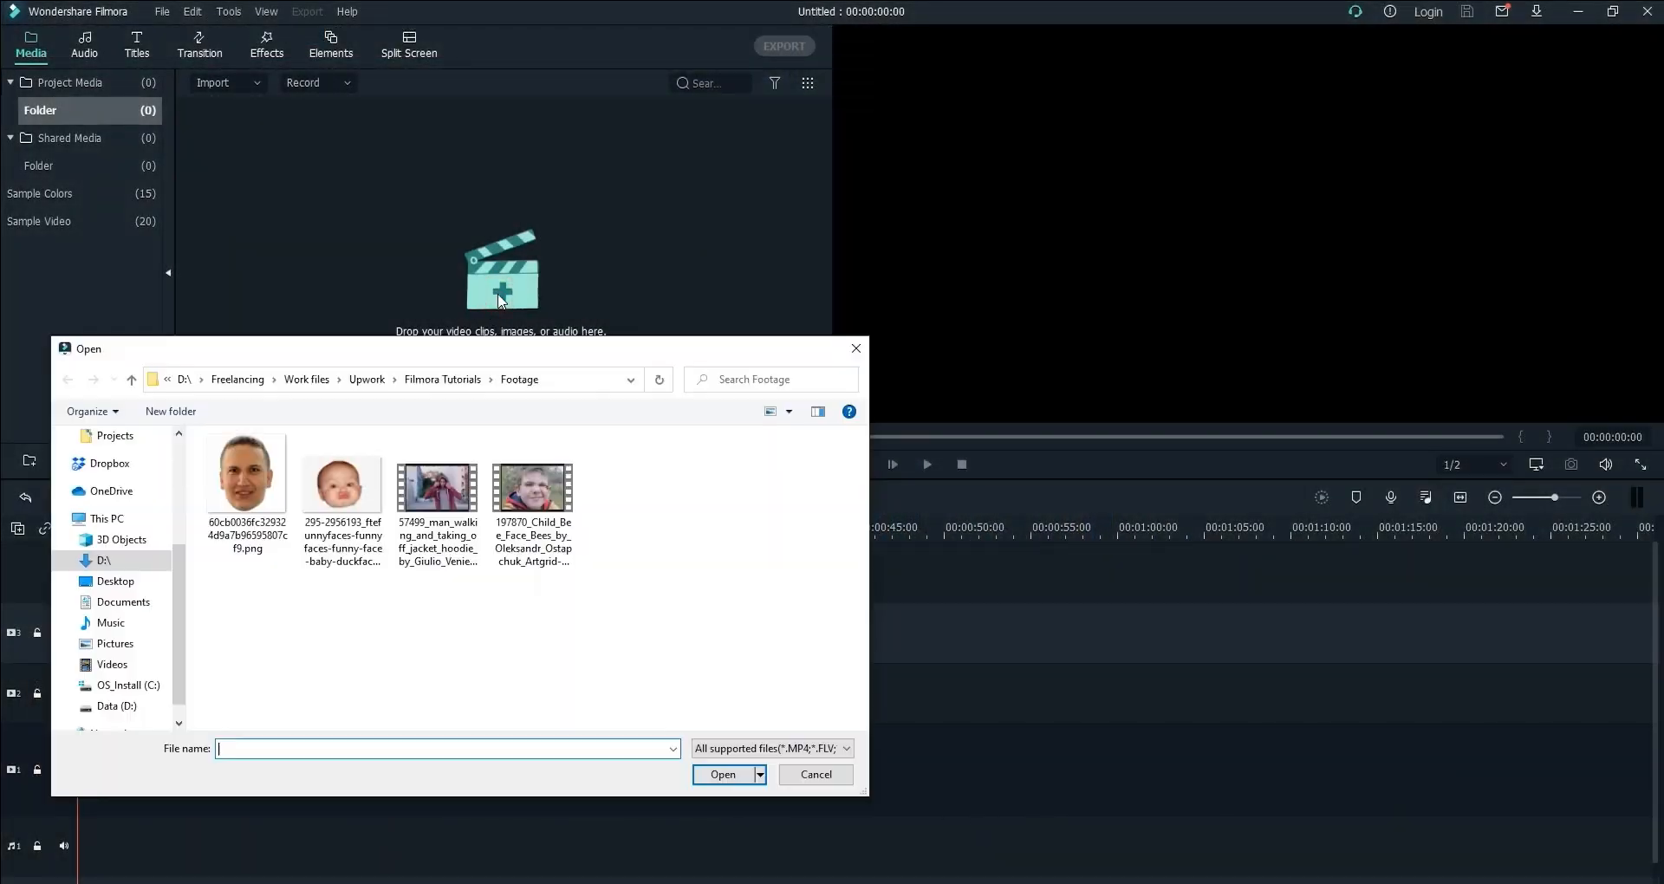
click(815, 775)
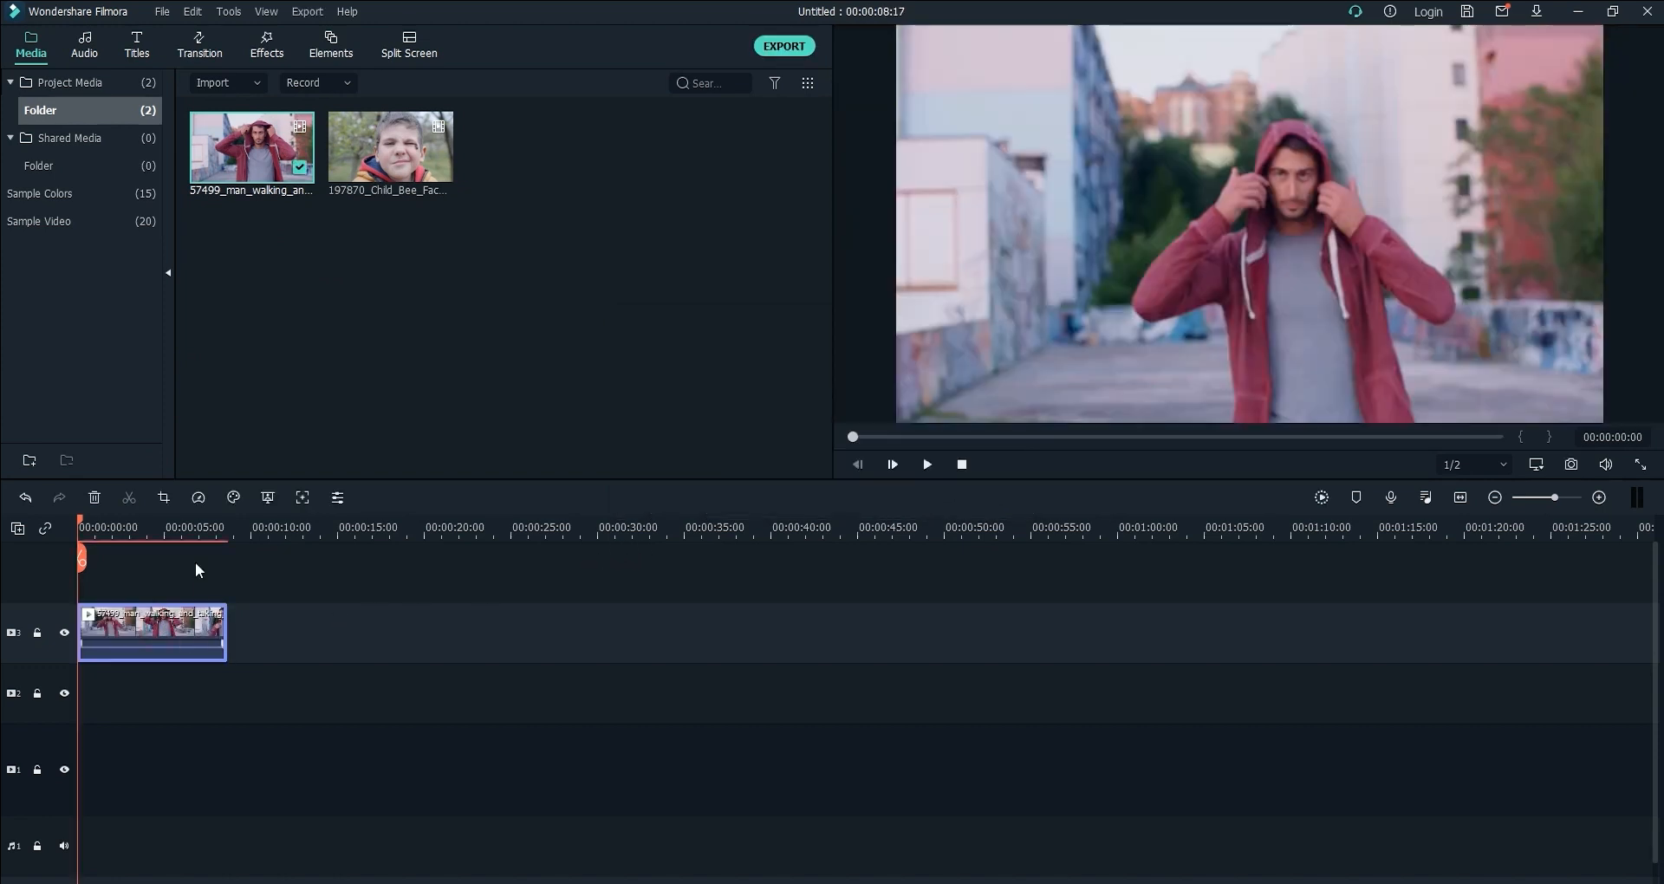
Show the Utility effects category containing the Face-off effect.
click(267, 45)
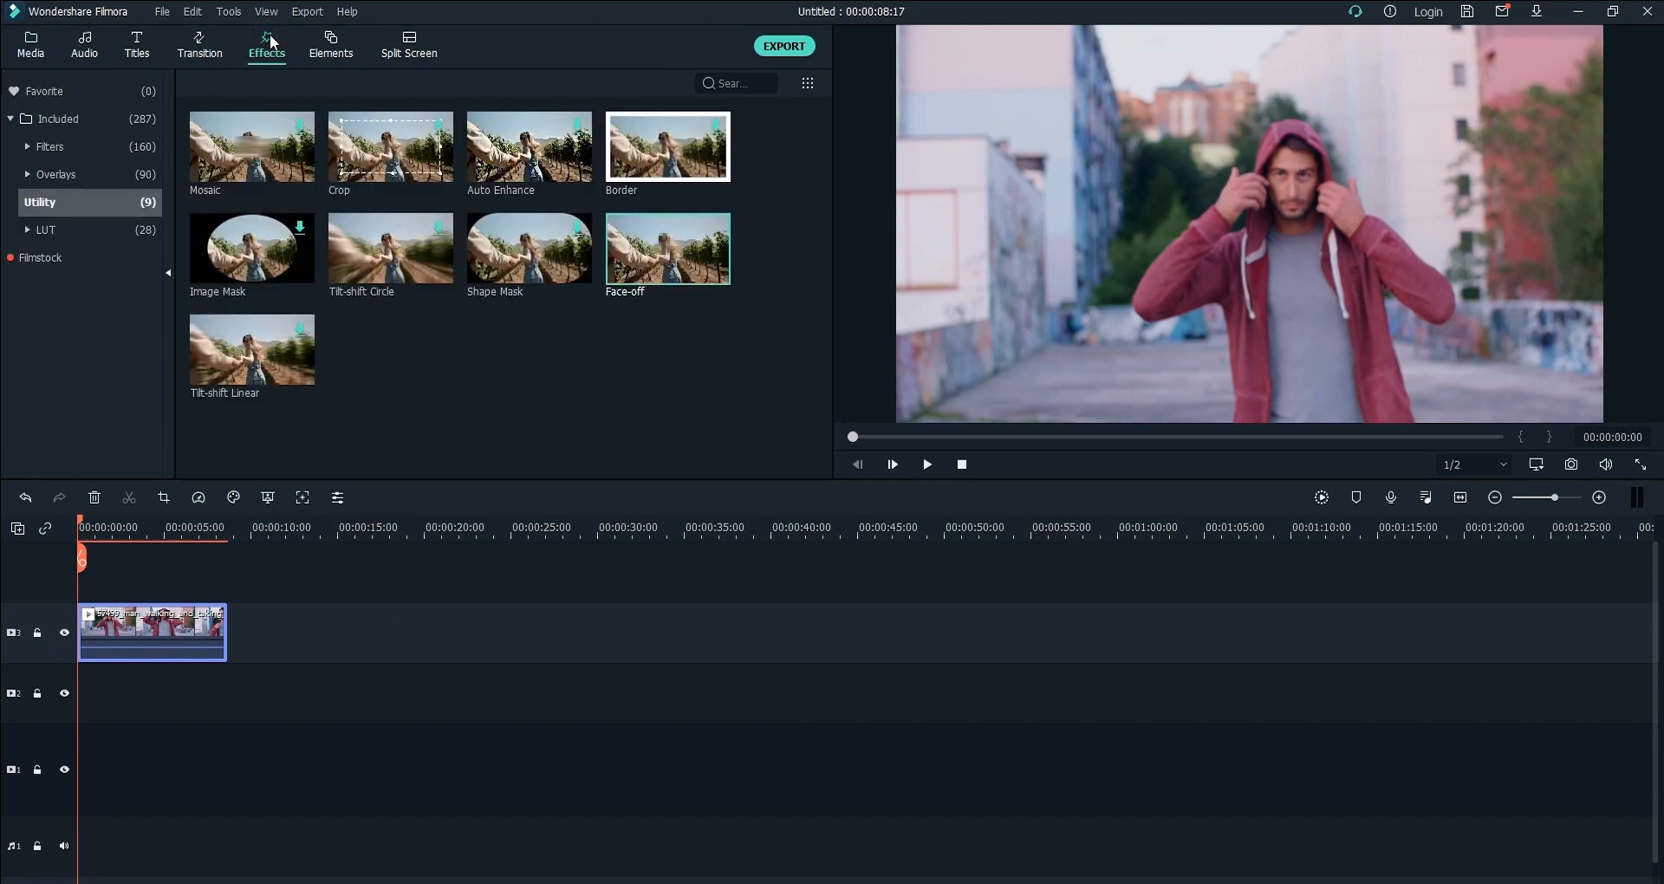
mouse_move(59, 203)
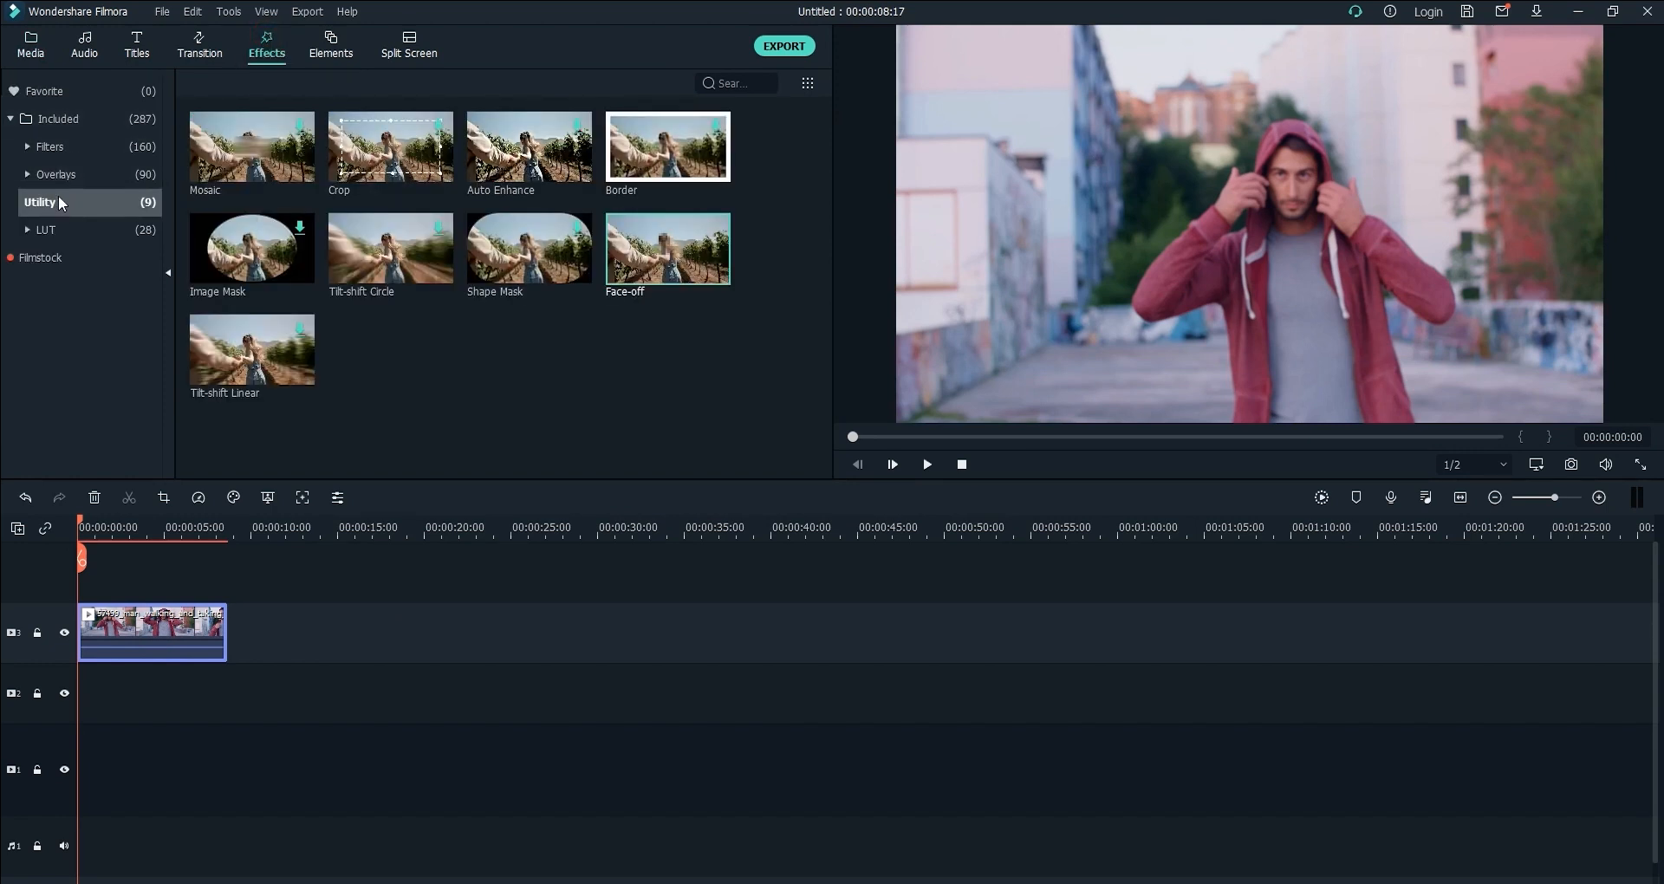
mouse_move(690, 263)
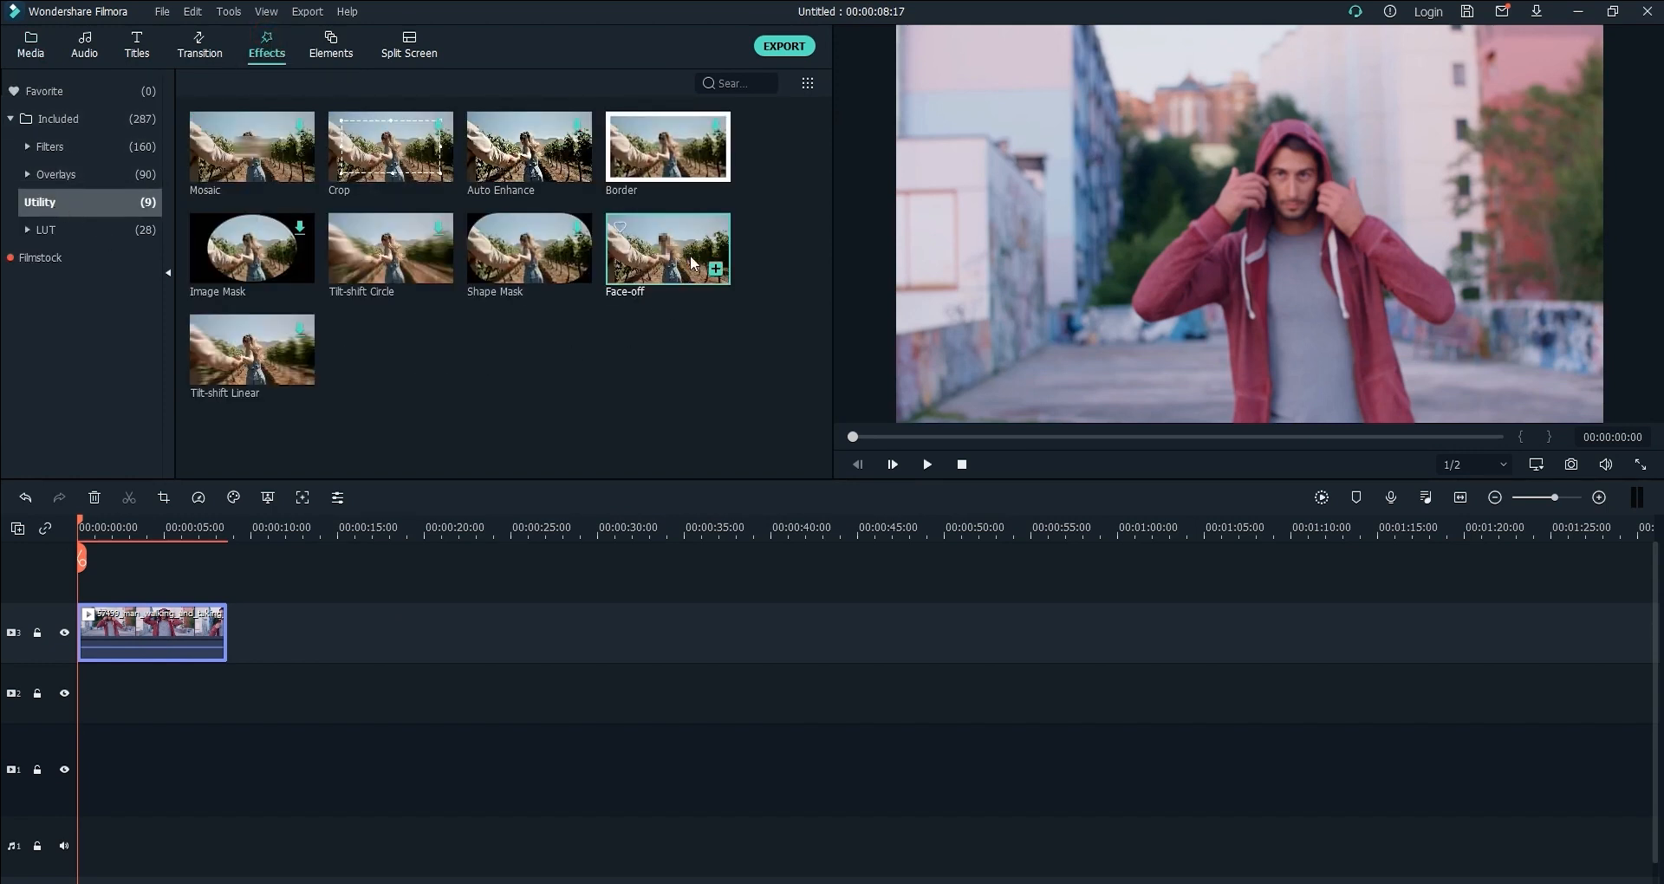
mouse_move(250, 145)
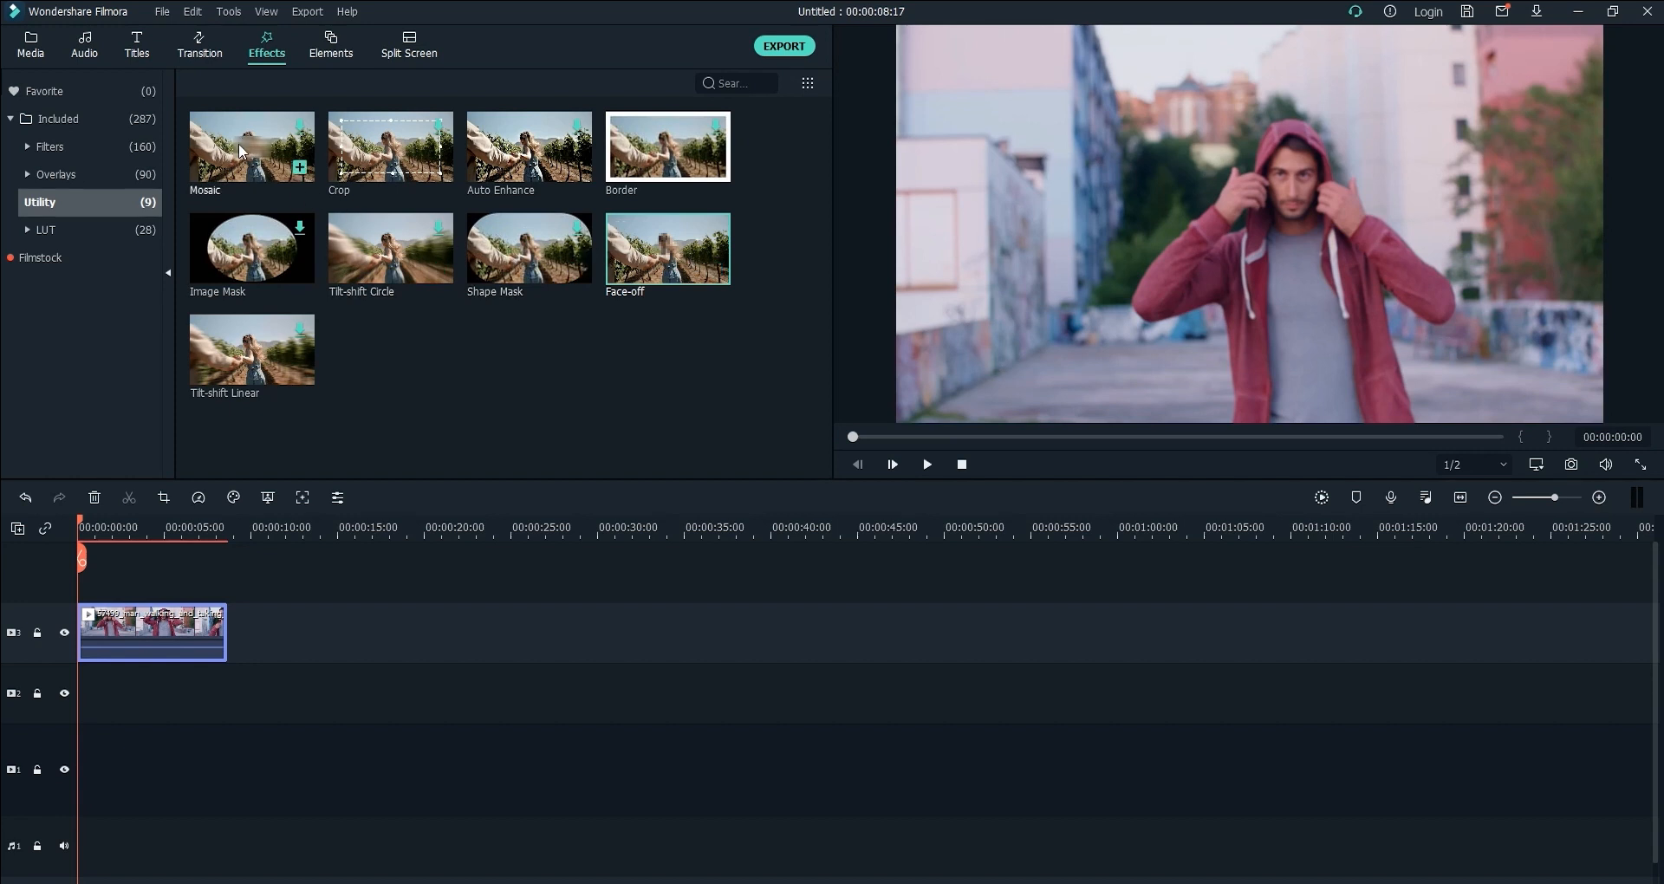
mouse_move(260, 385)
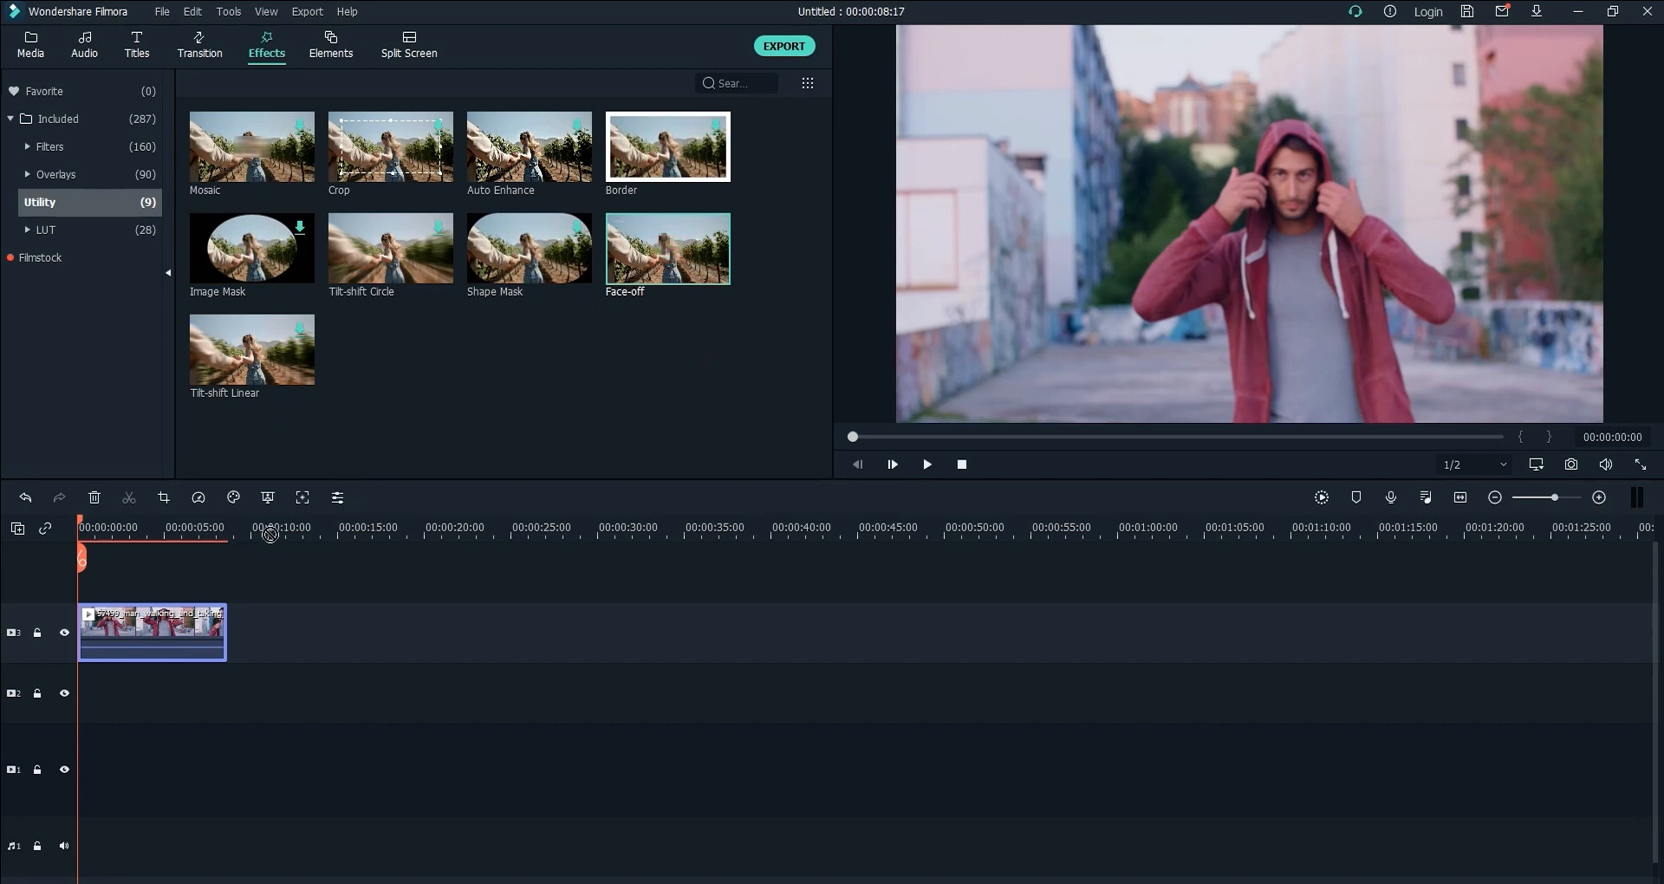
Add the Face-off effect above the video and extend it to about five seconds.
double_click(667, 250)
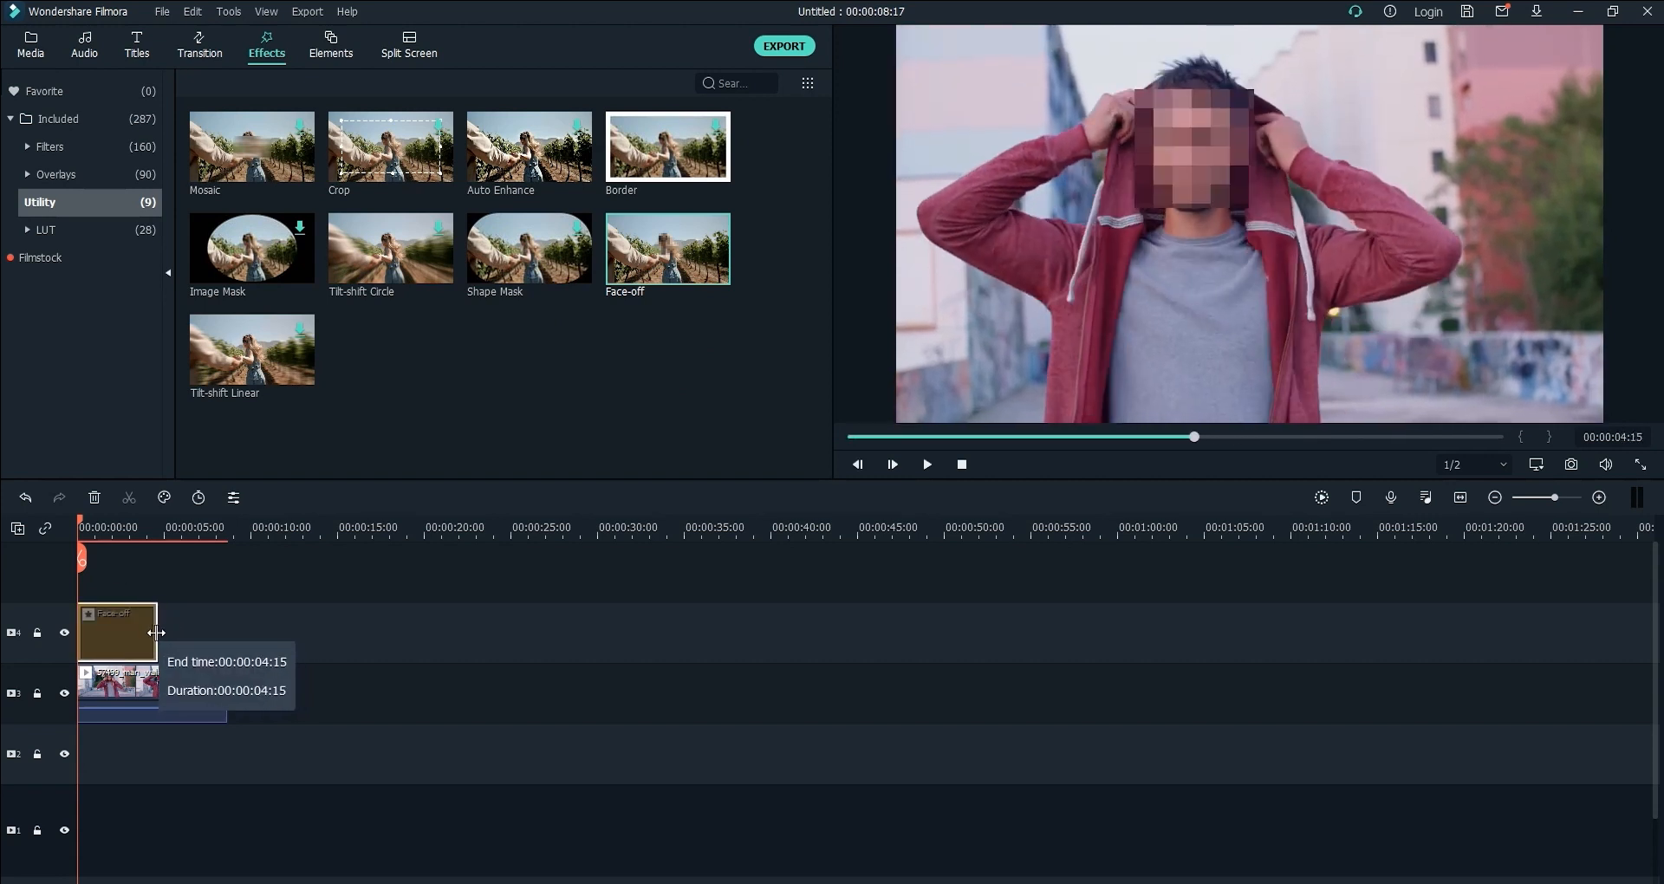
drag(160, 630, 177, 631)
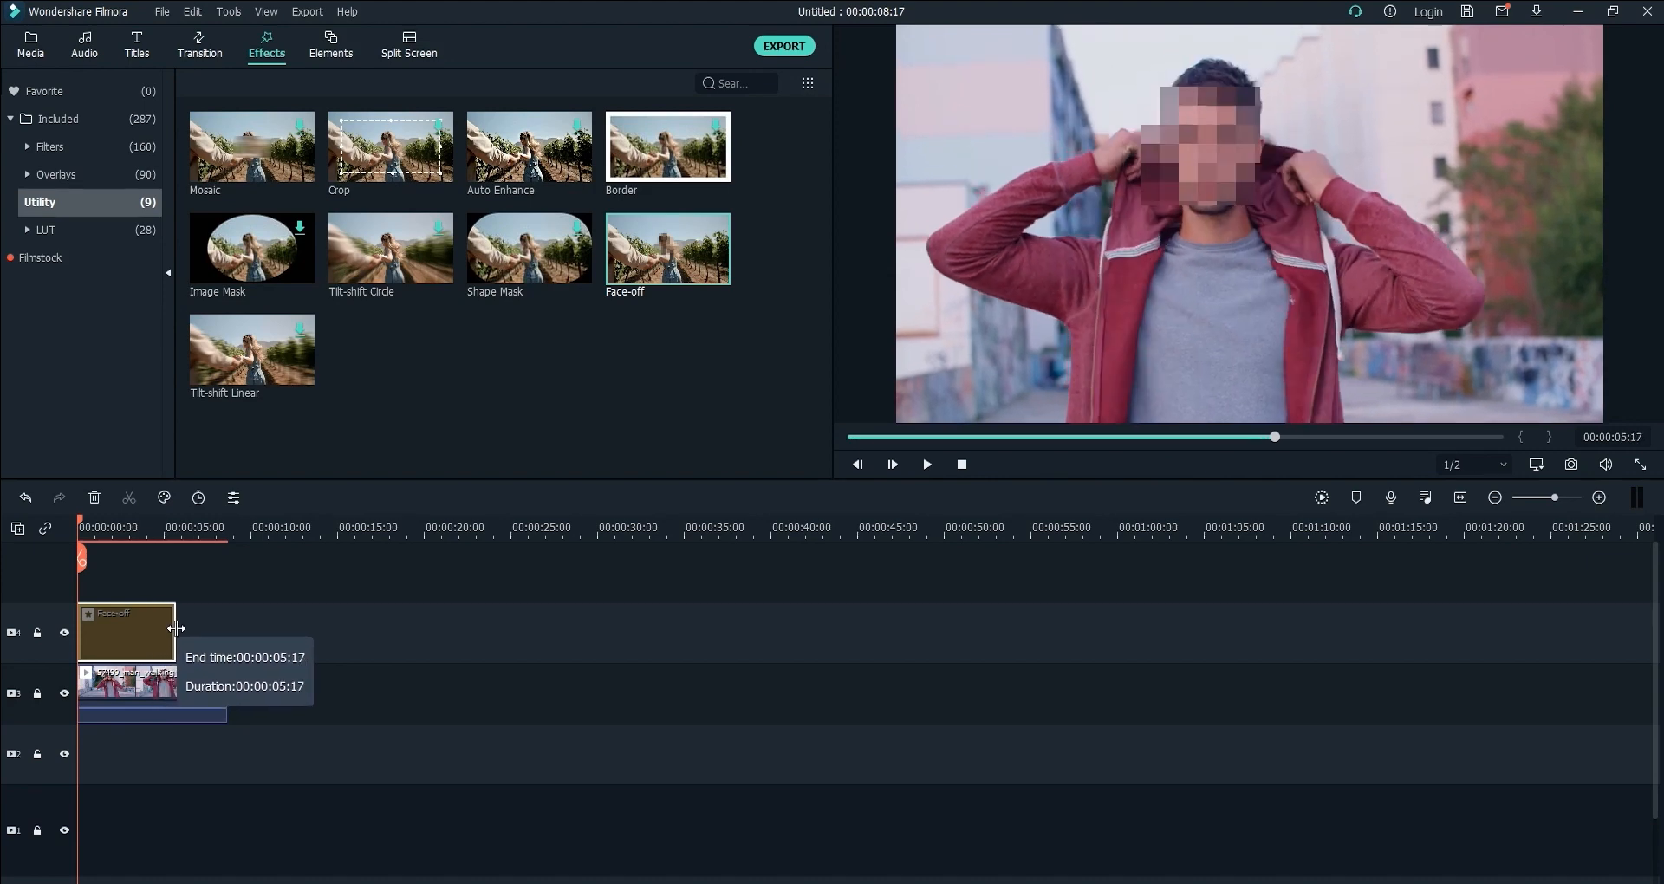
drag(175, 631, 140, 631)
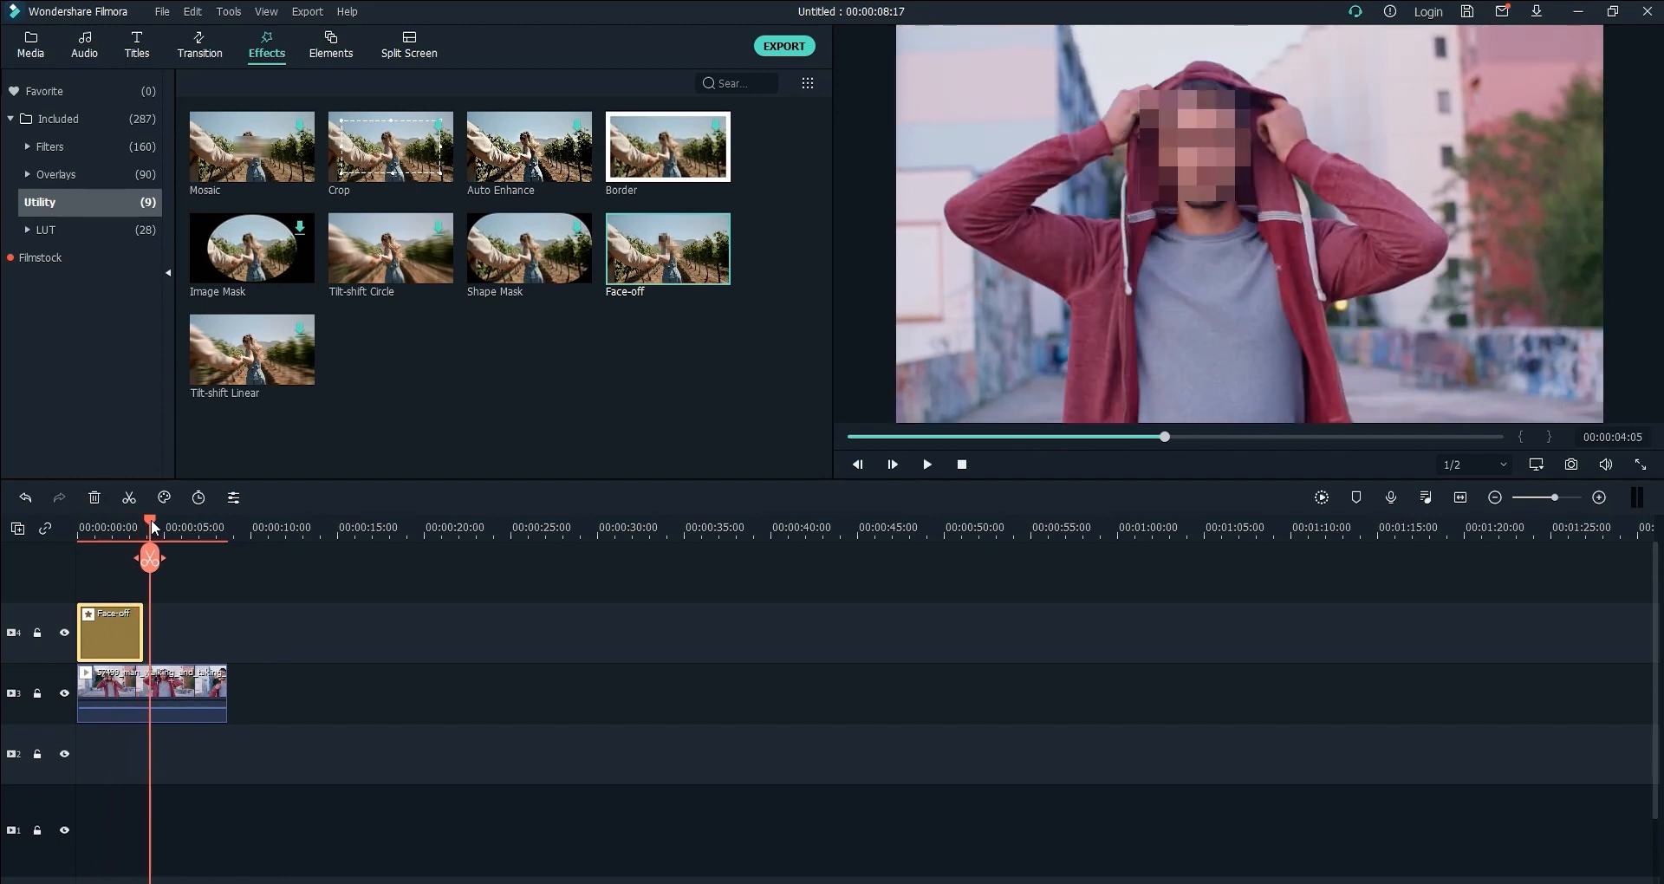
Scrub the playhead through the clip to check the pixelated face coverage.
drag(152, 527, 166, 527)
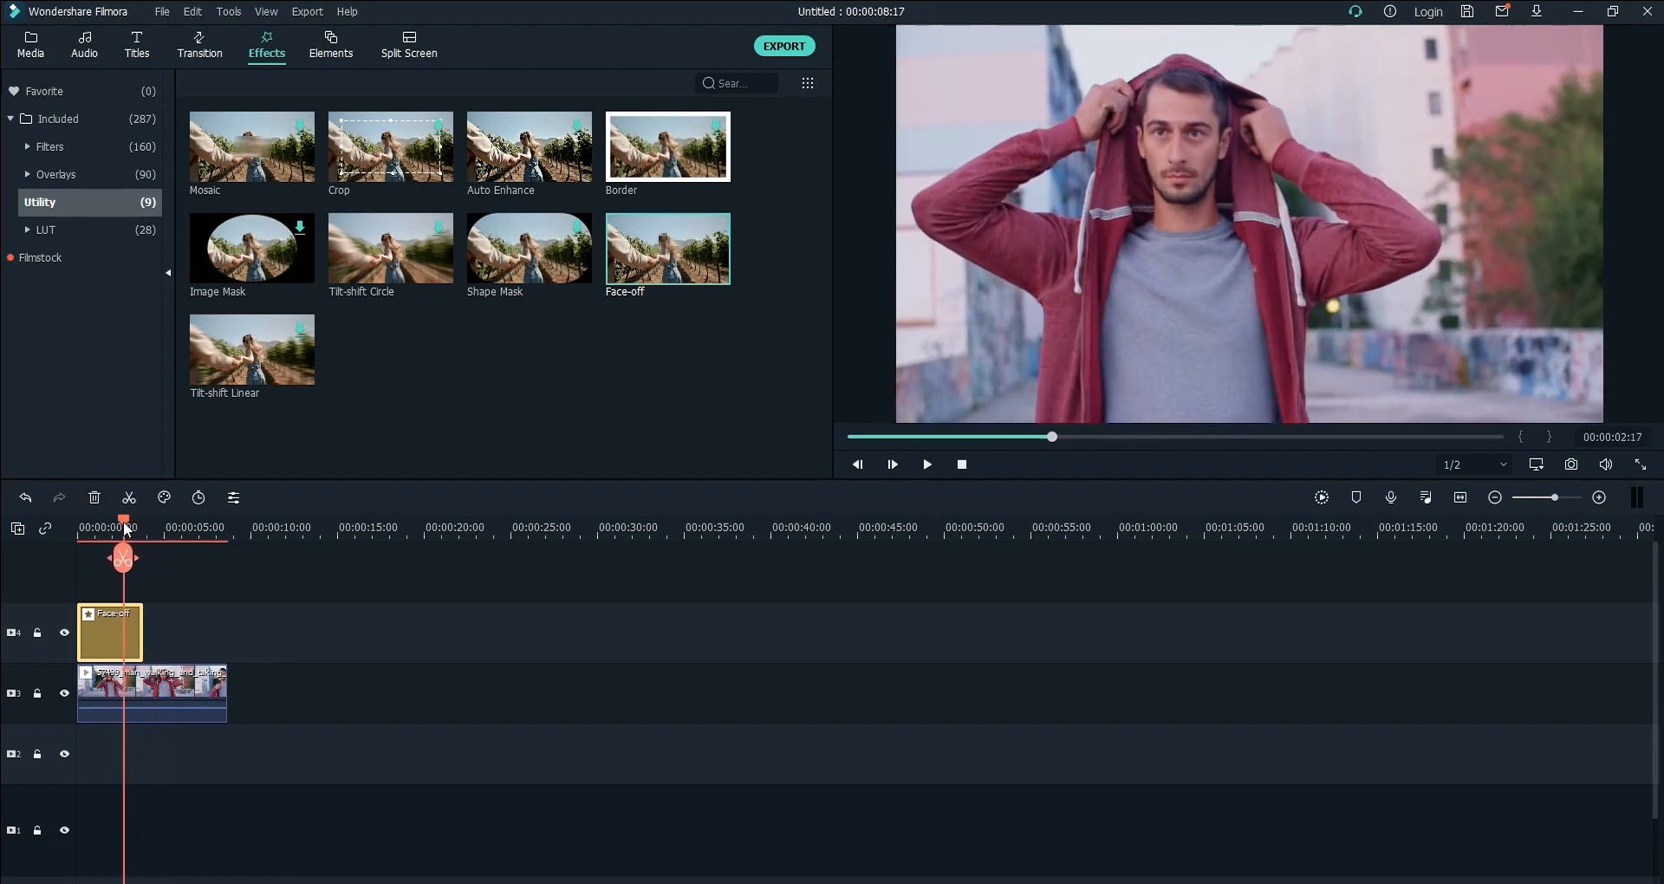
drag(140, 630, 146, 631)
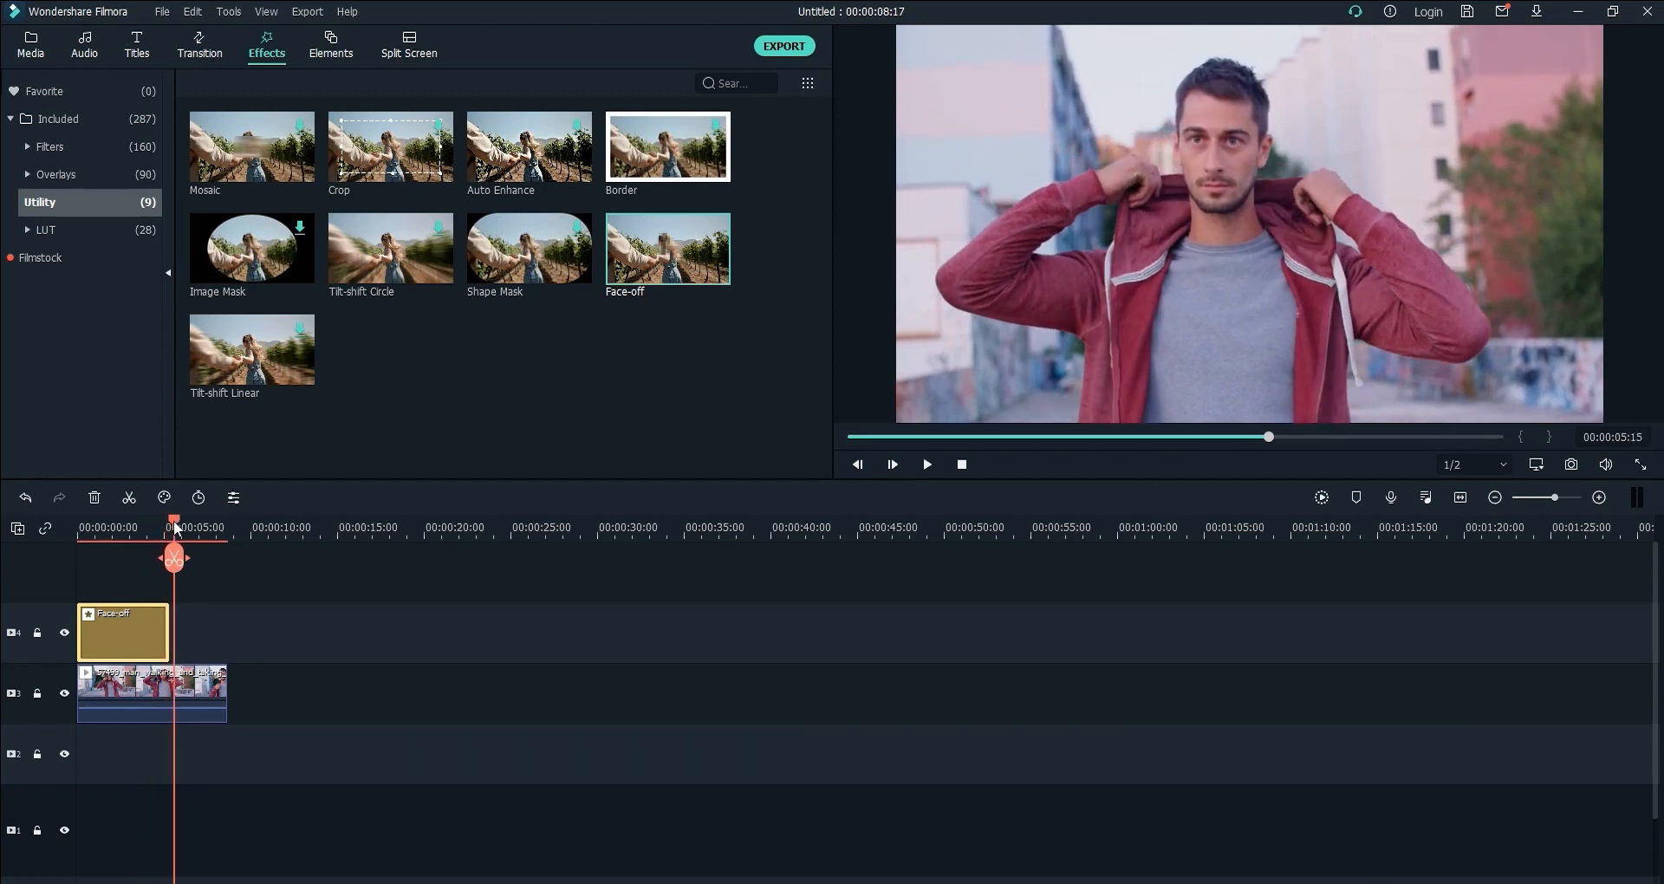
drag(177, 557, 147, 556)
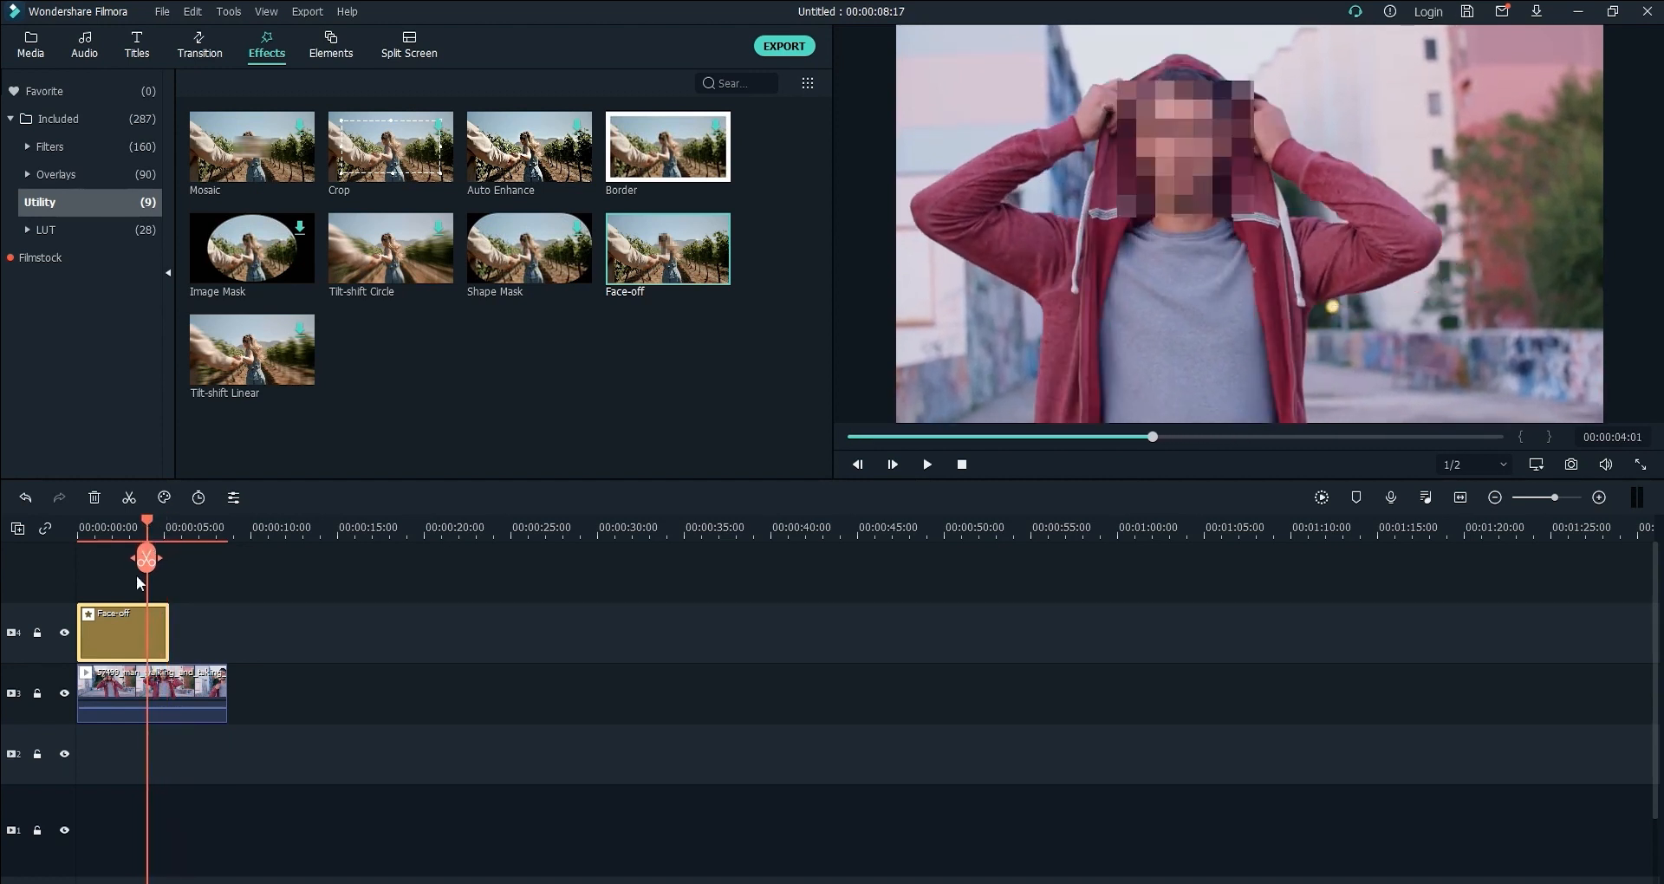
Try the angry emoji and cat presets, settle on the laughing emoji face and confirm it.
double_click(121, 631)
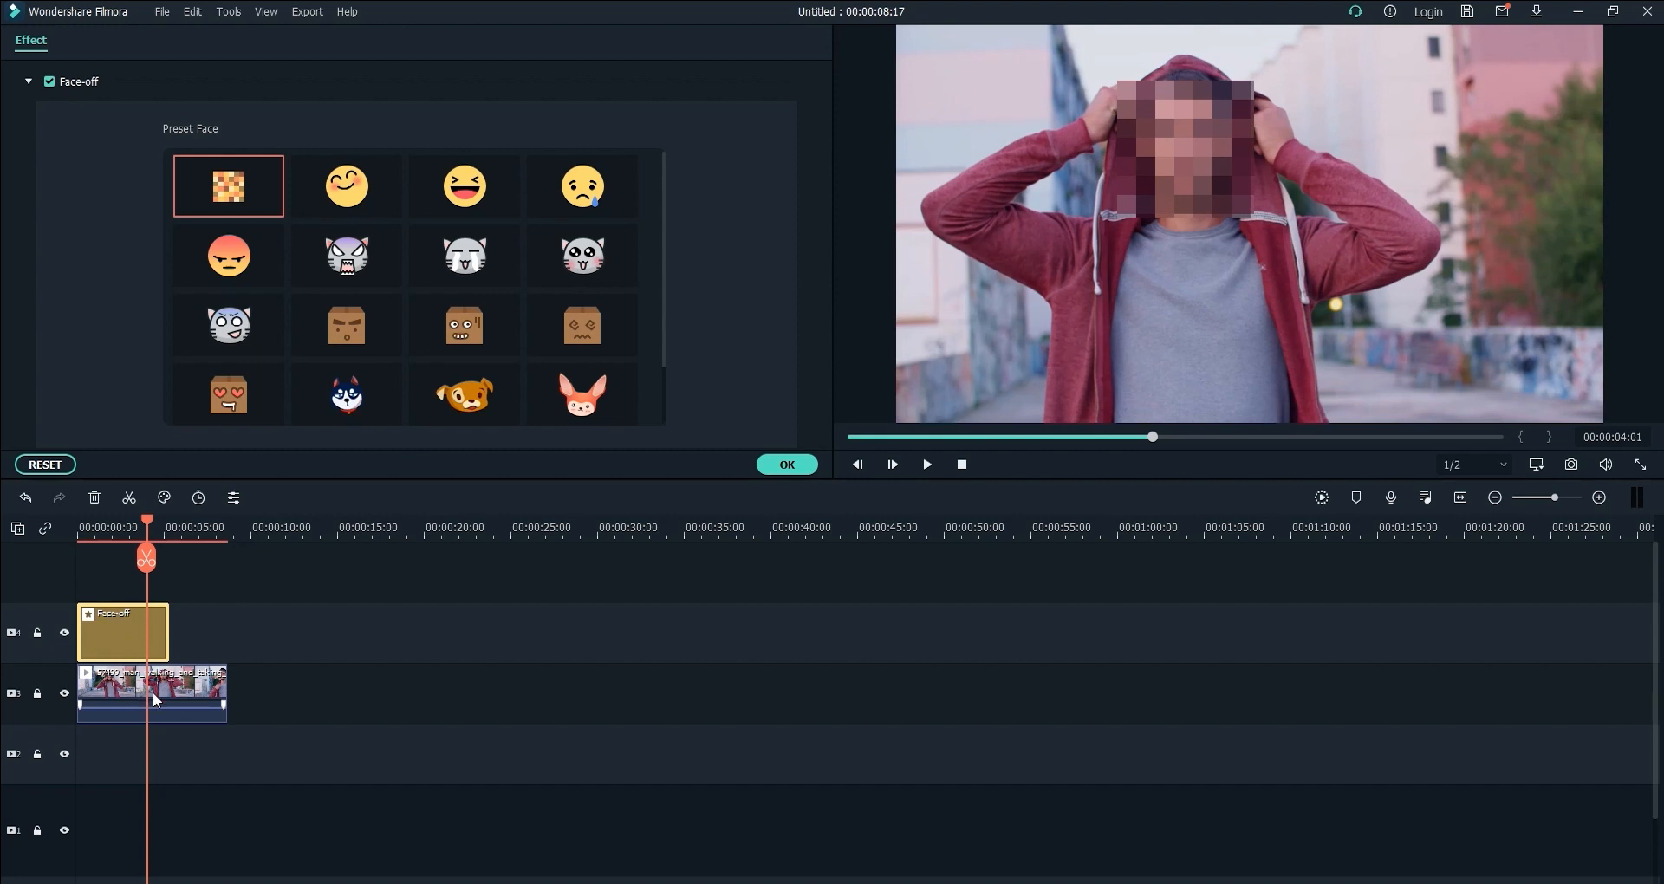
click(464, 185)
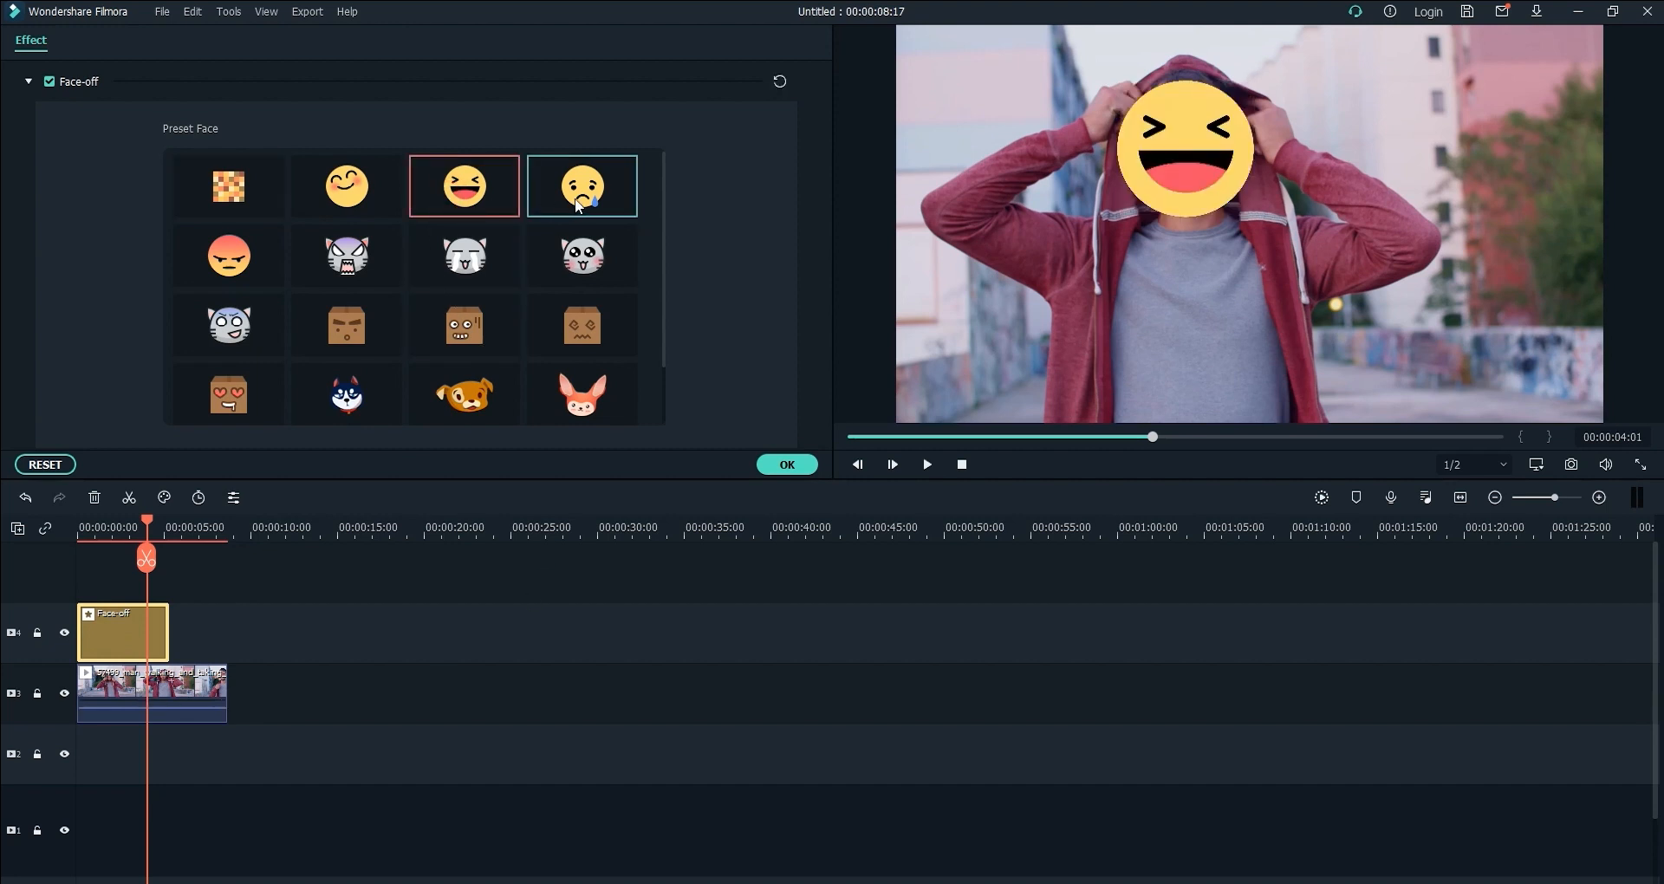
click(229, 255)
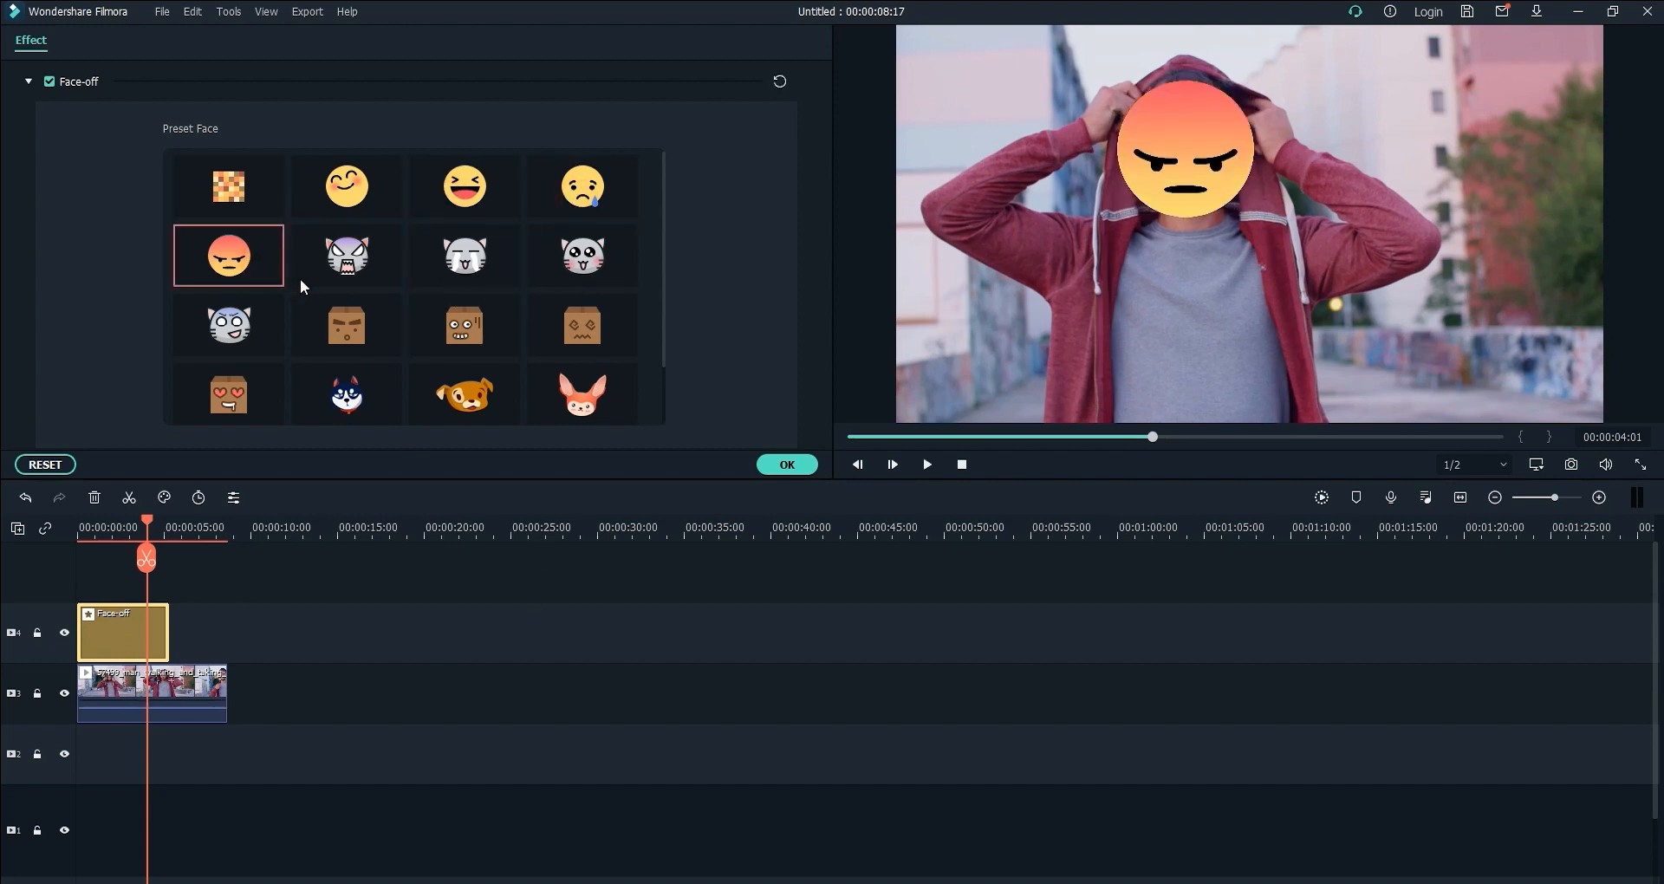
click(347, 255)
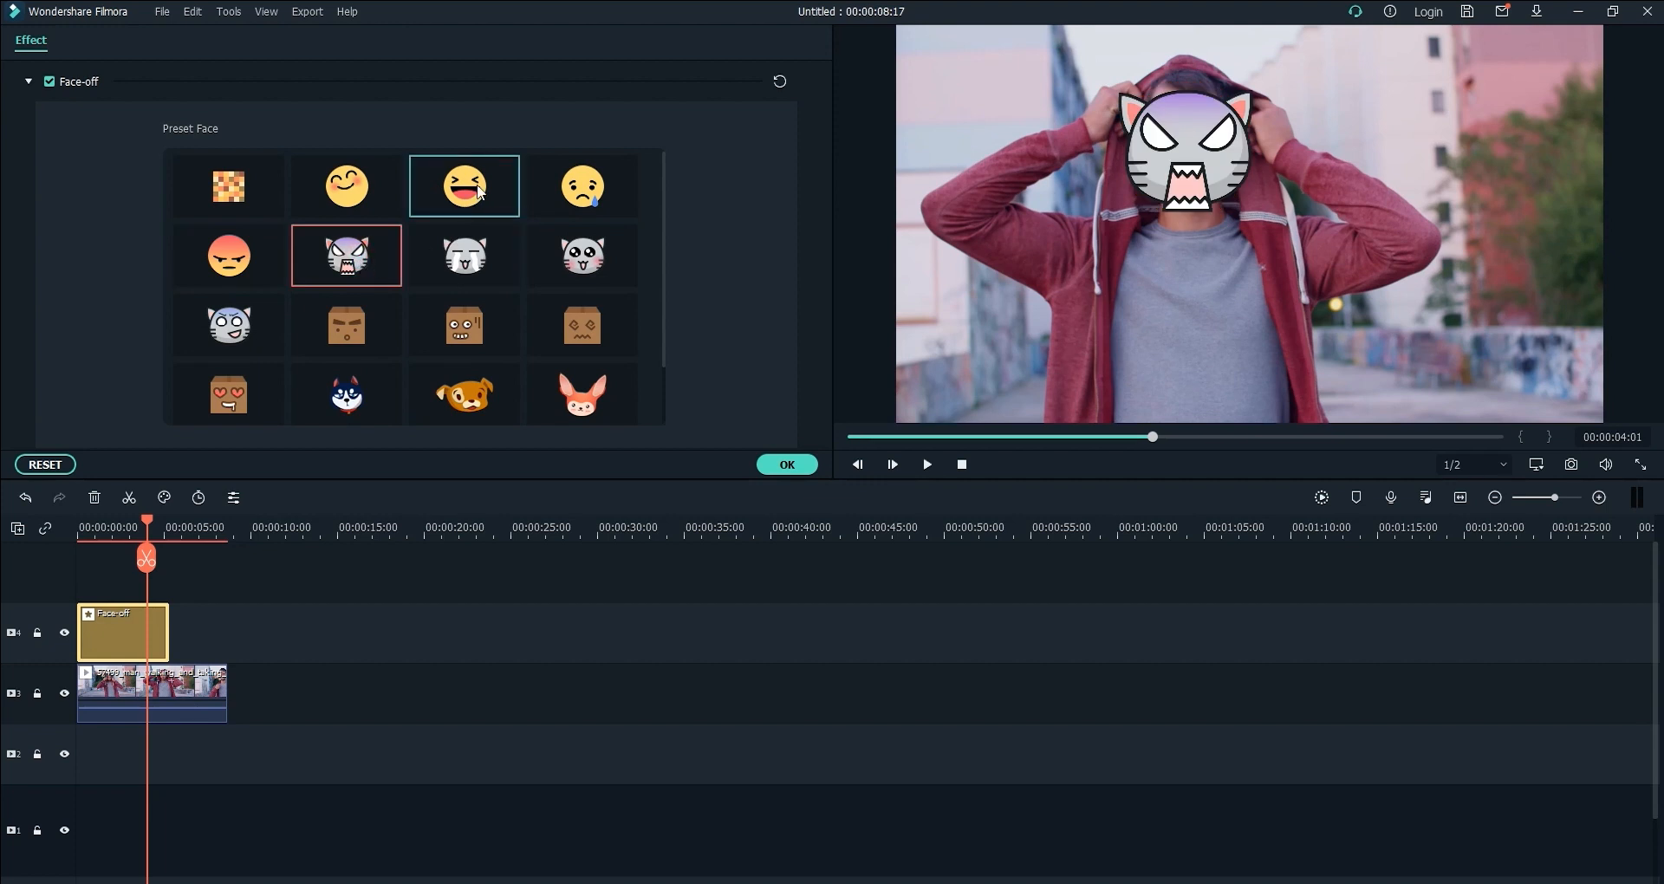
click(462, 186)
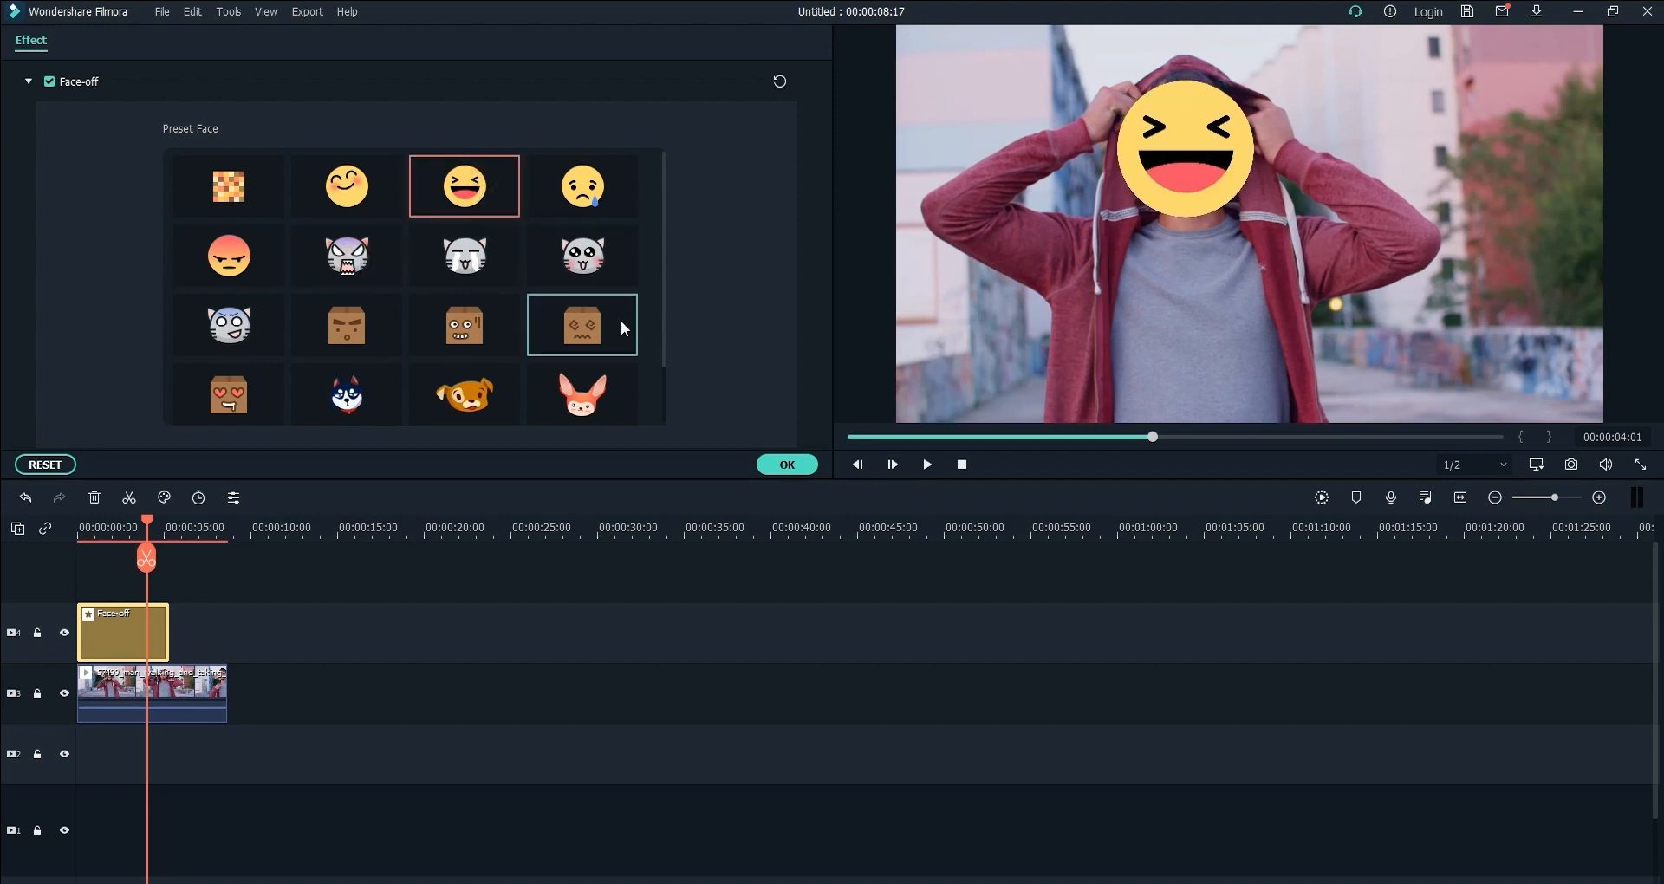
click(787, 465)
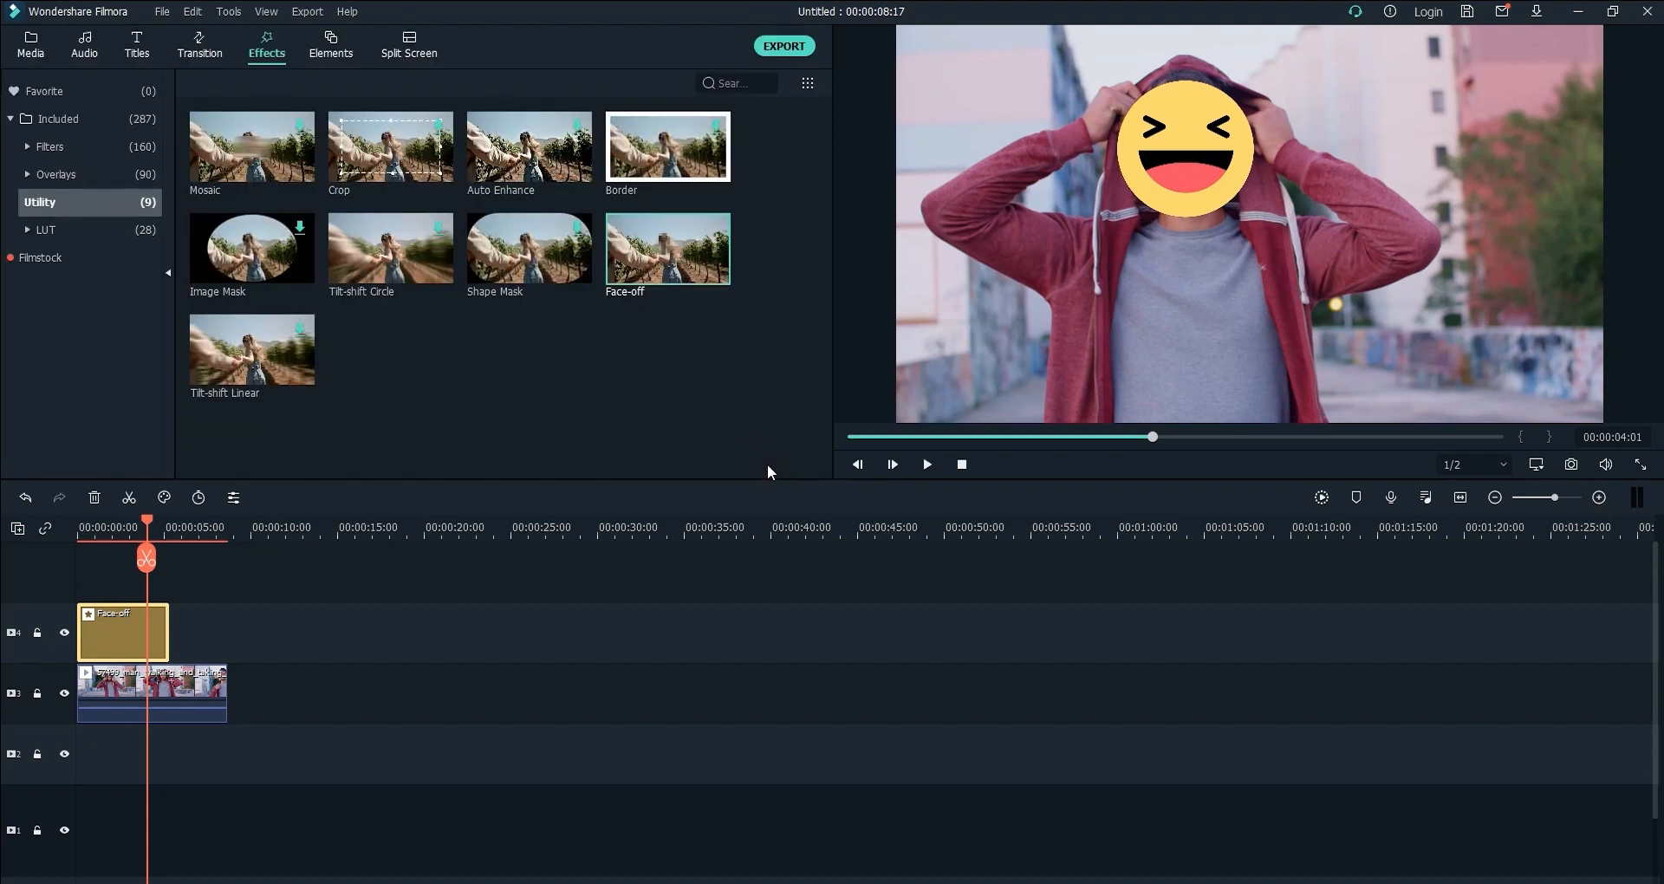
mouse_move(149, 526)
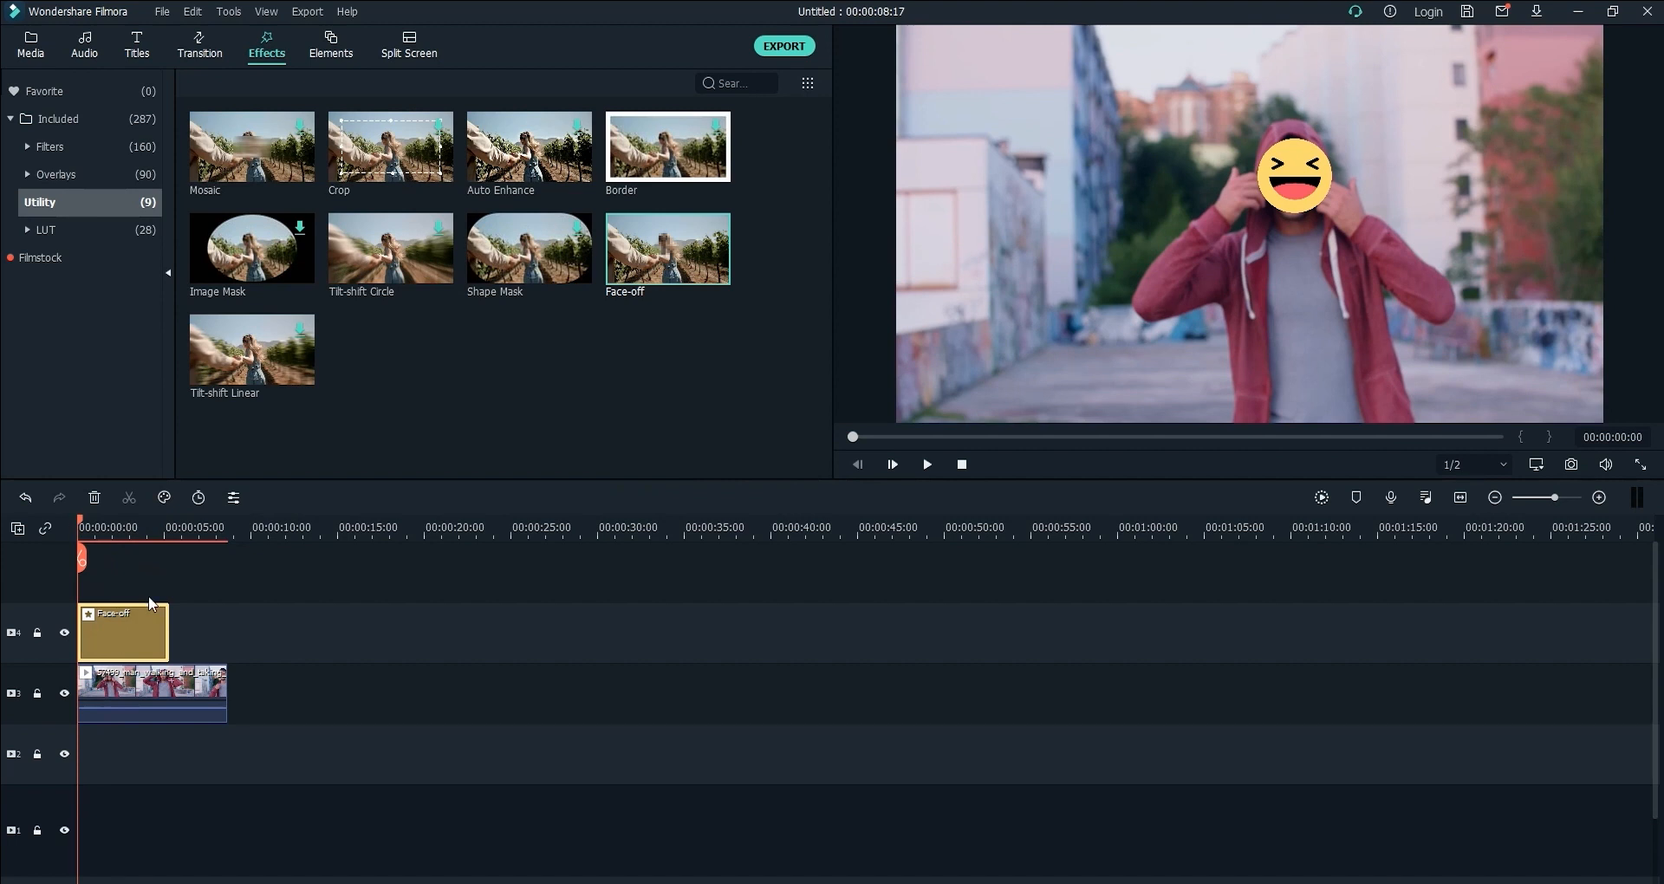
mouse_move(108, 518)
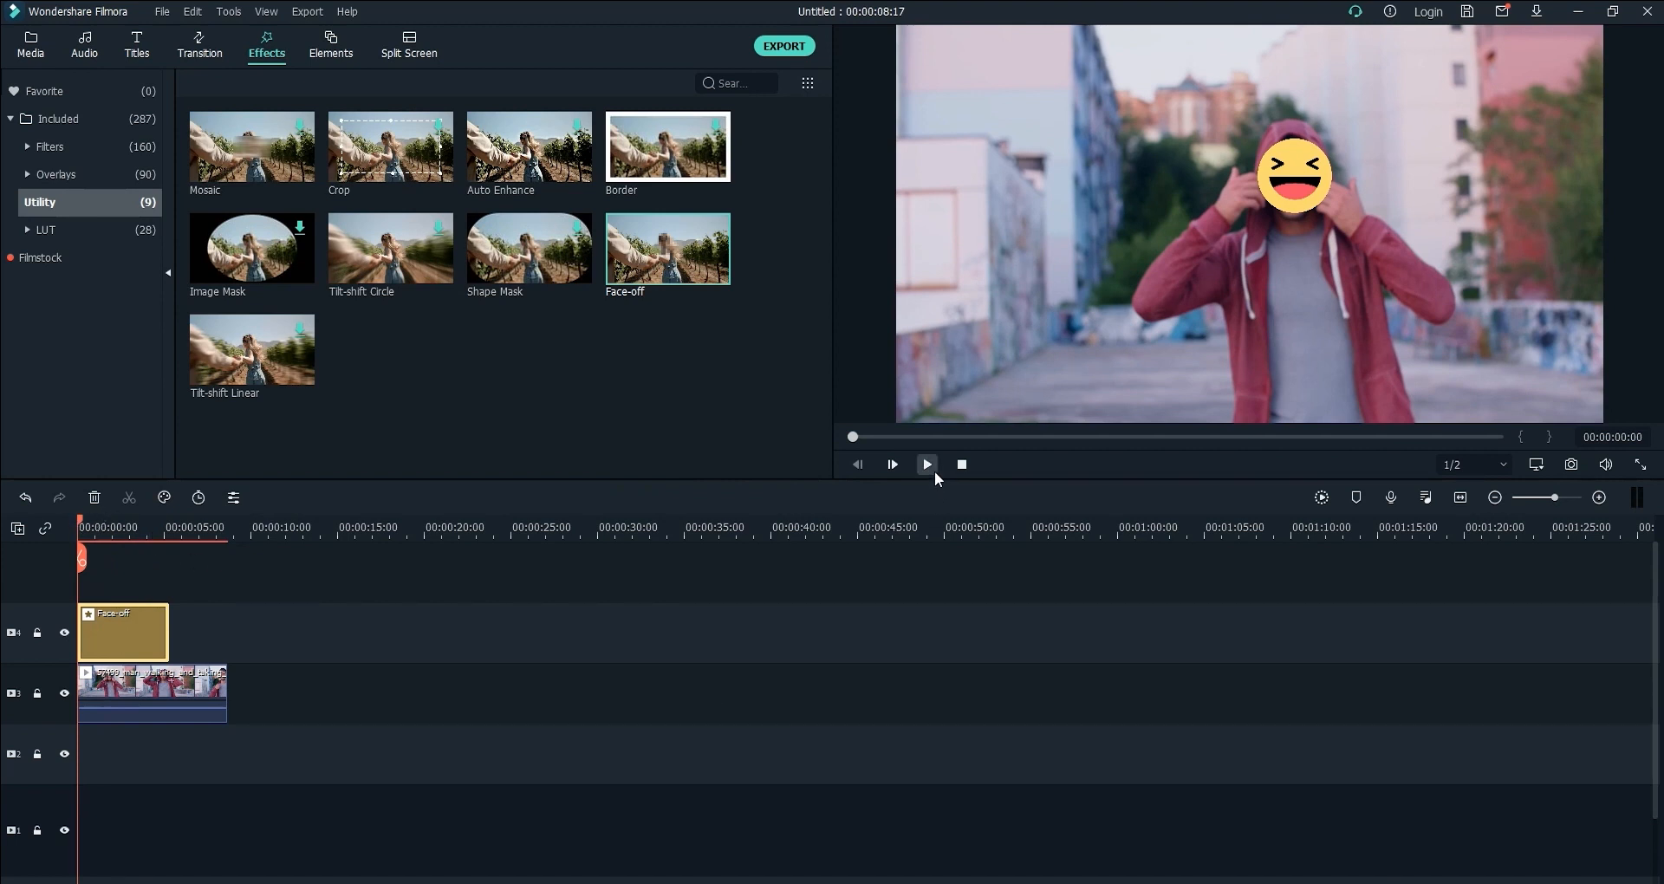
click(925, 464)
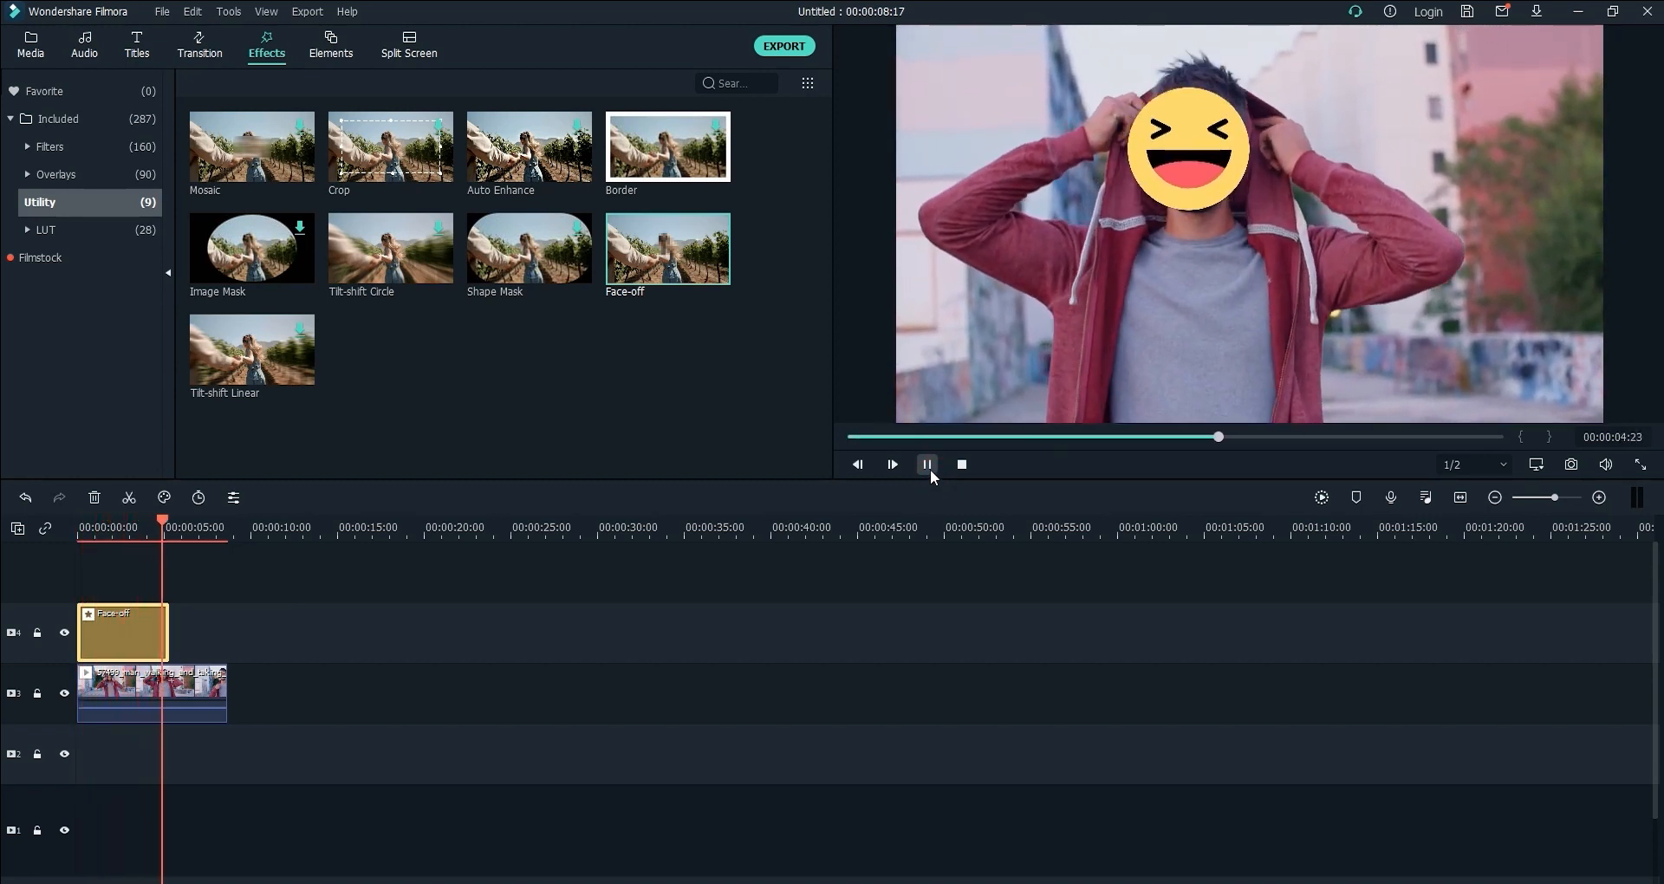
click(925, 464)
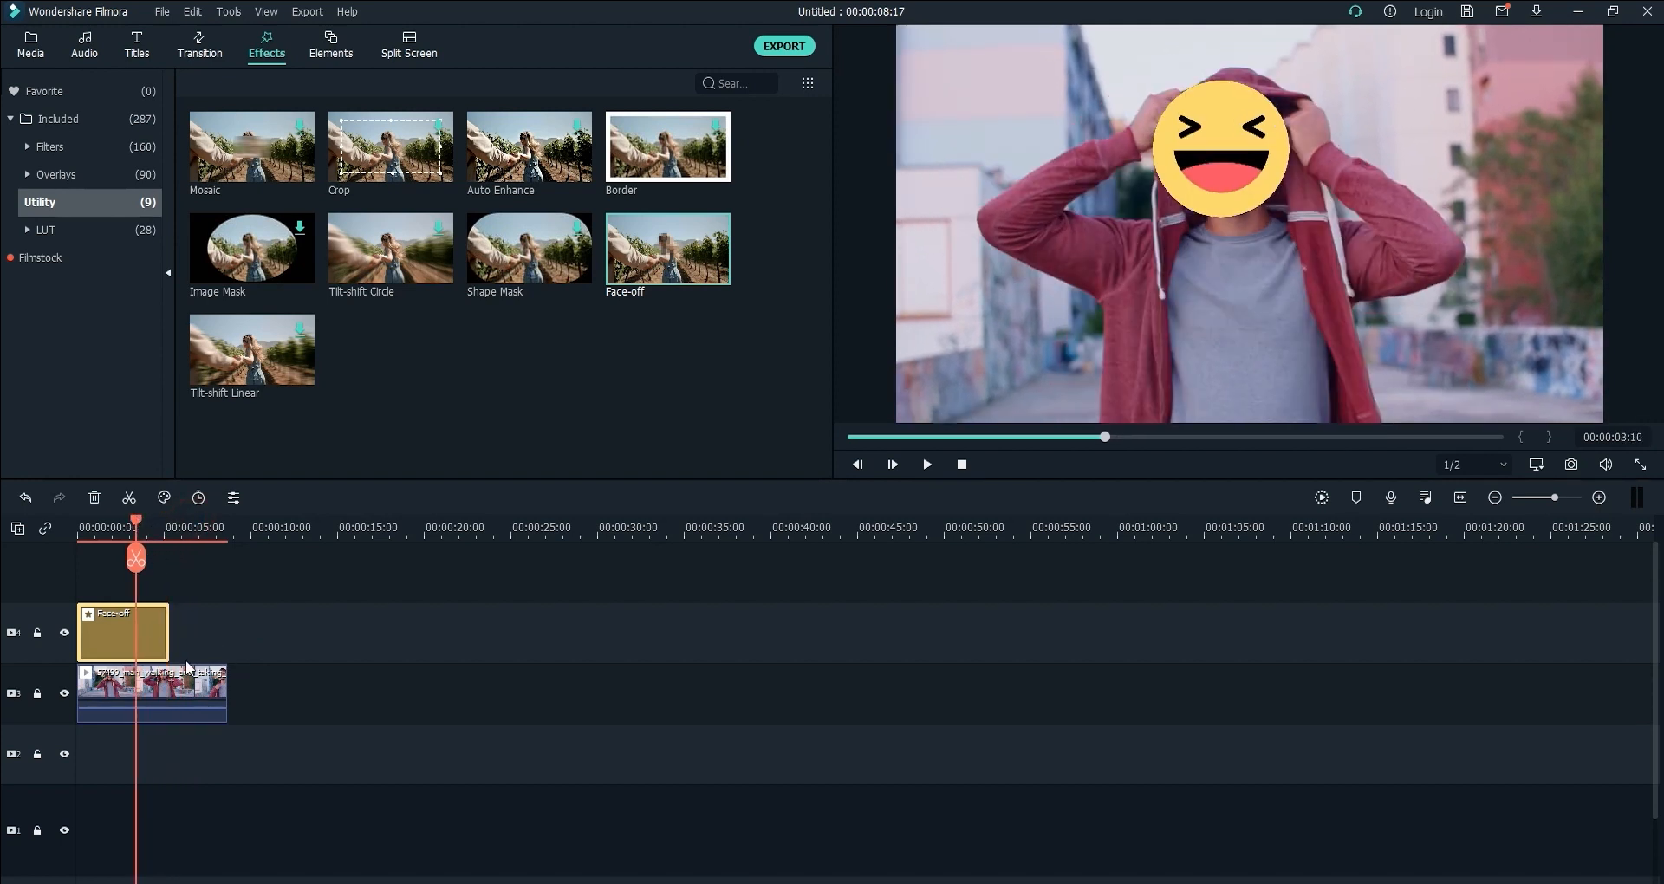
Save the project as 'Faceswap' via Save Project As.
click(161, 10)
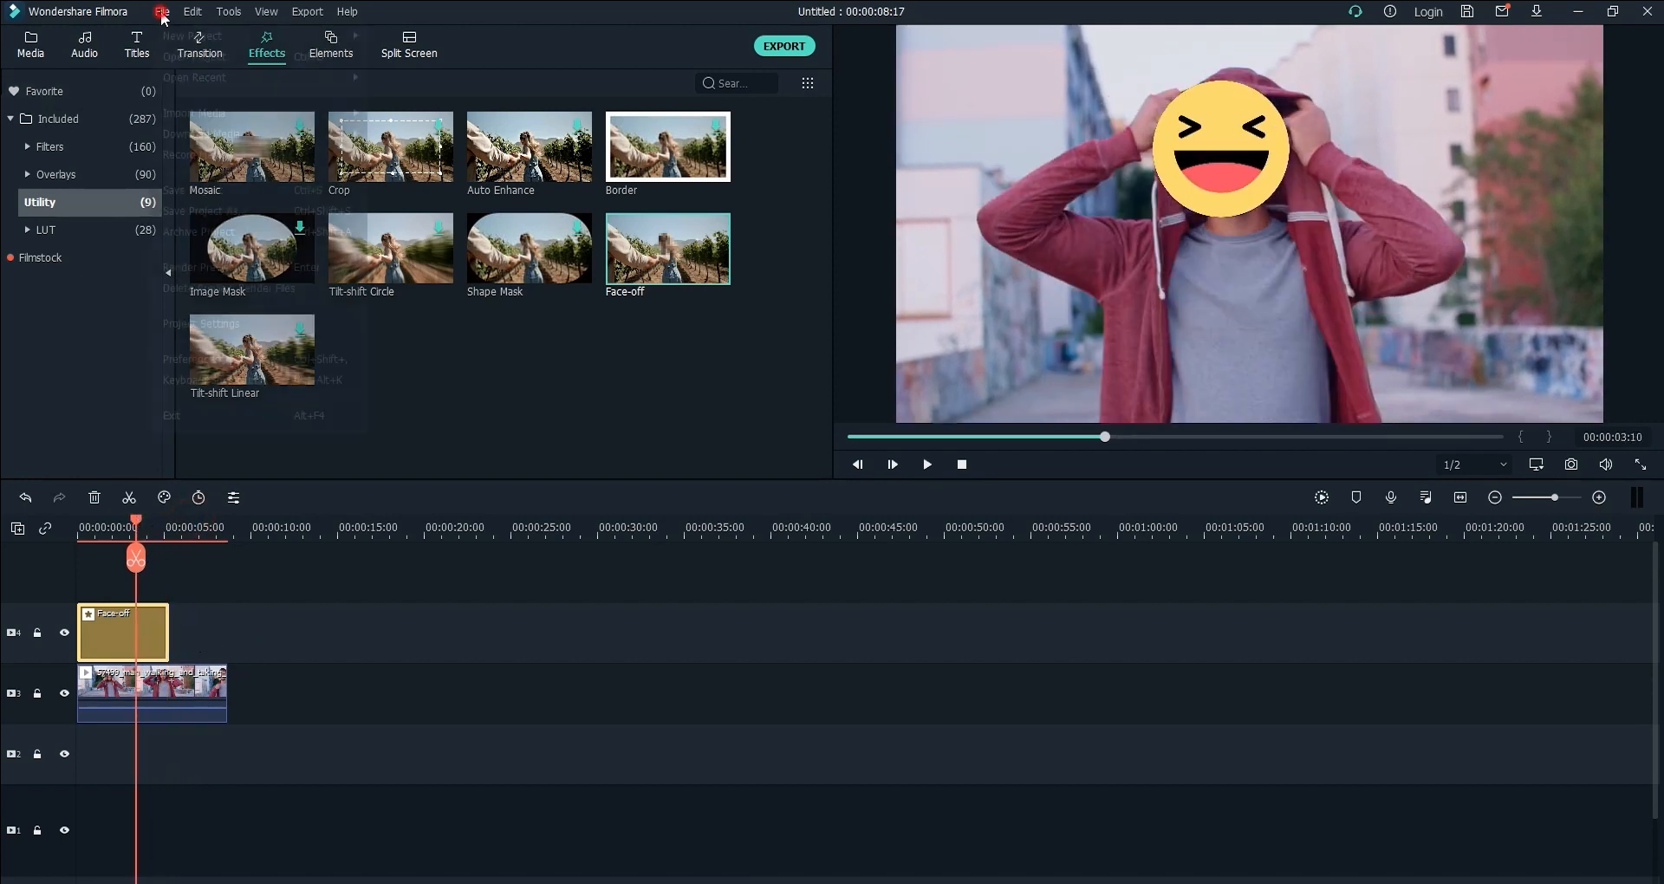
click(161, 10)
text(F)
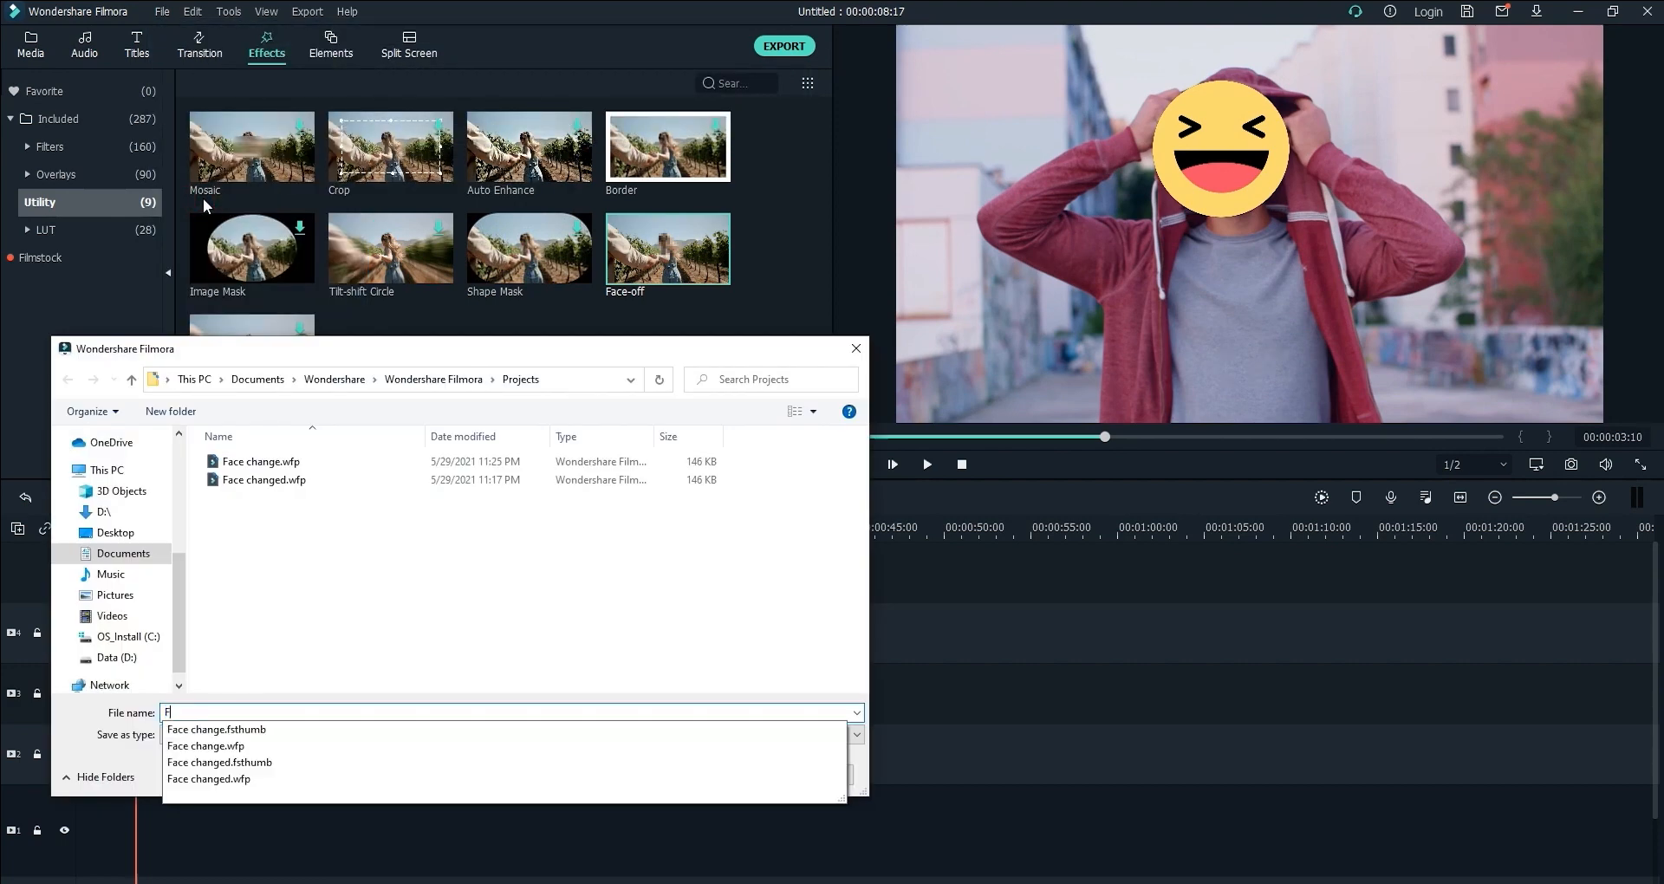
text(aceswap)
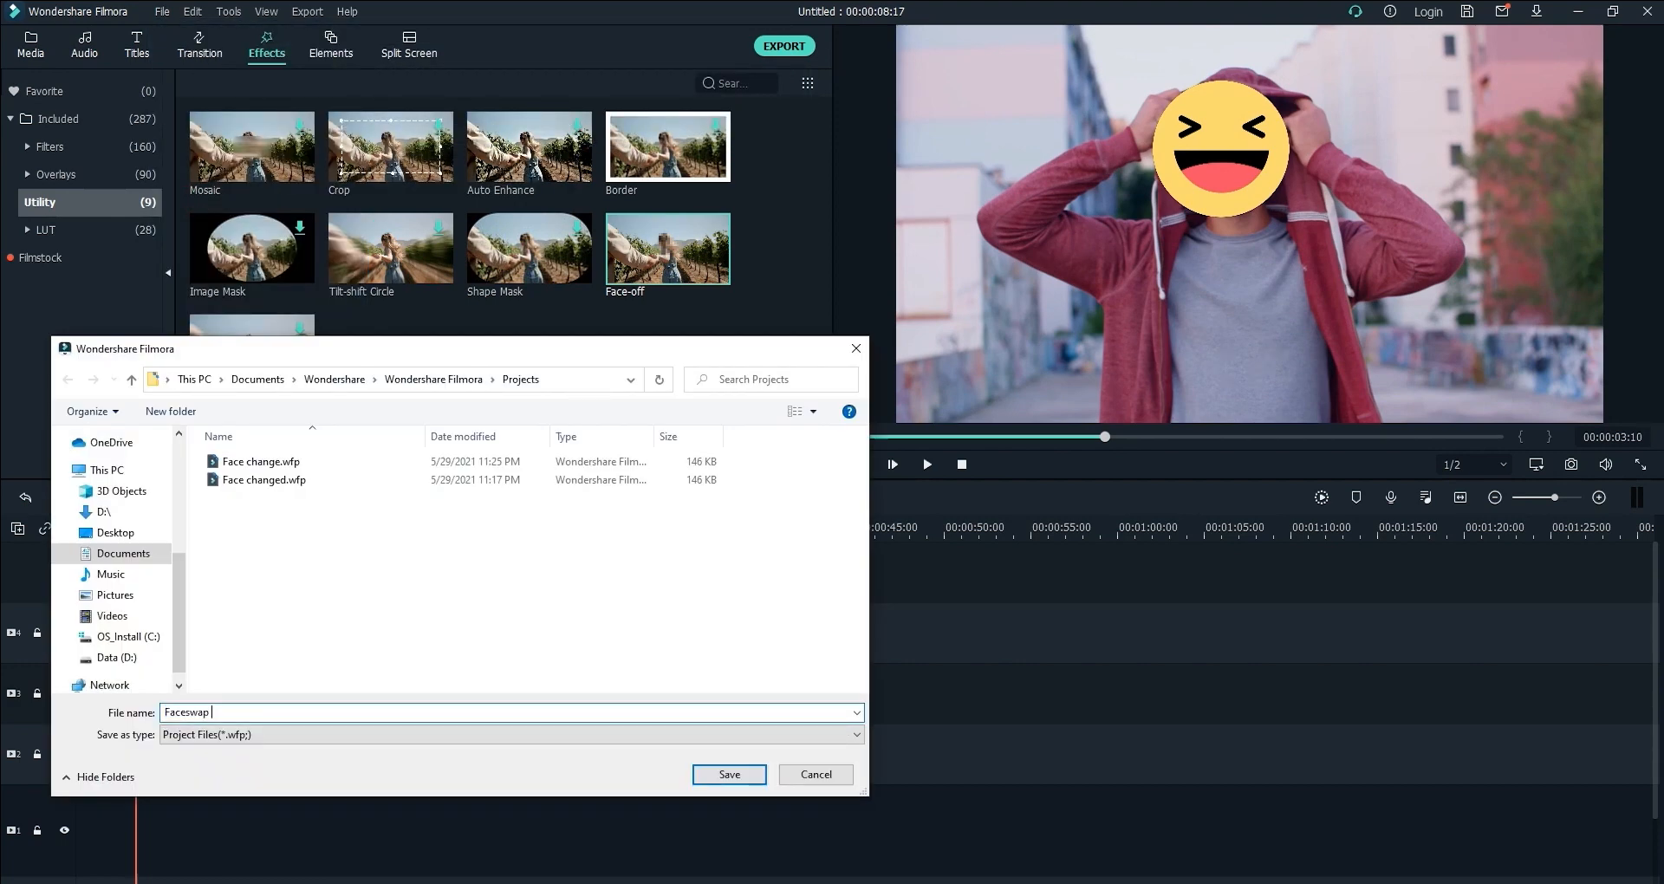
click(728, 773)
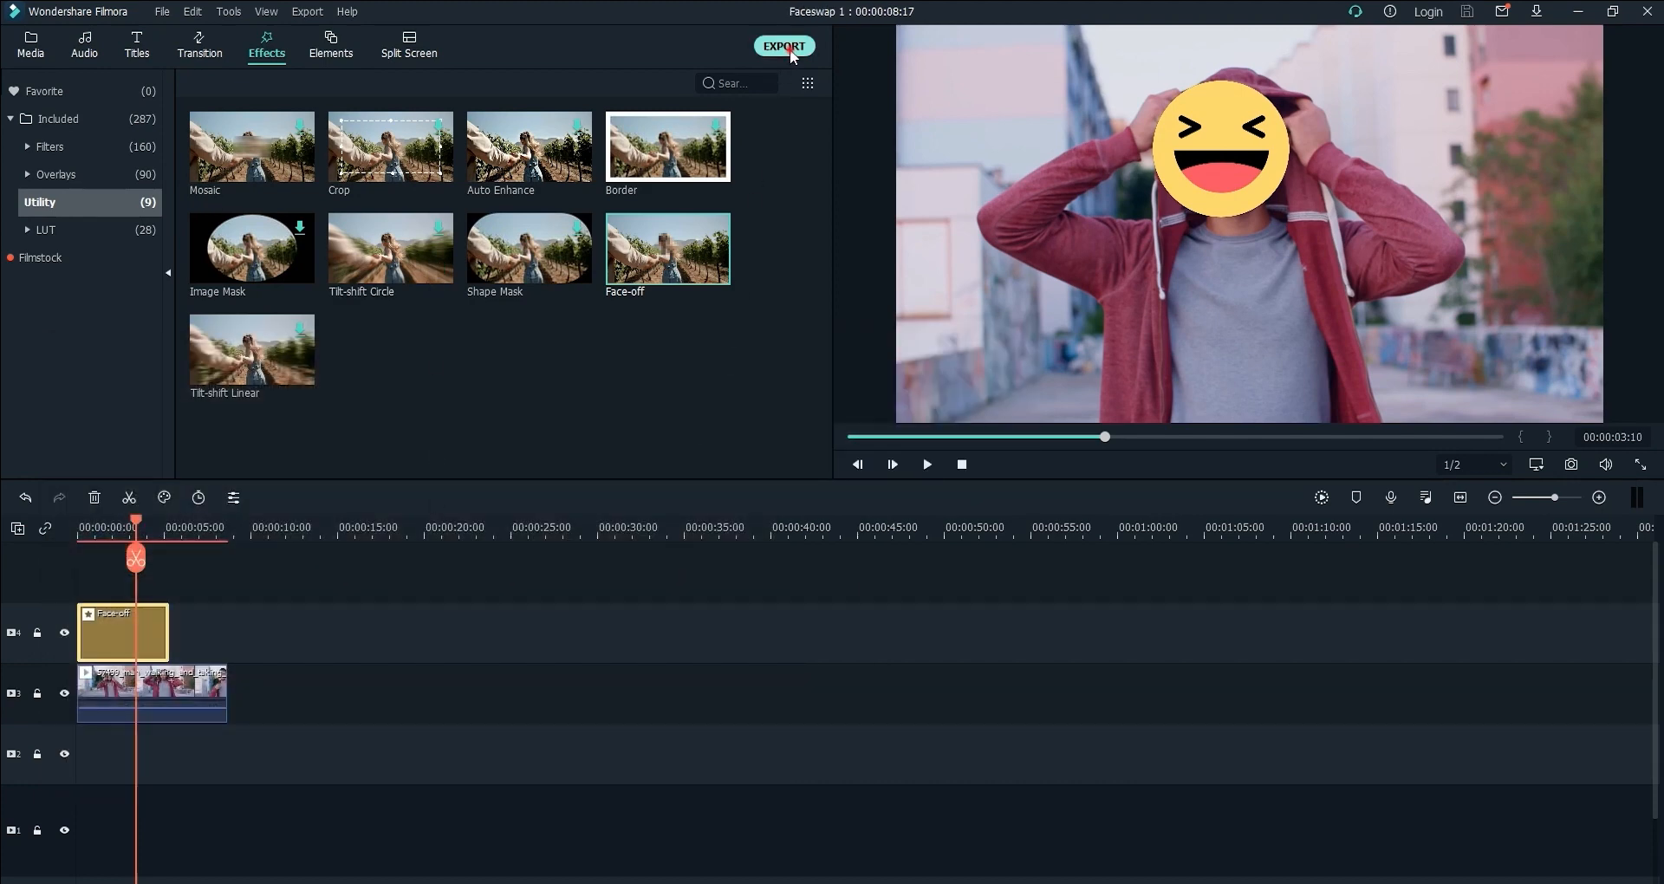
Review the Local, Device, YouTube, Vimeo and DVD export destinations without exporting.
click(783, 46)
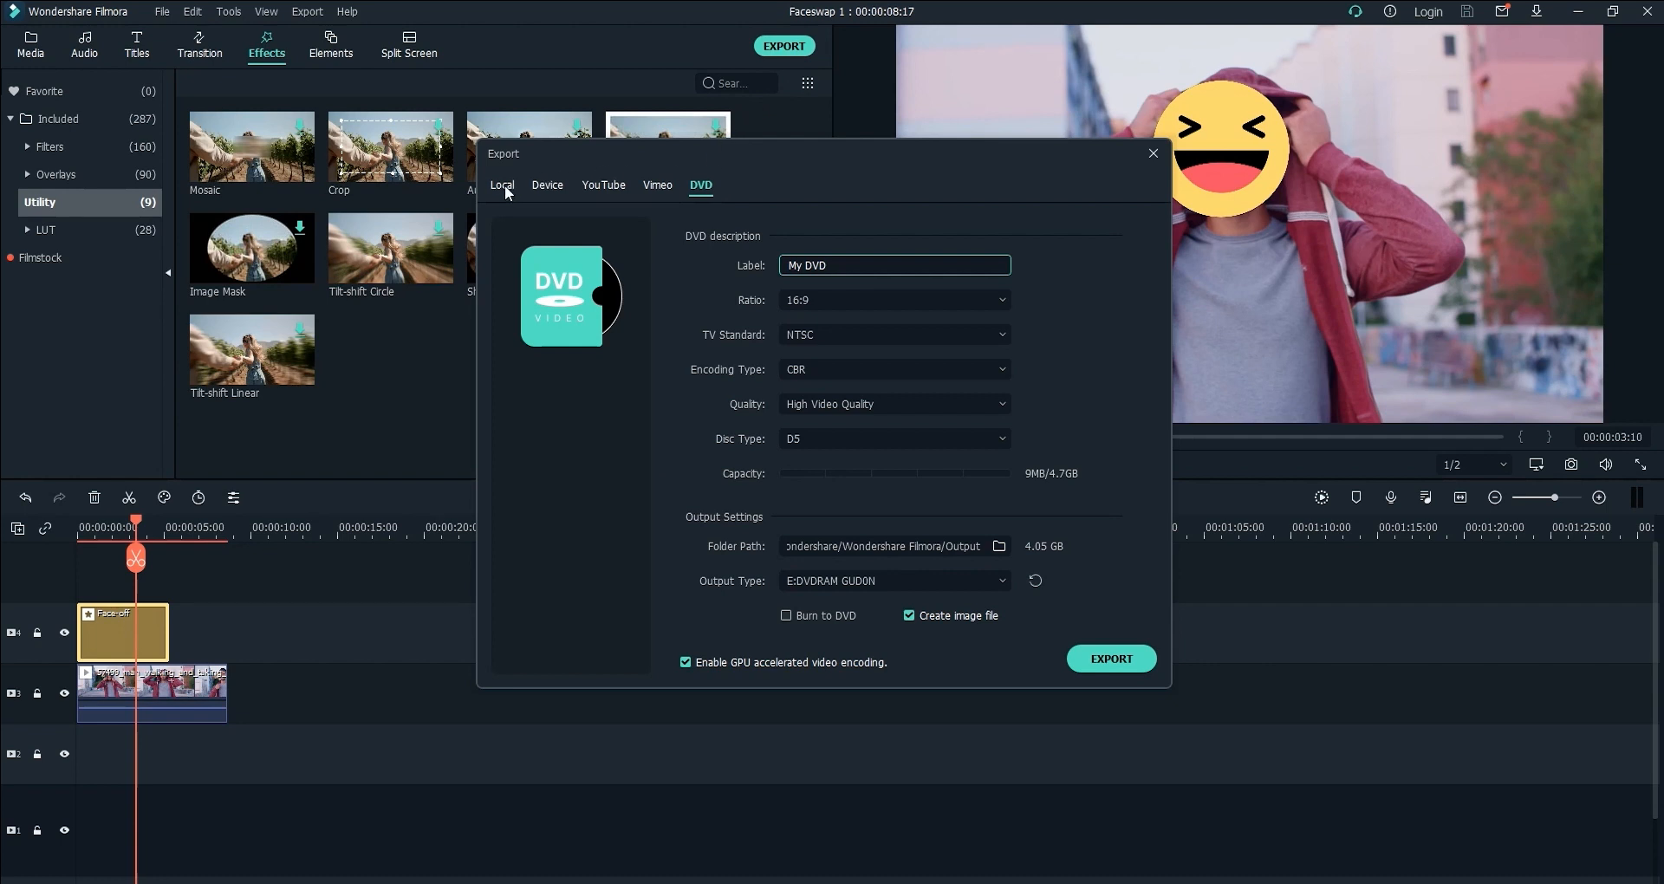
click(501, 186)
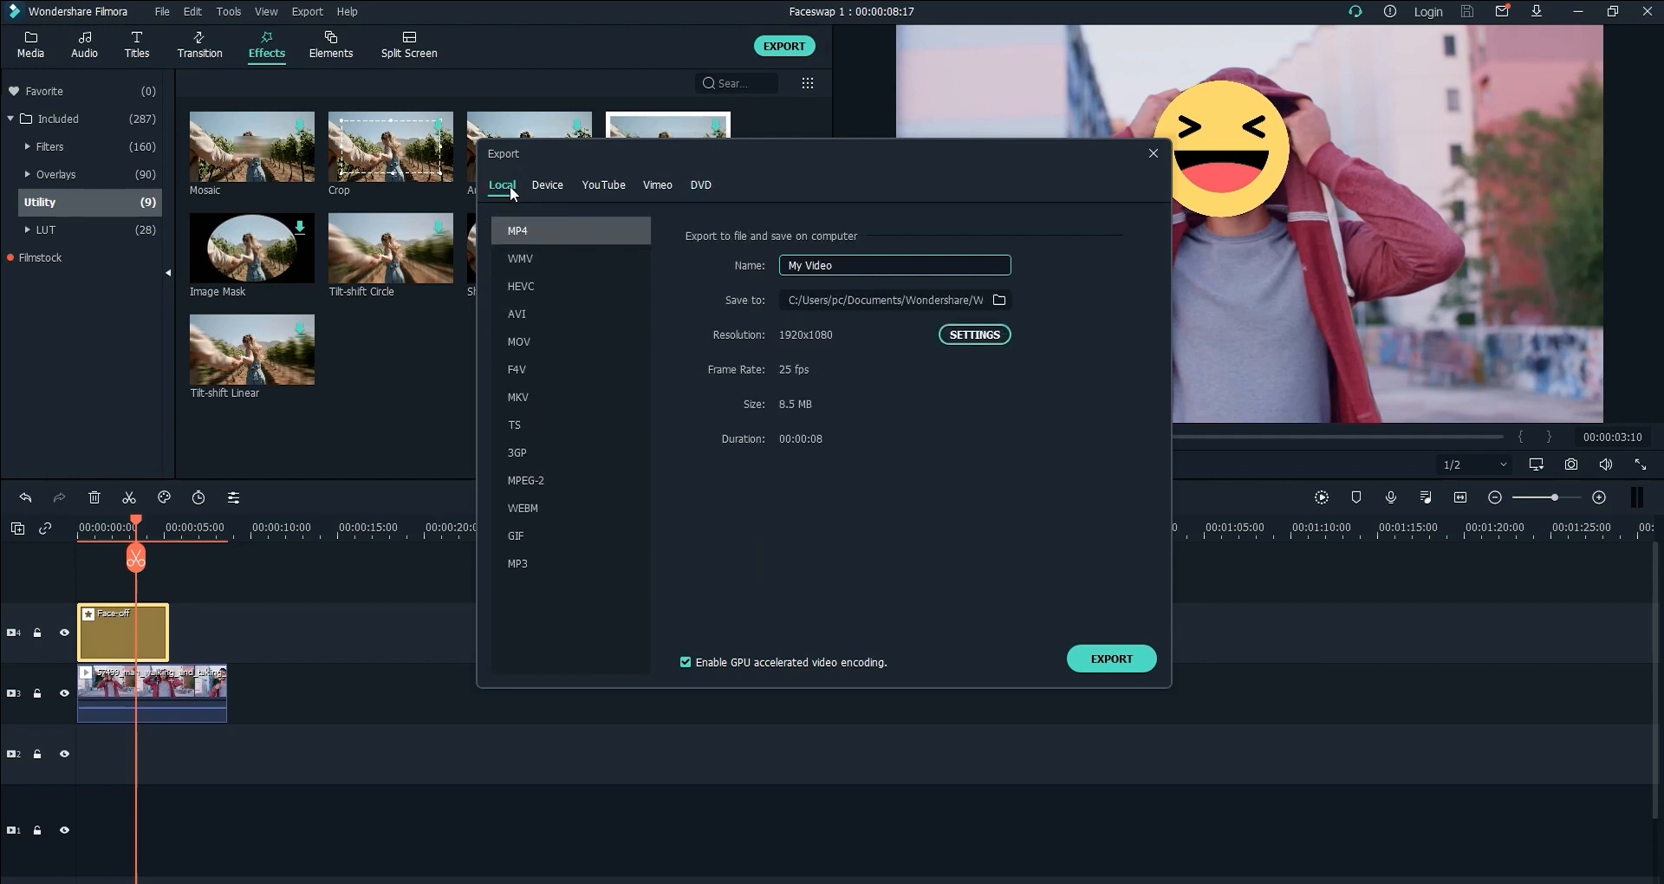
click(548, 185)
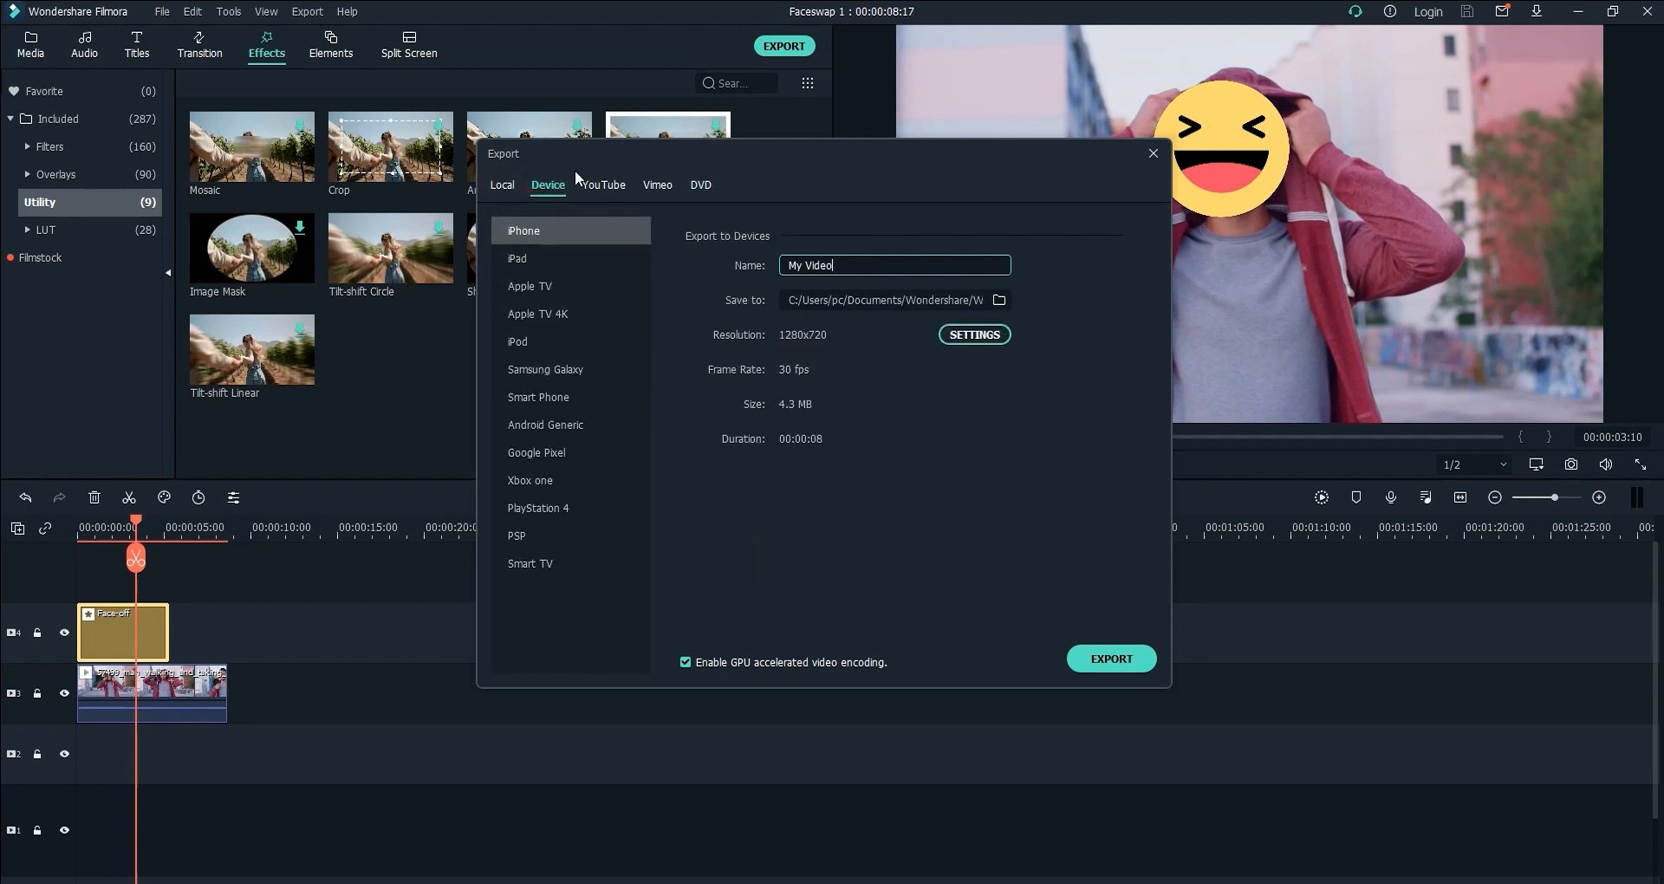
click(601, 186)
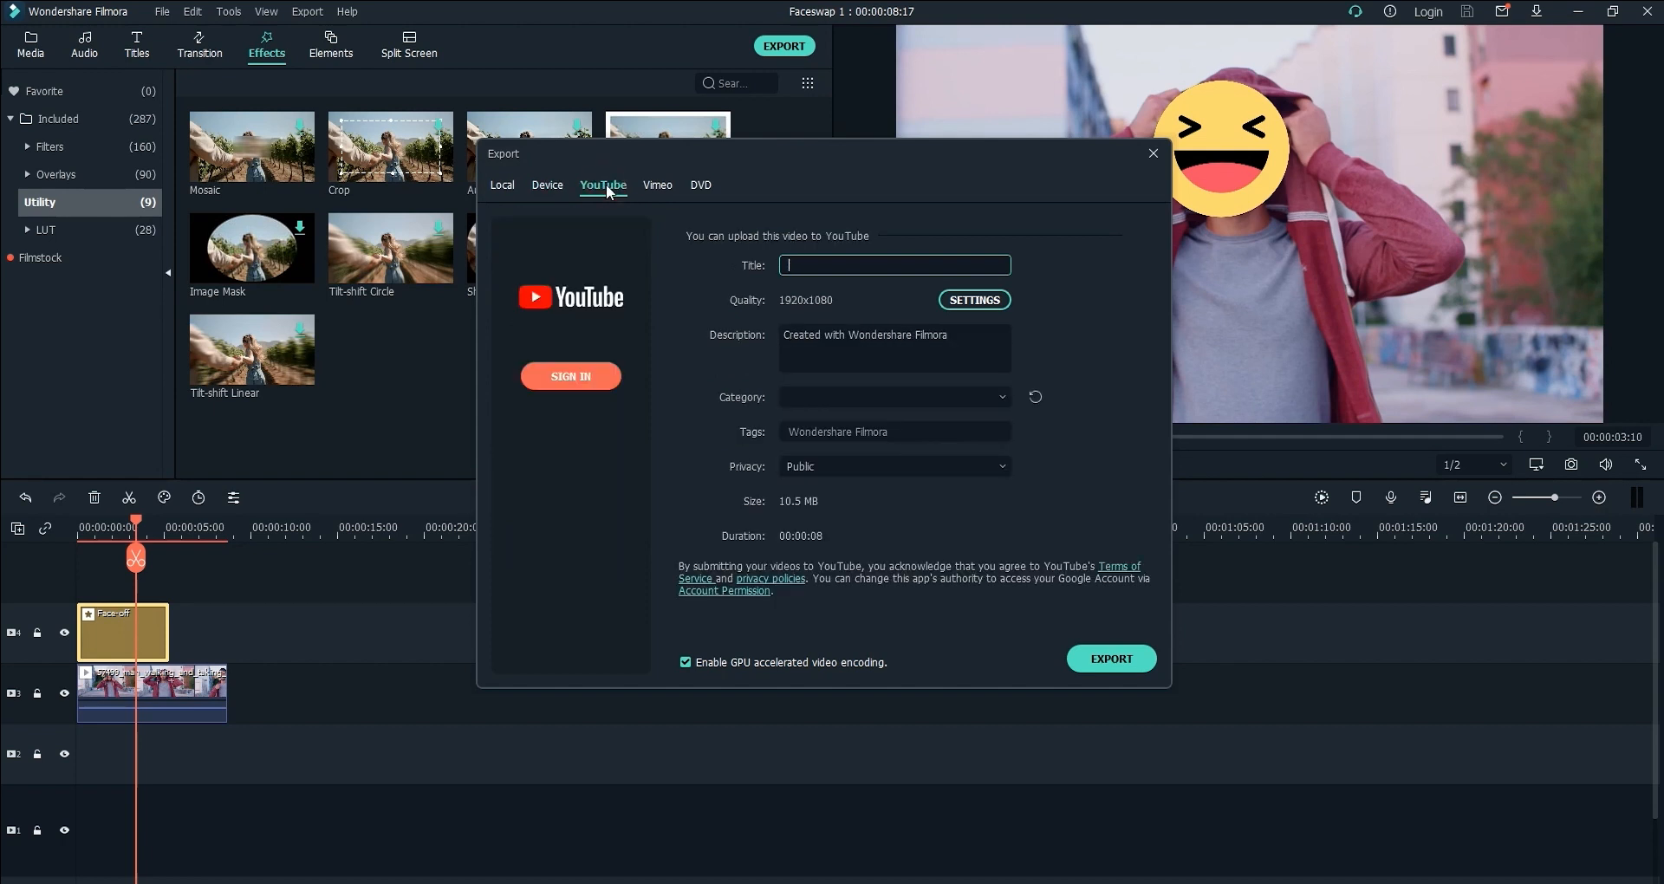
click(657, 185)
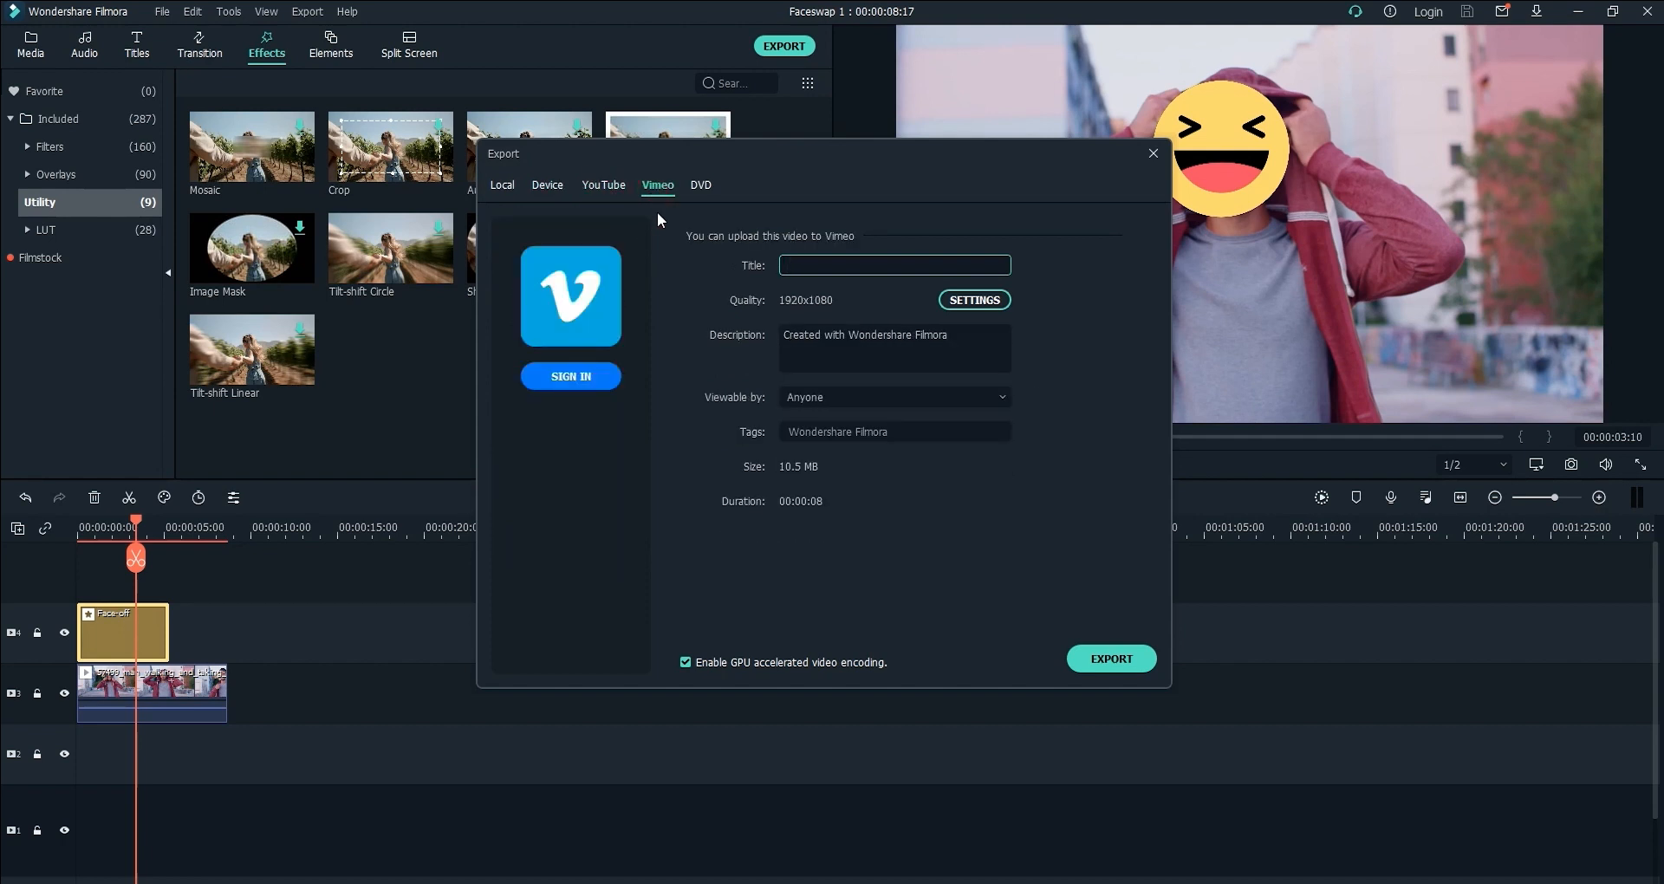
click(698, 185)
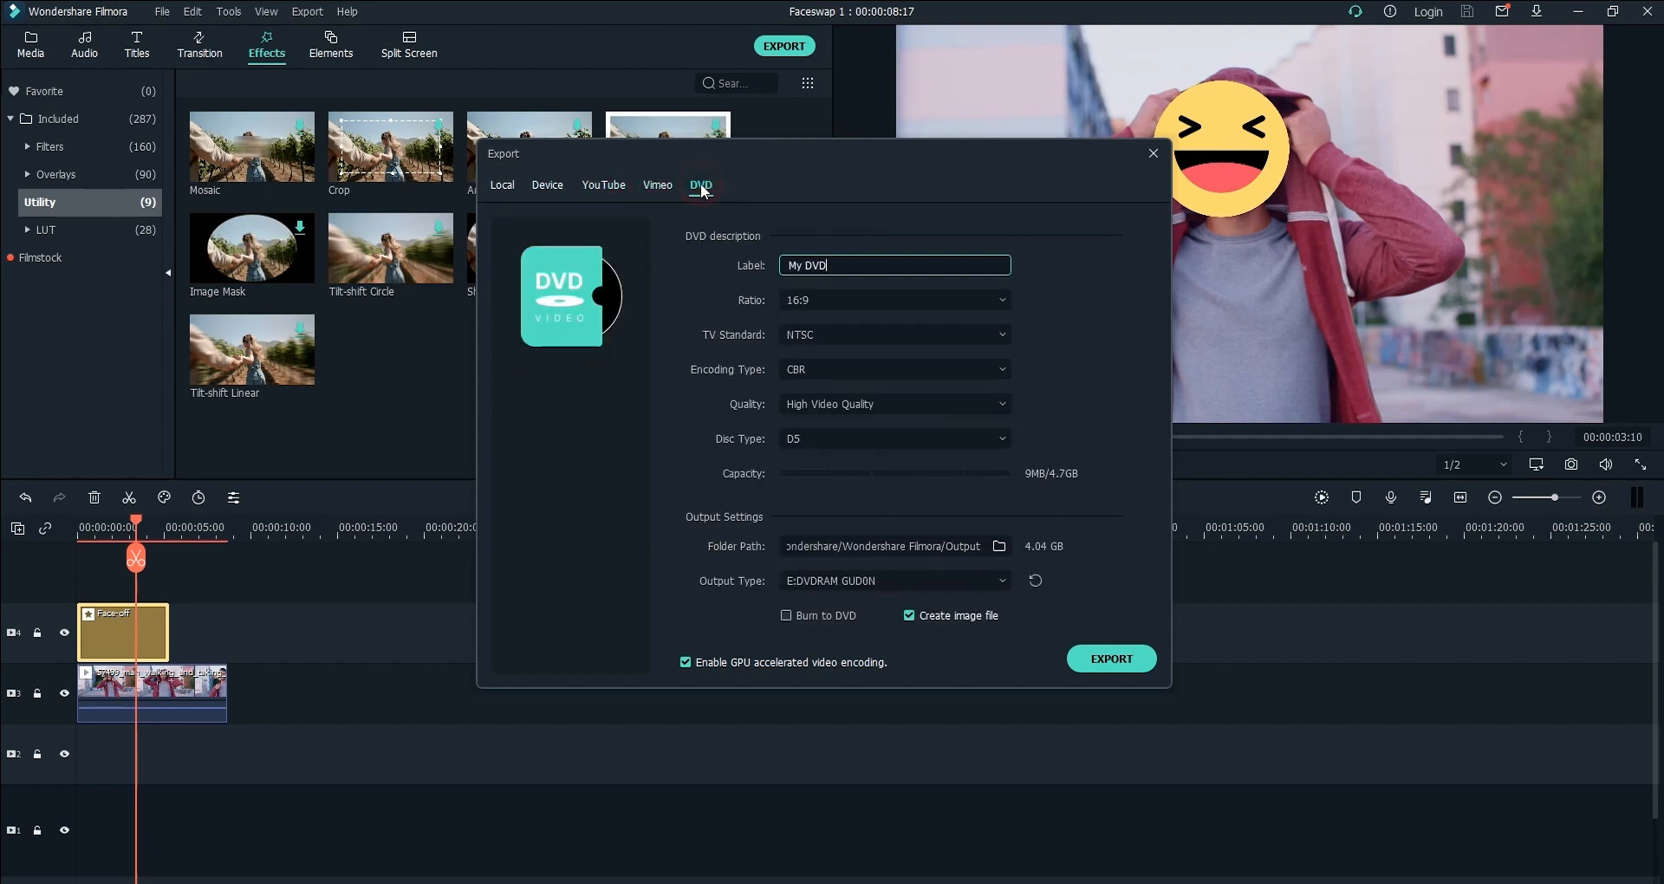
mouse_move(1111, 658)
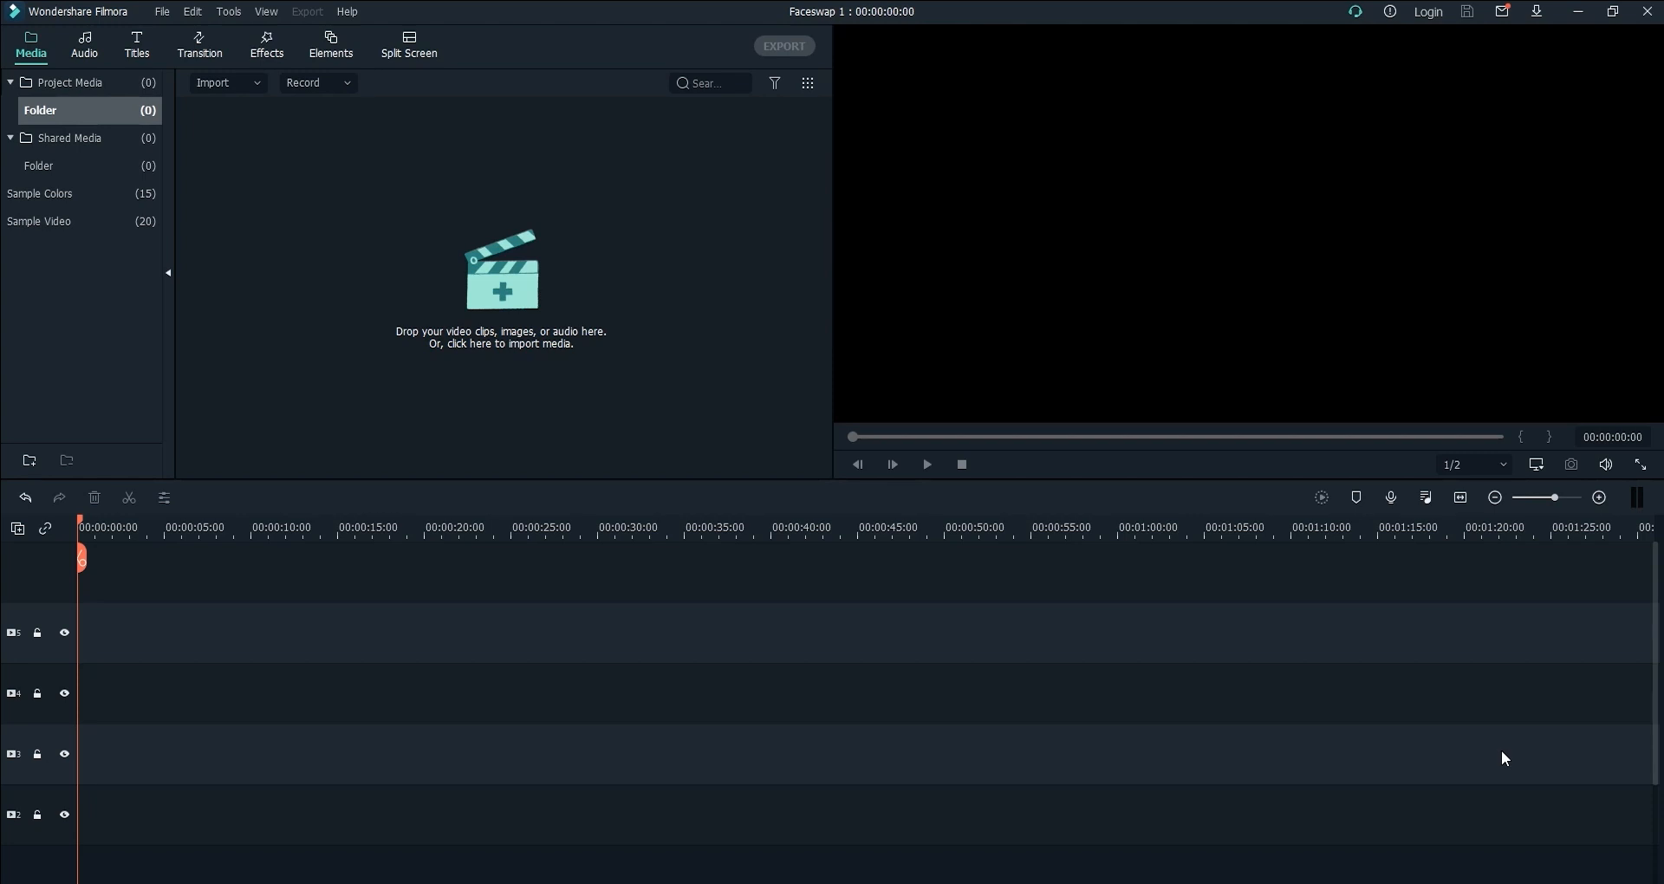
mouse_move(1512, 745)
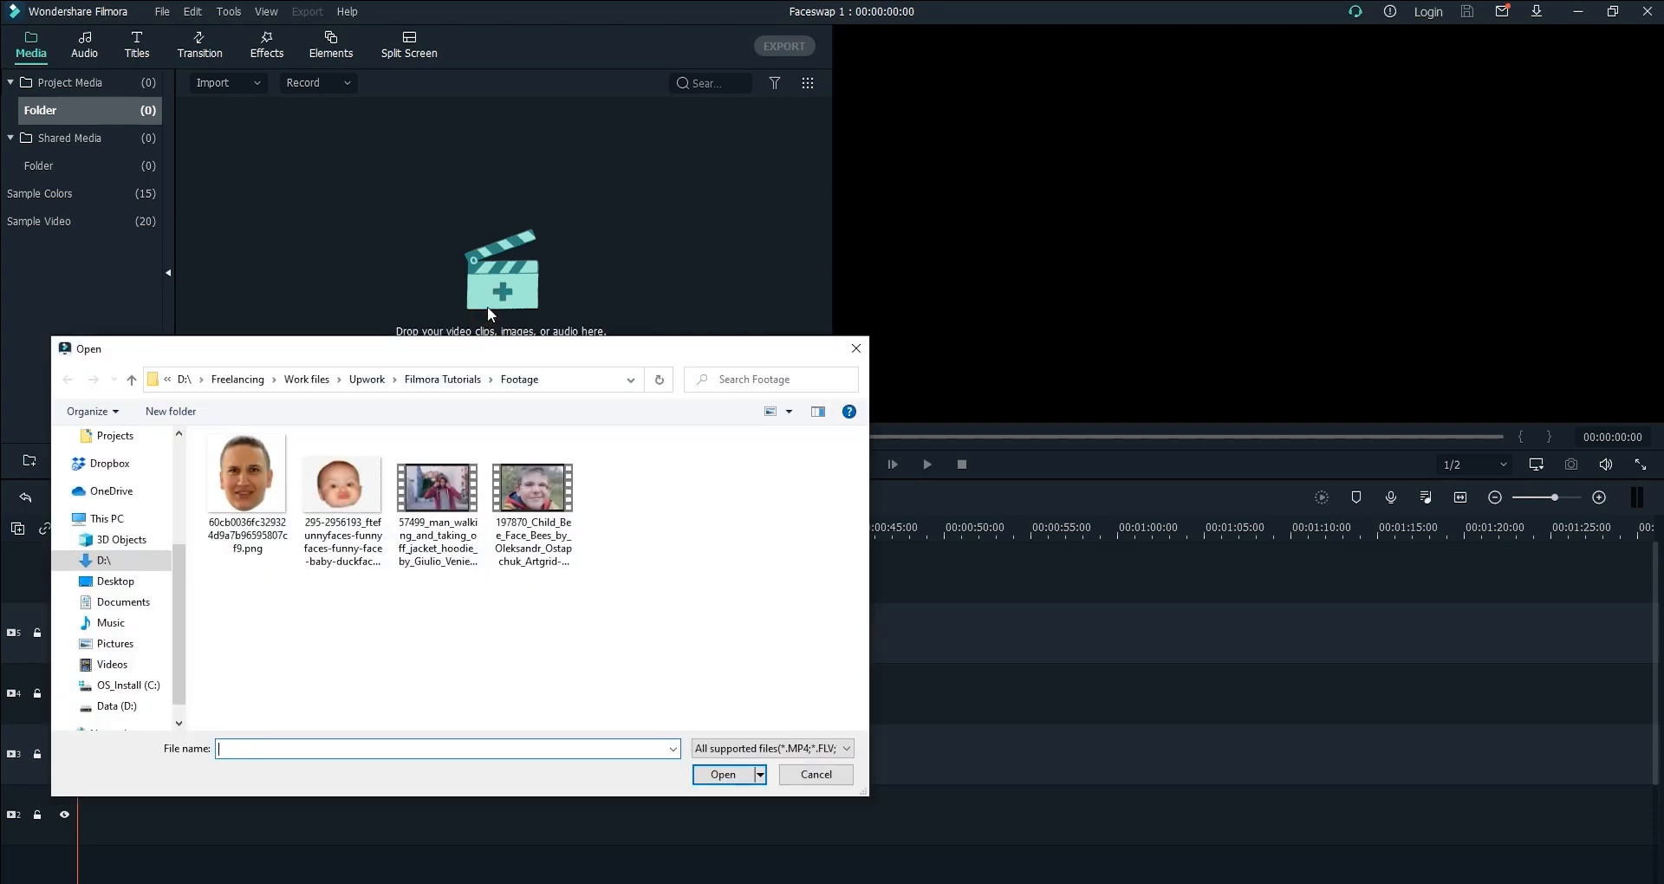
Import the boy's face video and place it on the timeline.
click(815, 773)
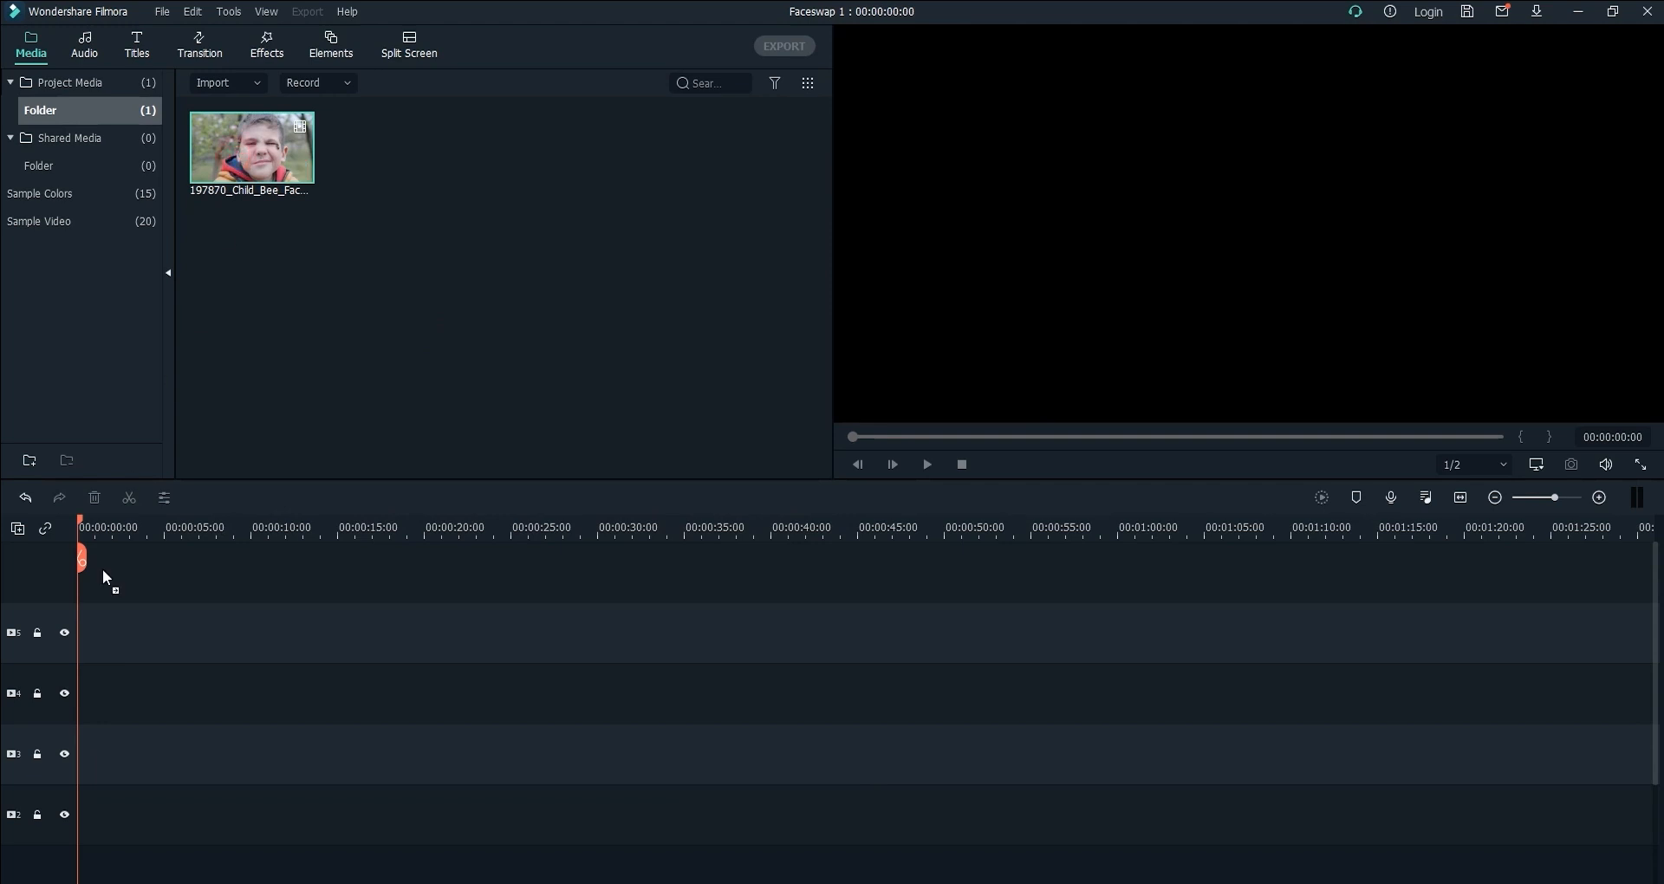
drag(250, 146, 160, 632)
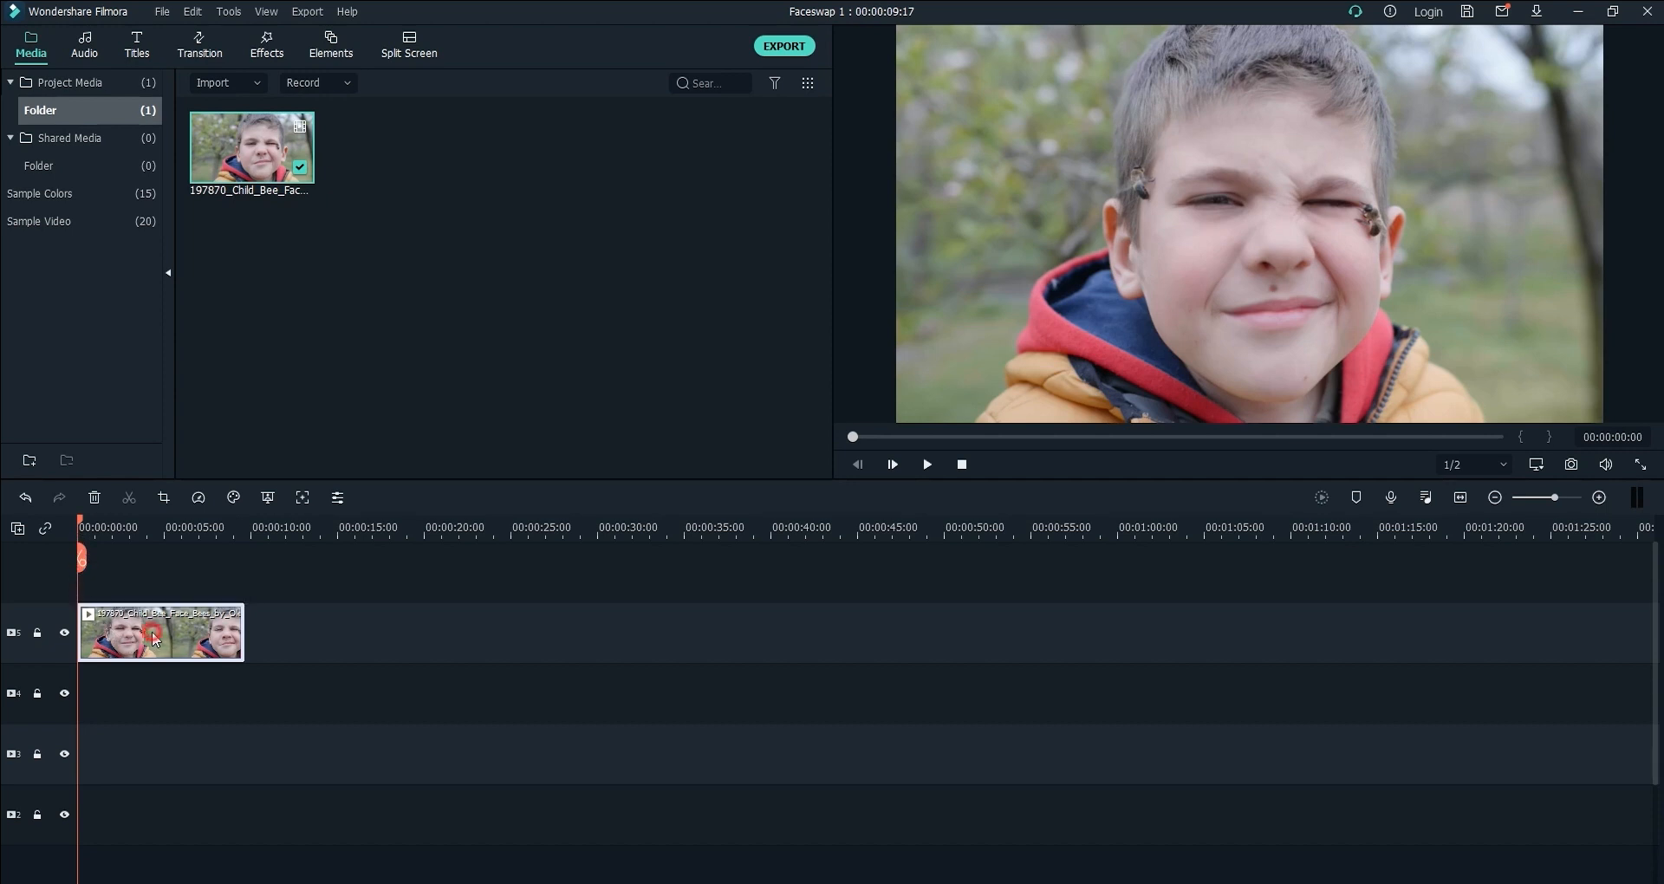
Enable Motion Tracking, size the tracking box over the boy's whole head and run tracking.
double_click(160, 631)
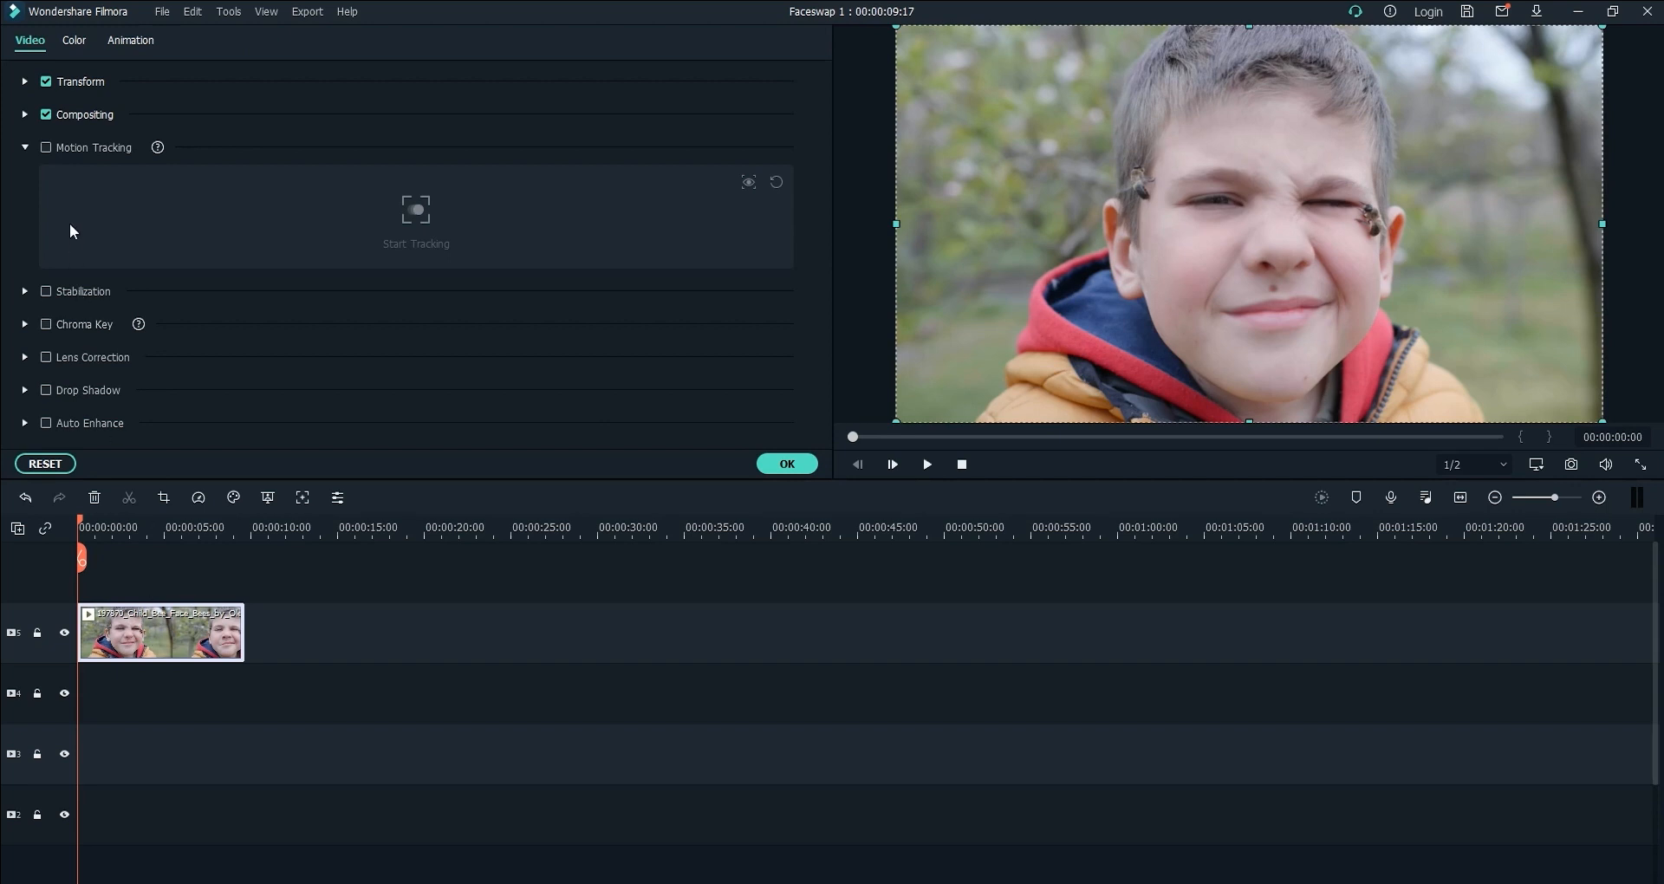
click(45, 147)
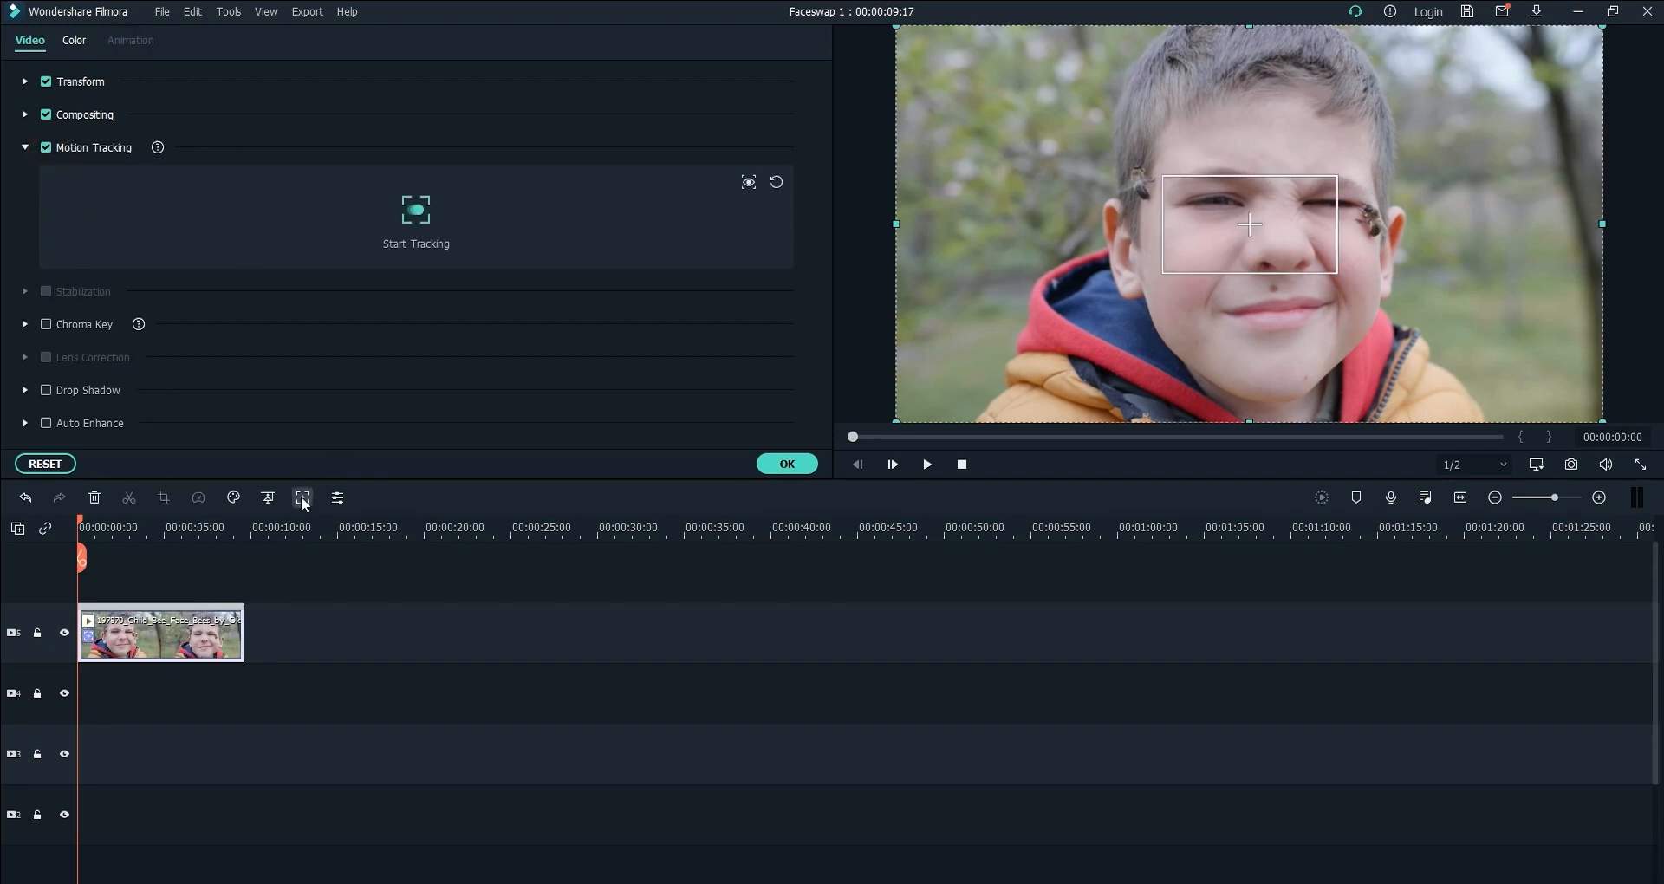
mouse_move(301, 498)
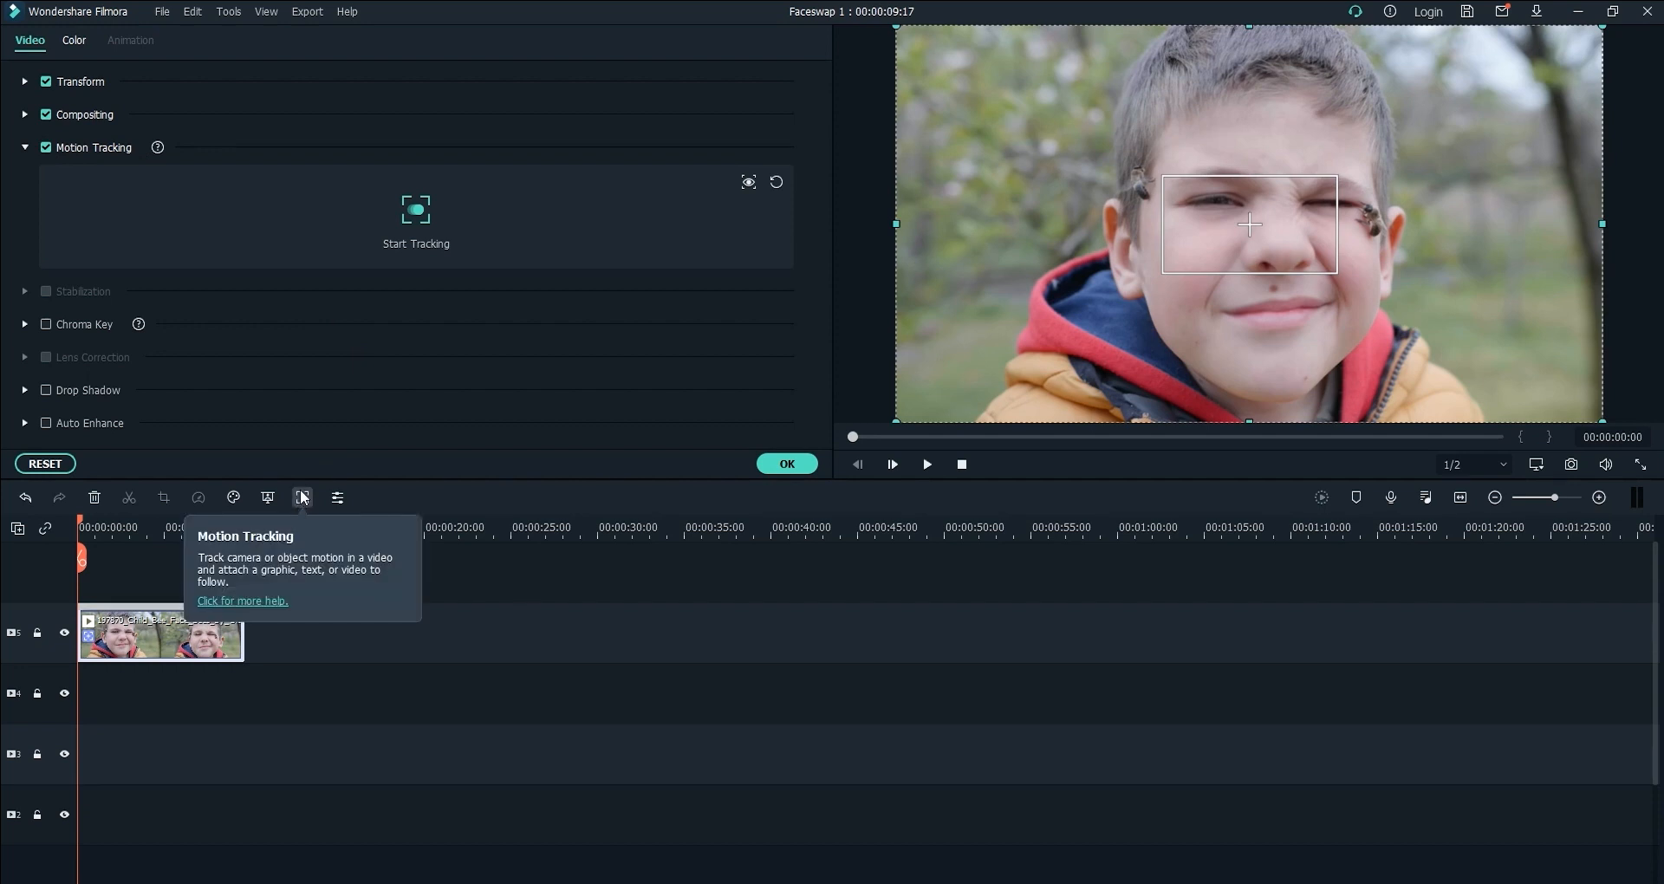
mouse_move(1218, 275)
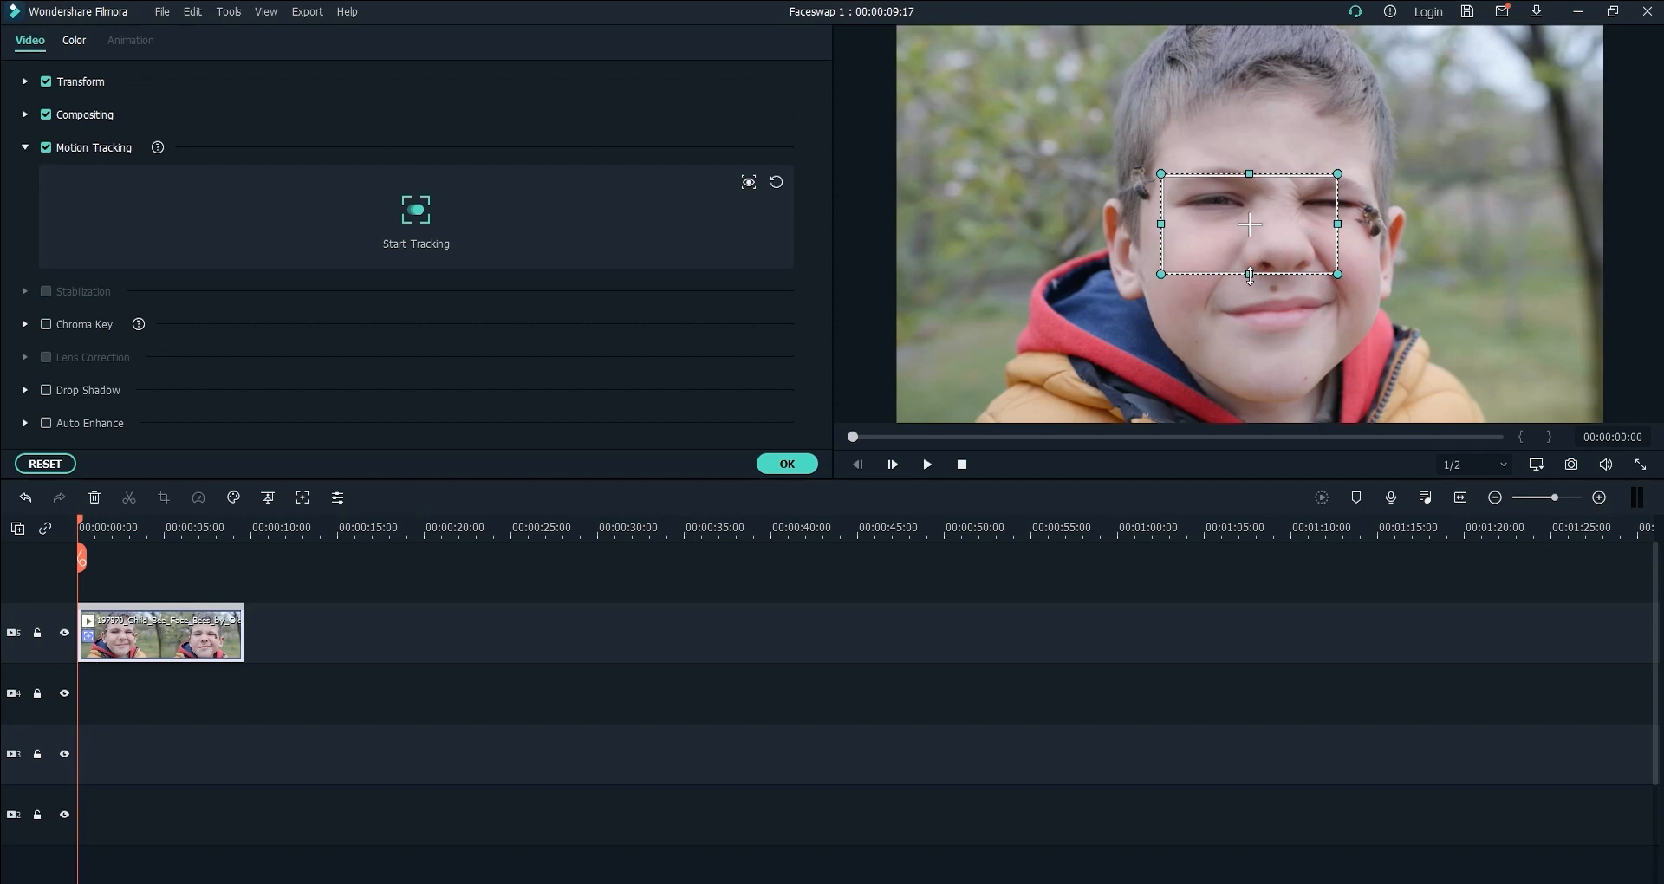
drag(1250, 274, 1250, 393)
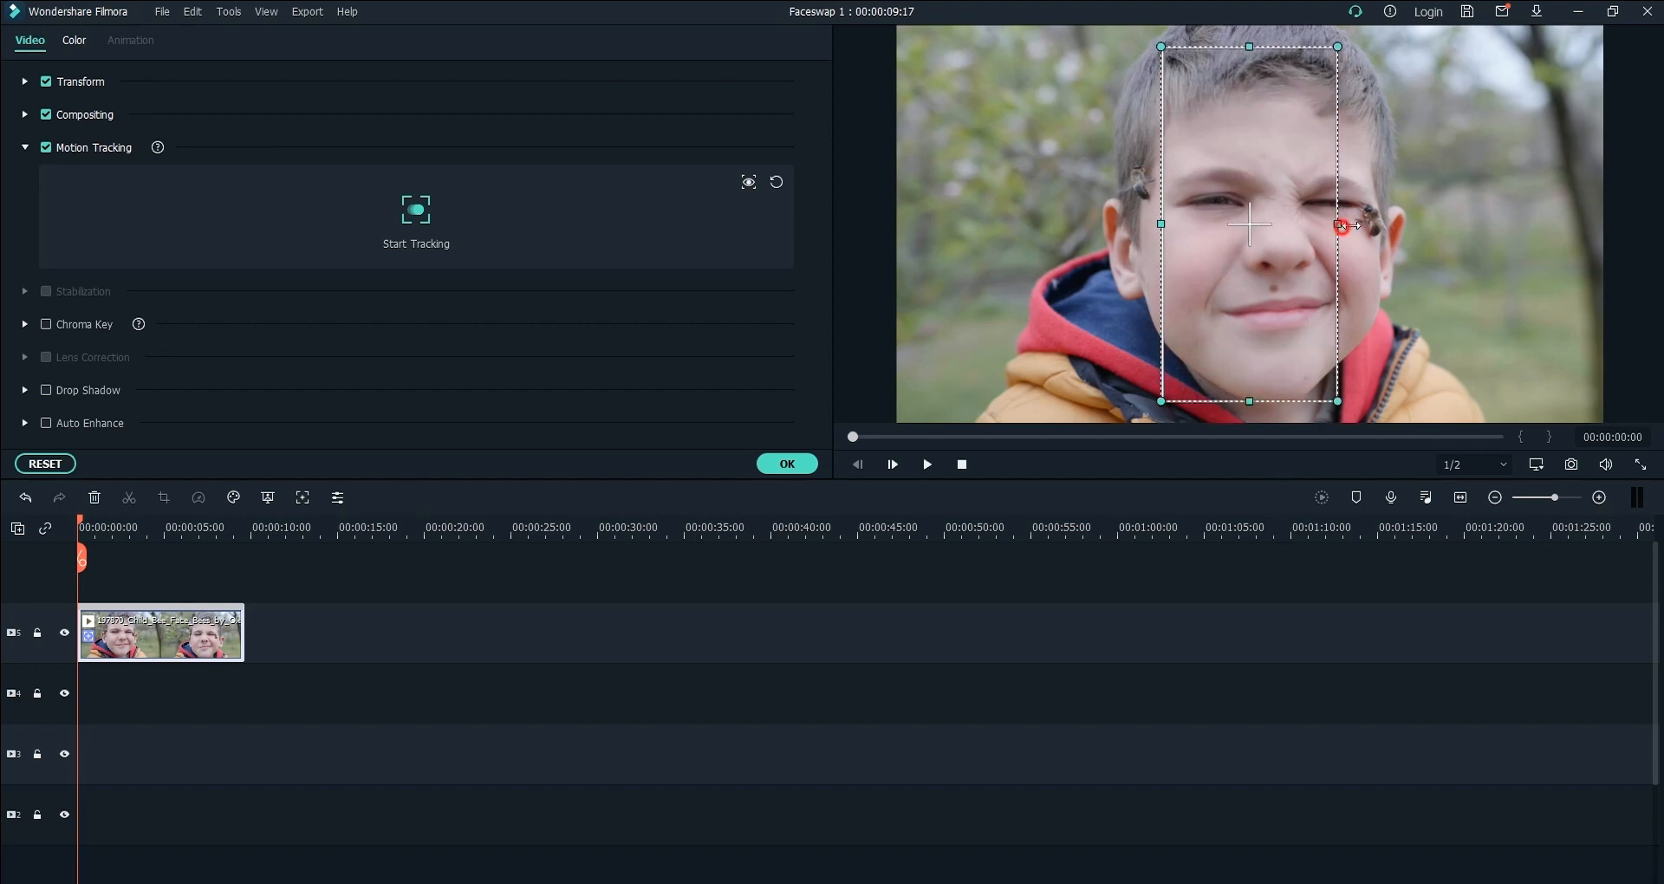
drag(1340, 223, 1405, 224)
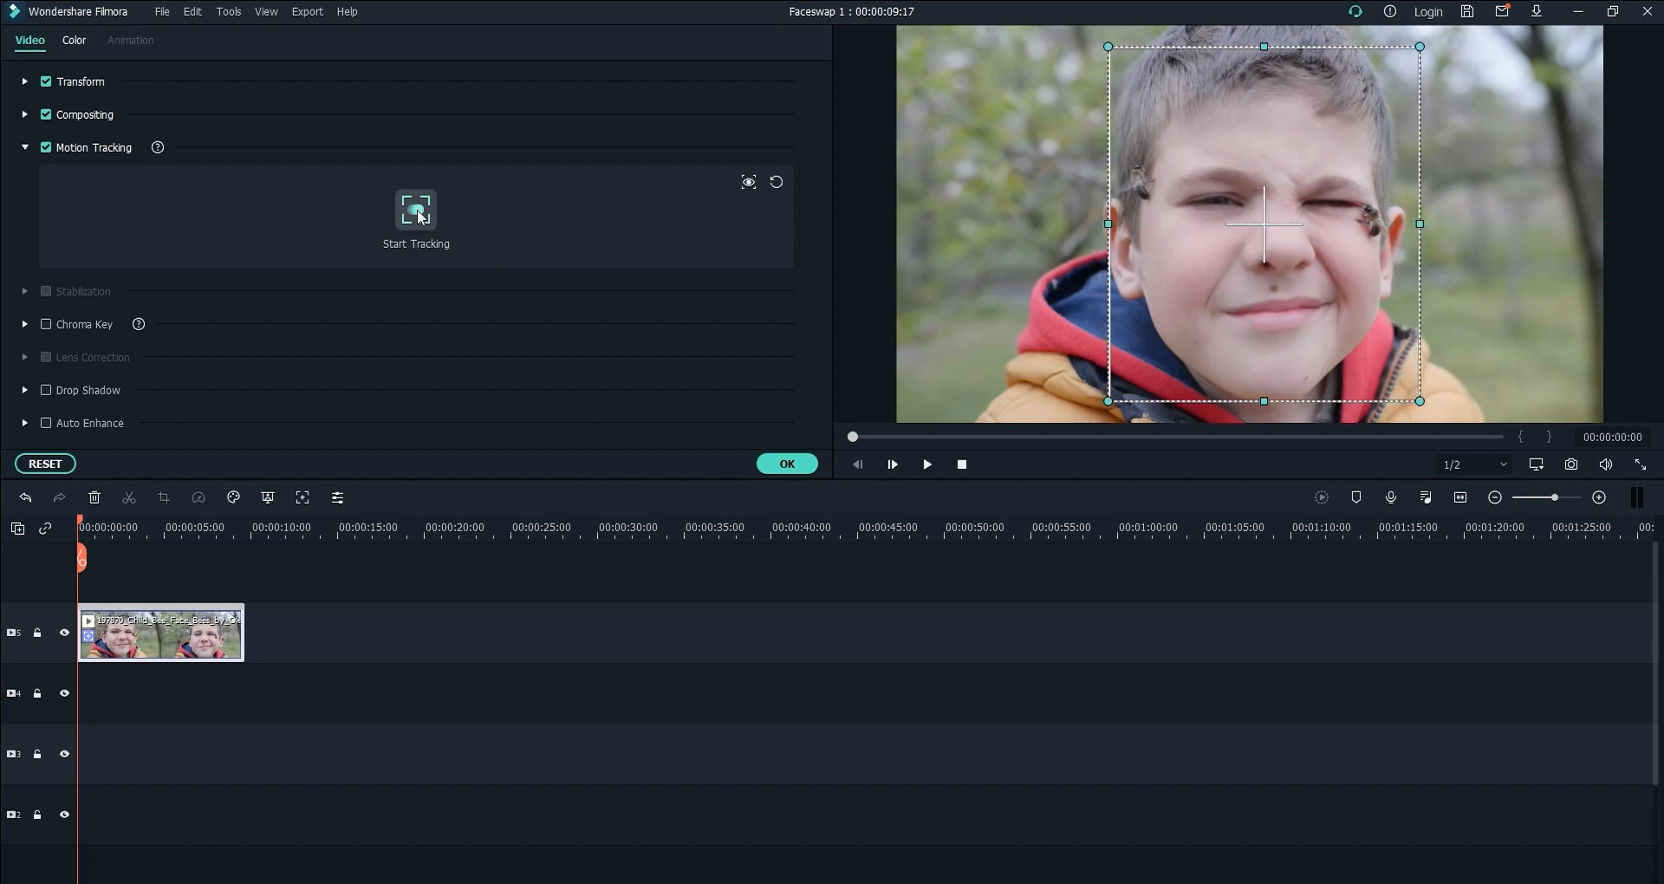
click(416, 220)
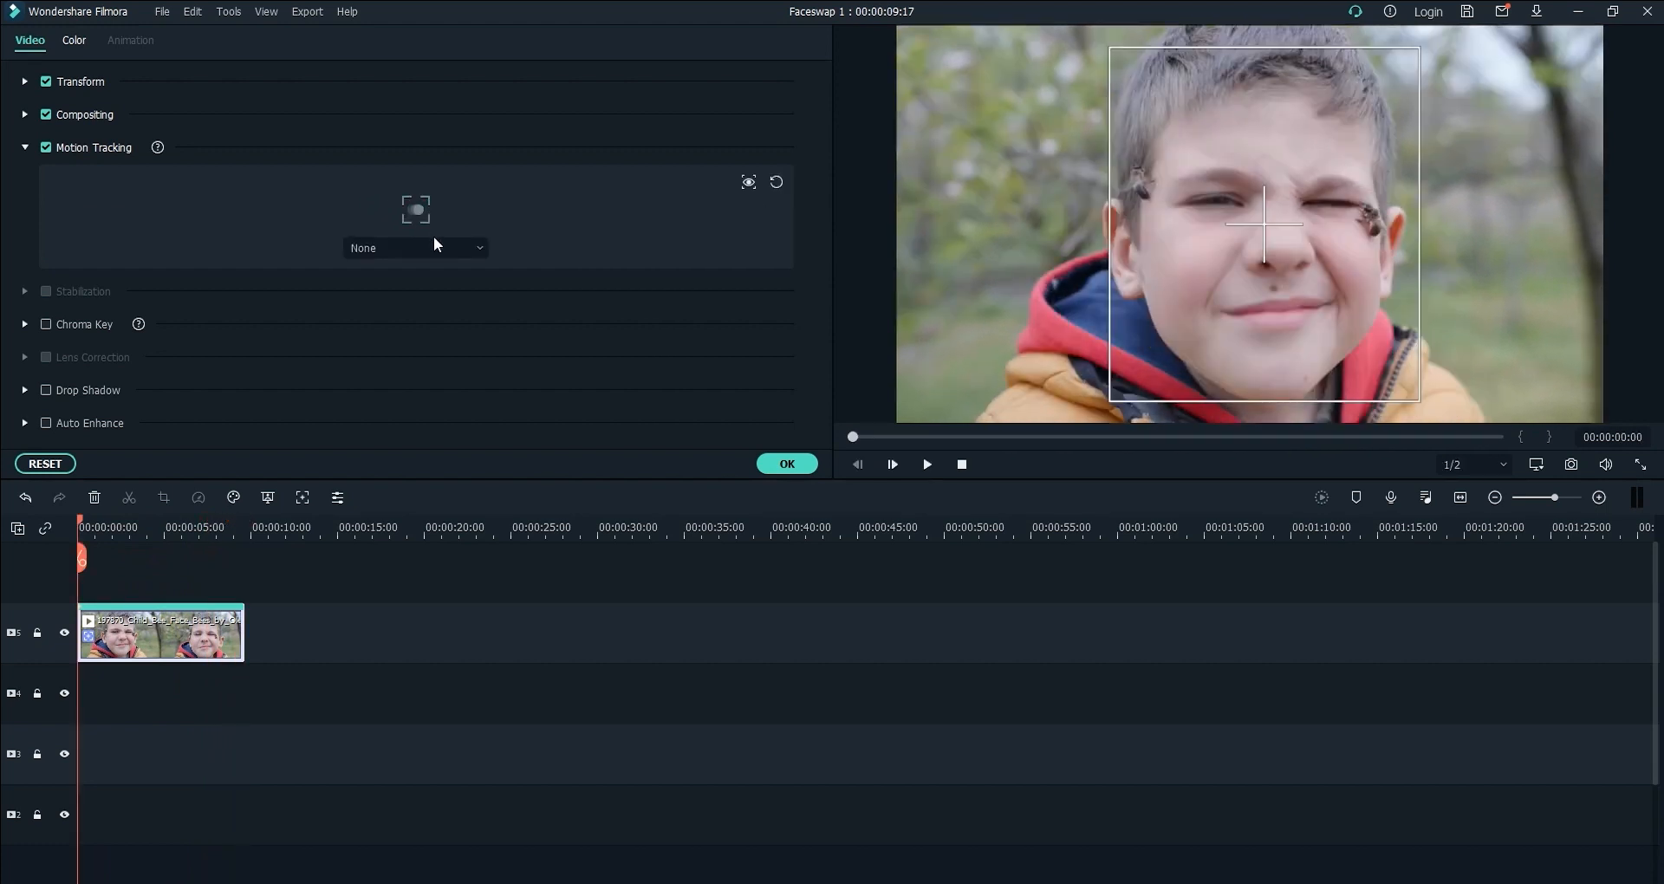
Attach the man's face PNG from the computer to the tracked face.
click(415, 248)
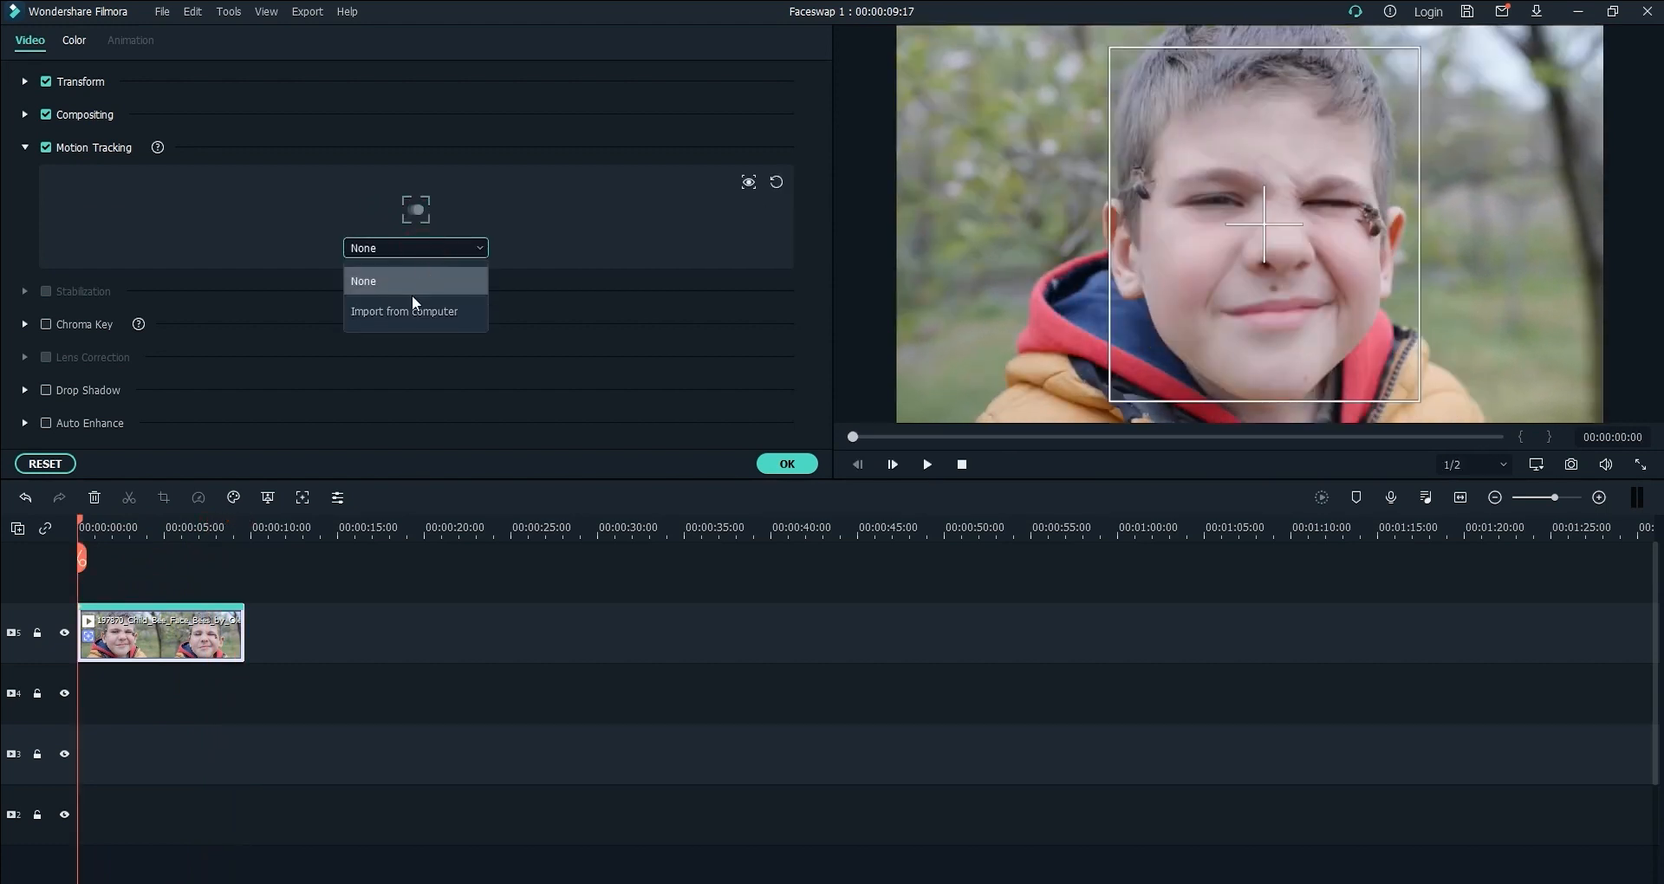
click(403, 310)
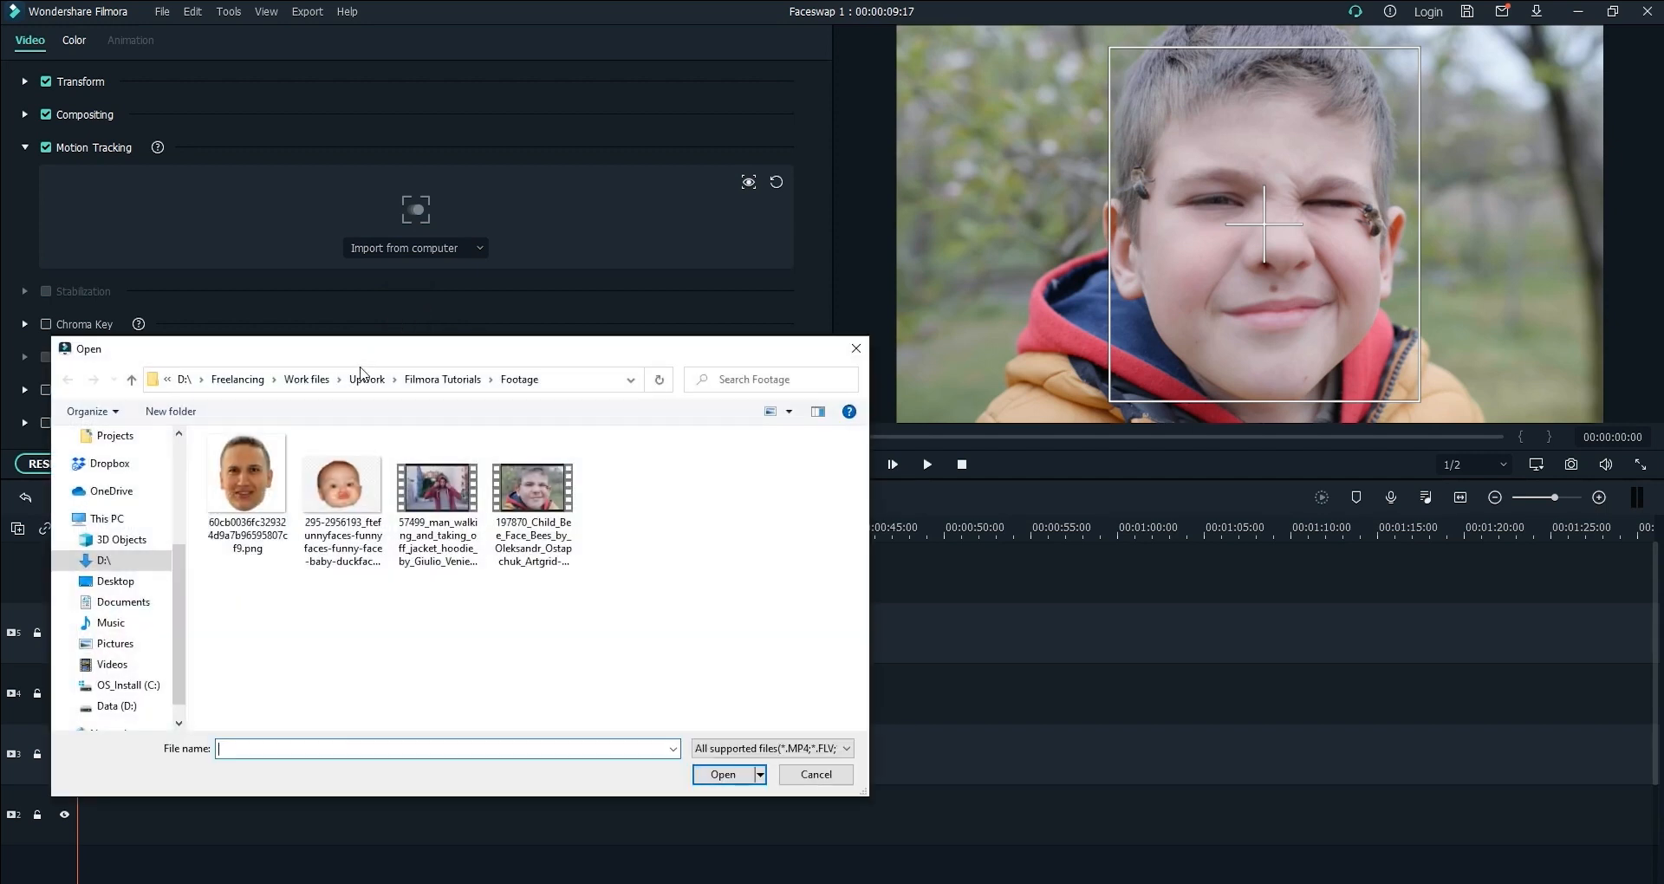
click(246, 480)
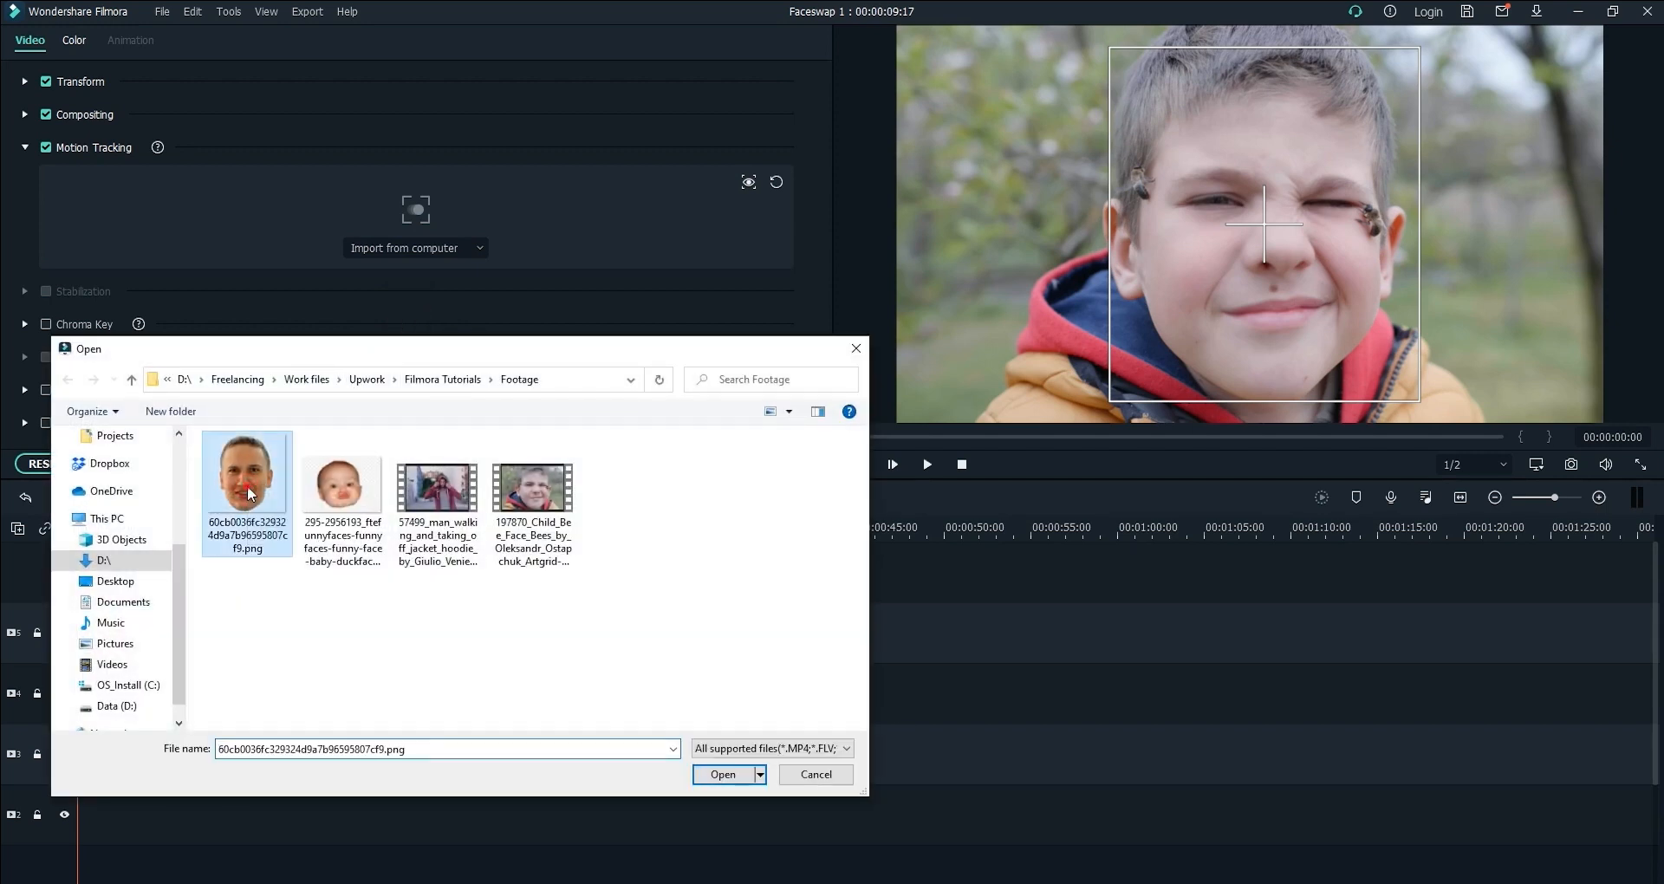
click(723, 775)
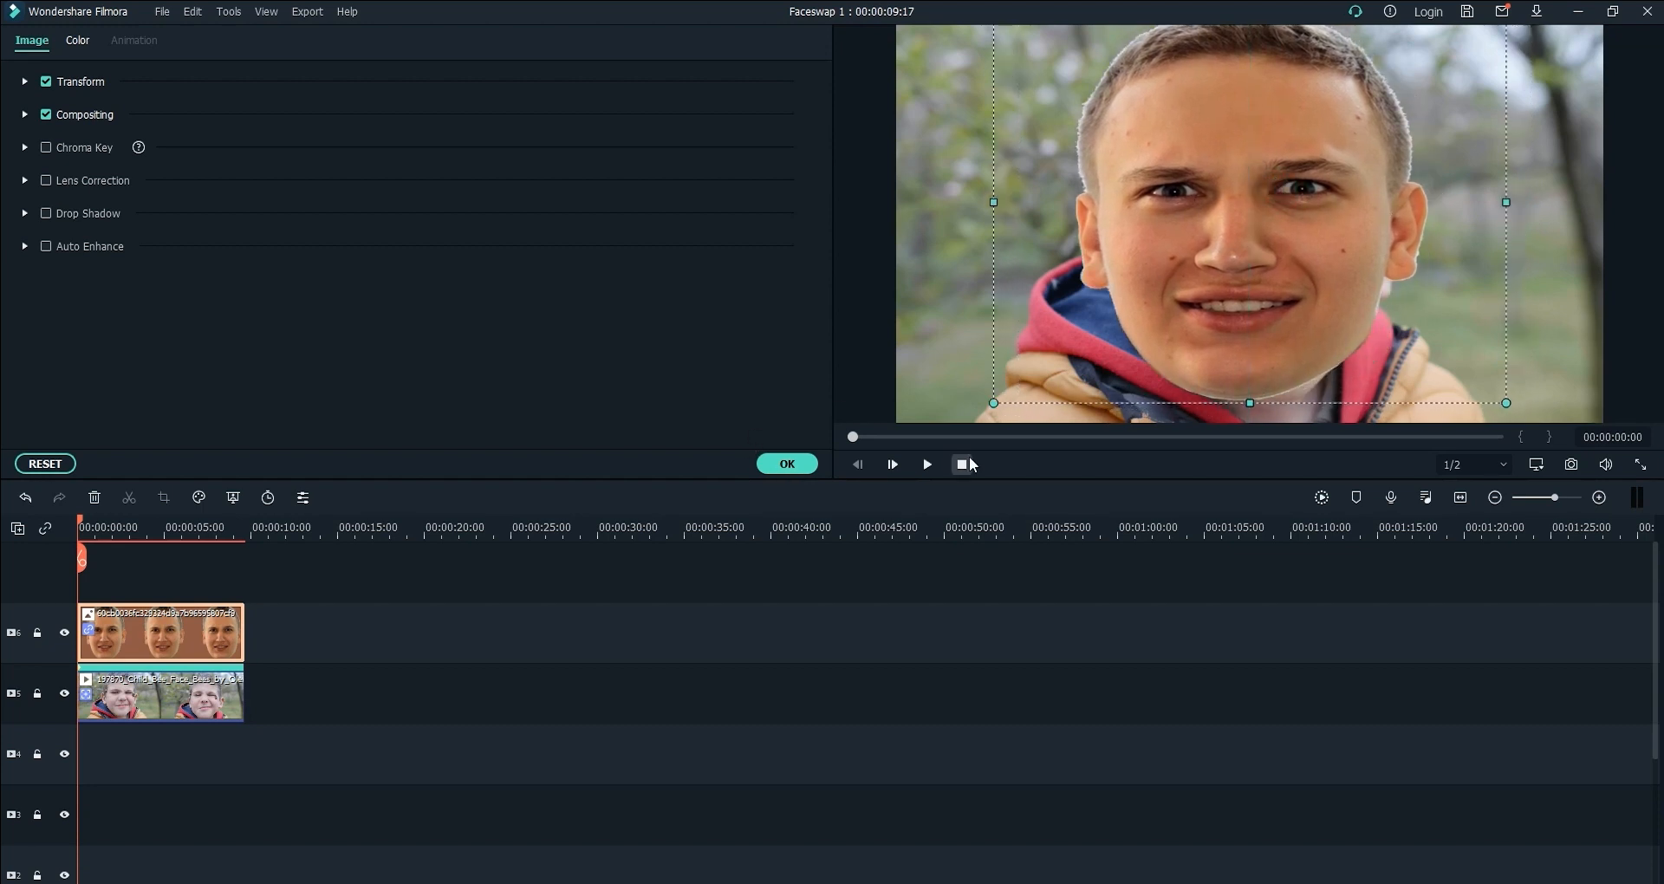
click(924, 465)
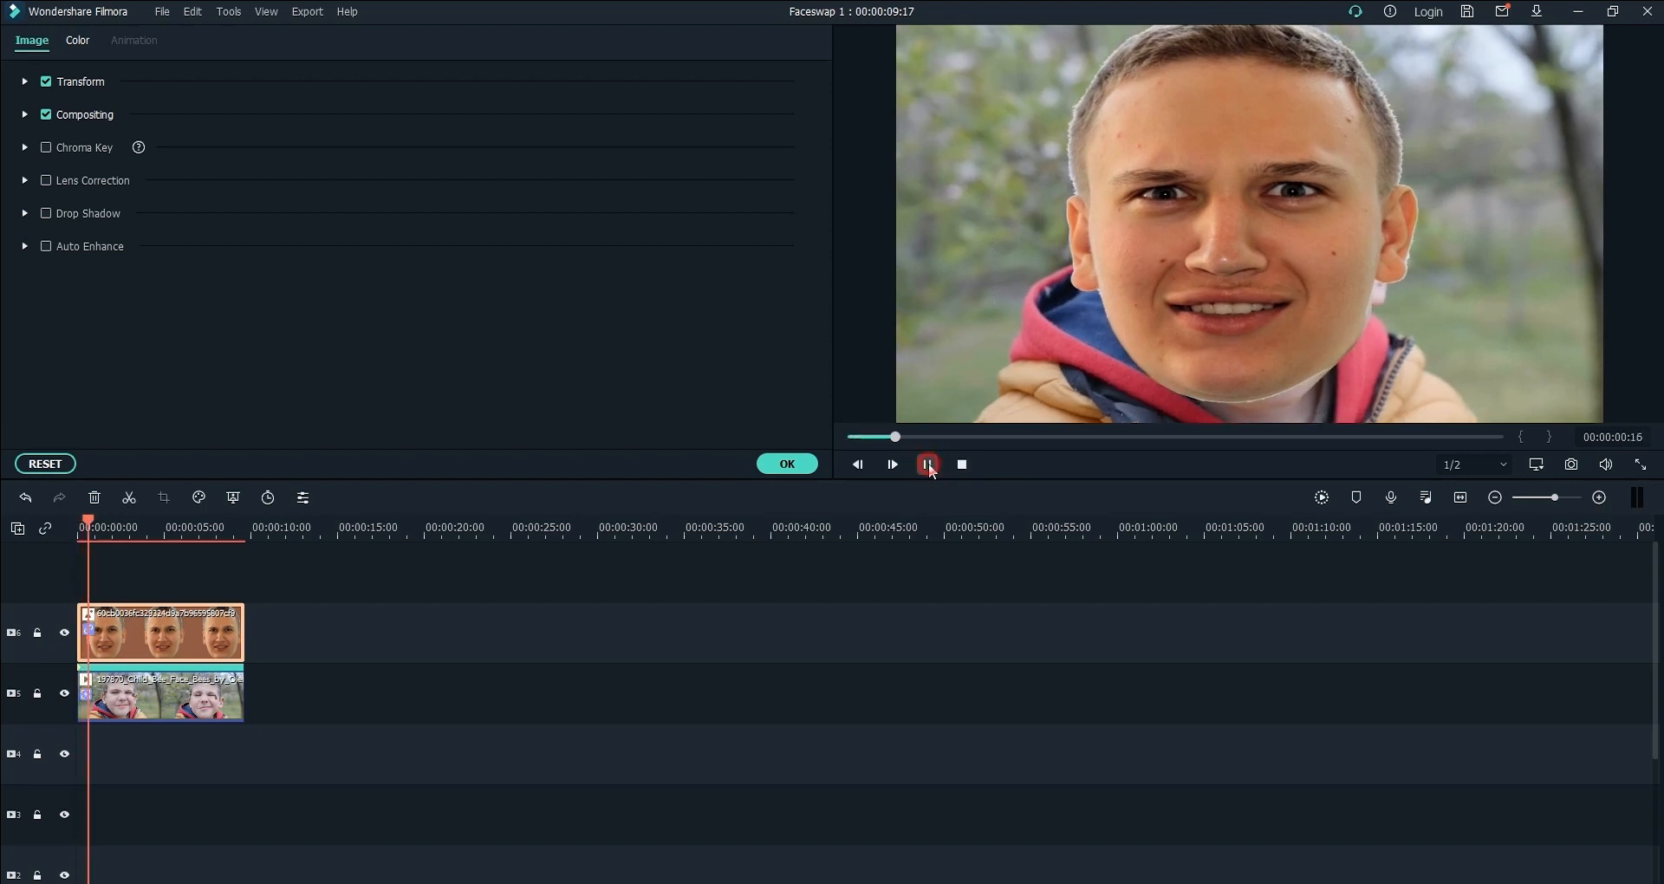
click(926, 464)
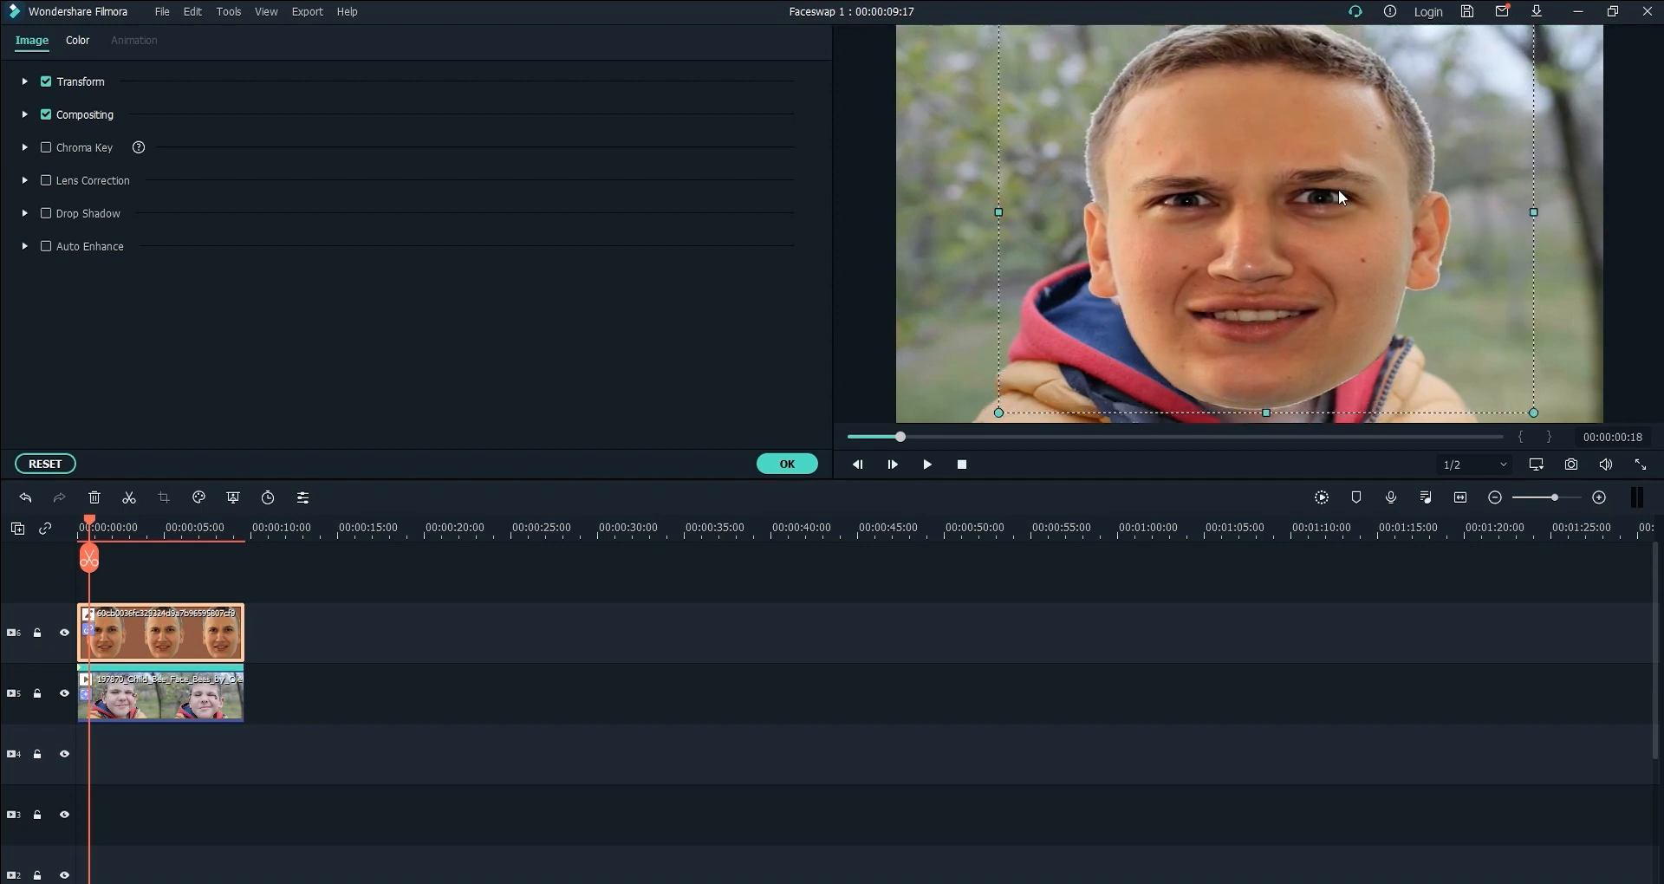
click(78, 527)
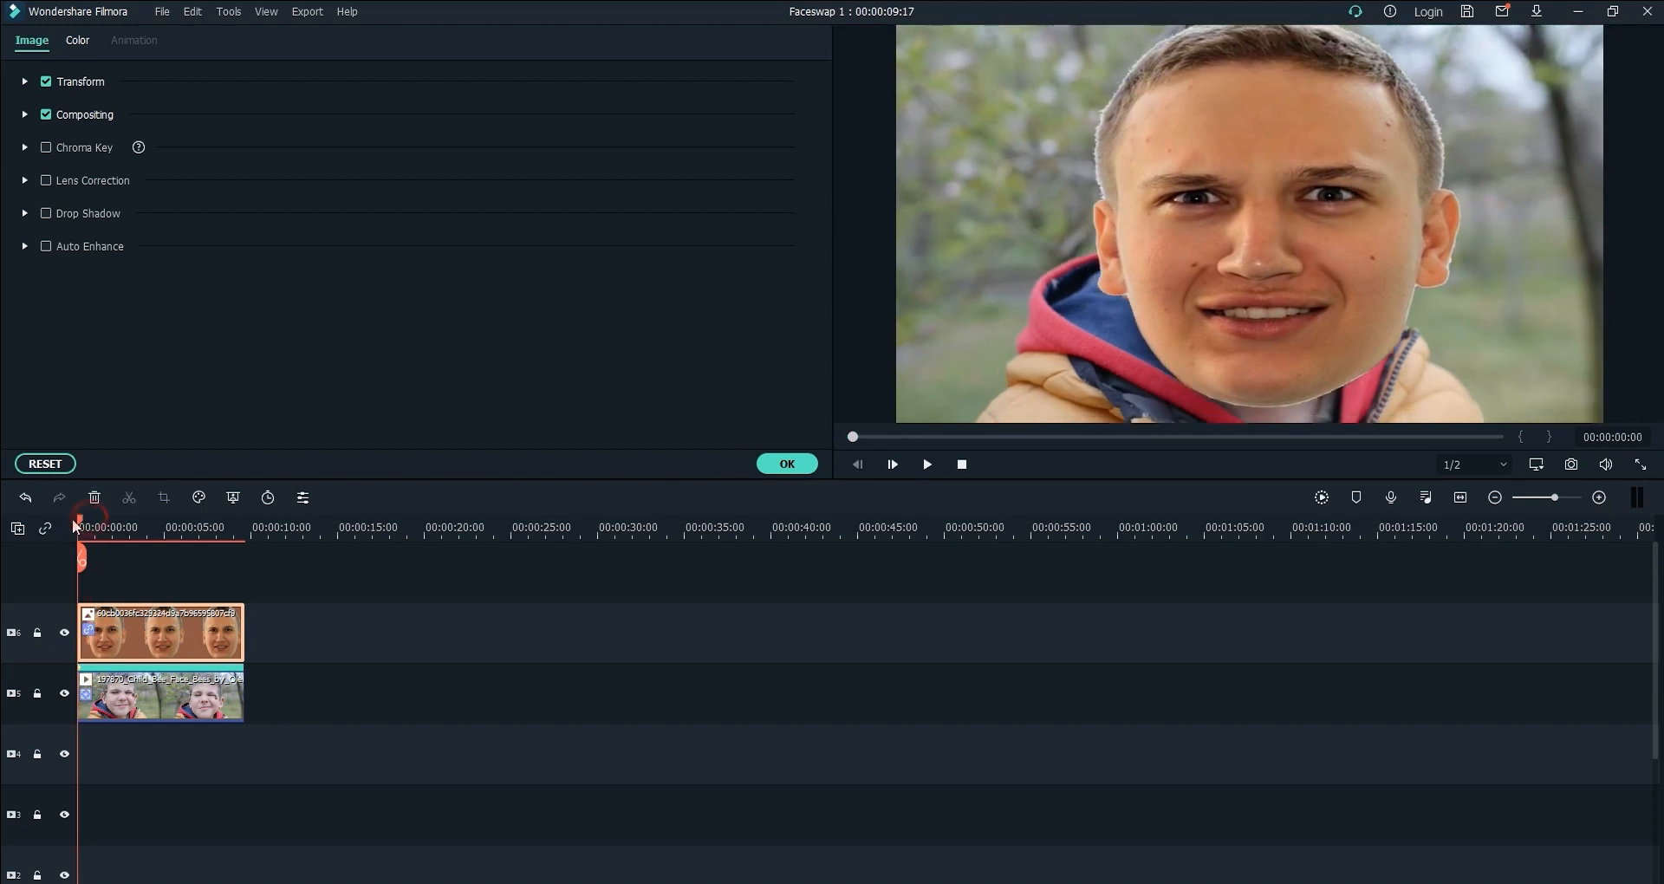
click(925, 464)
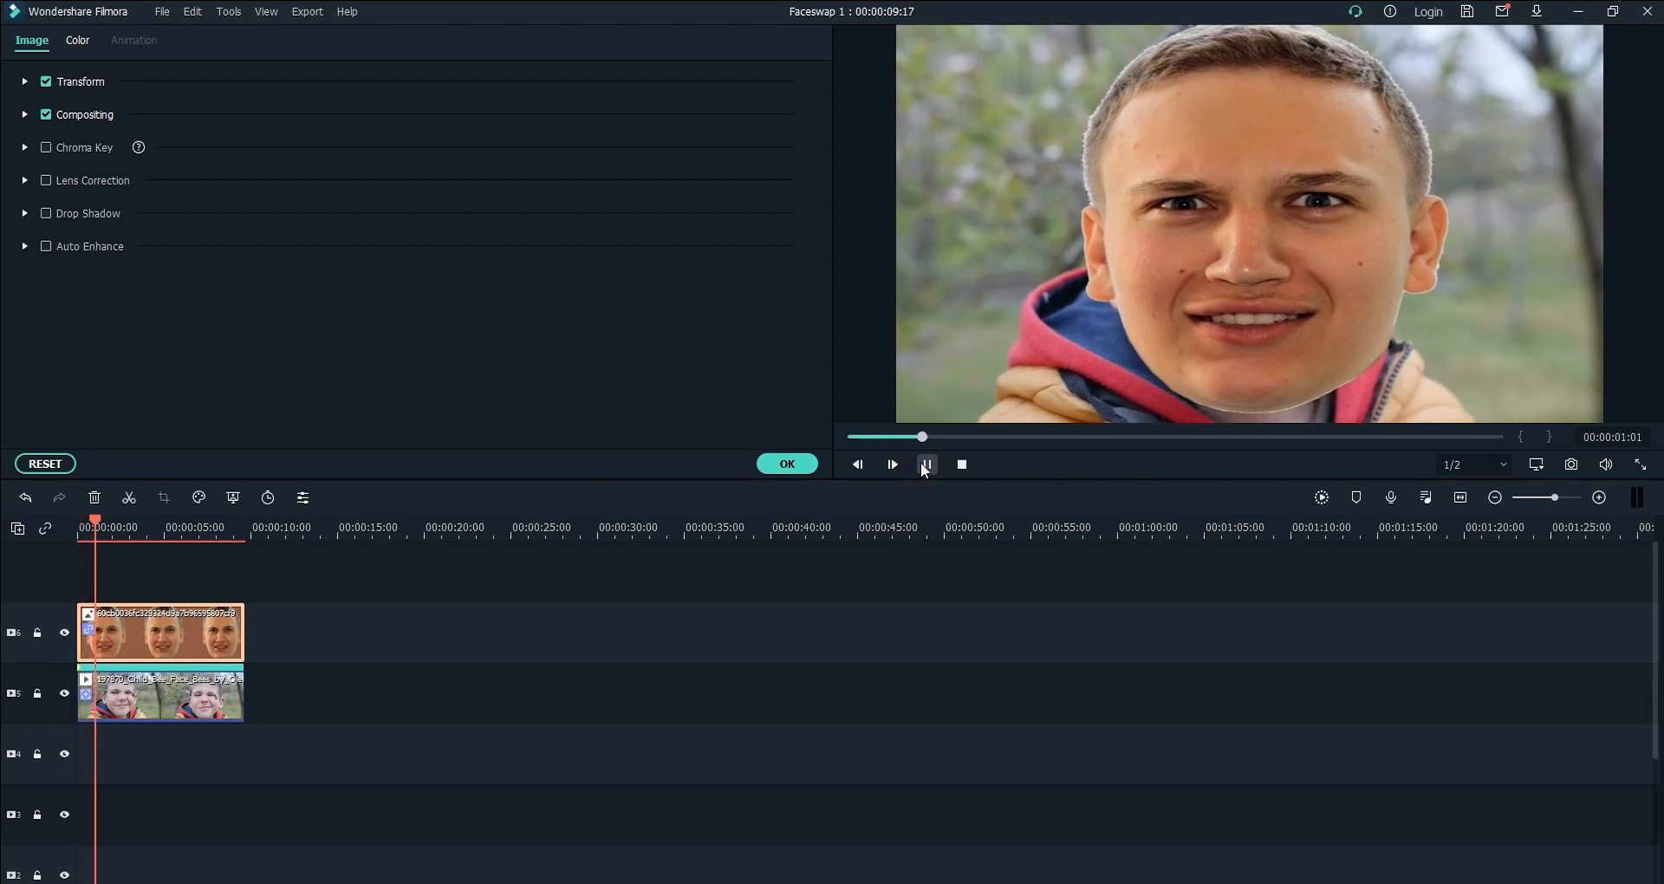
click(925, 464)
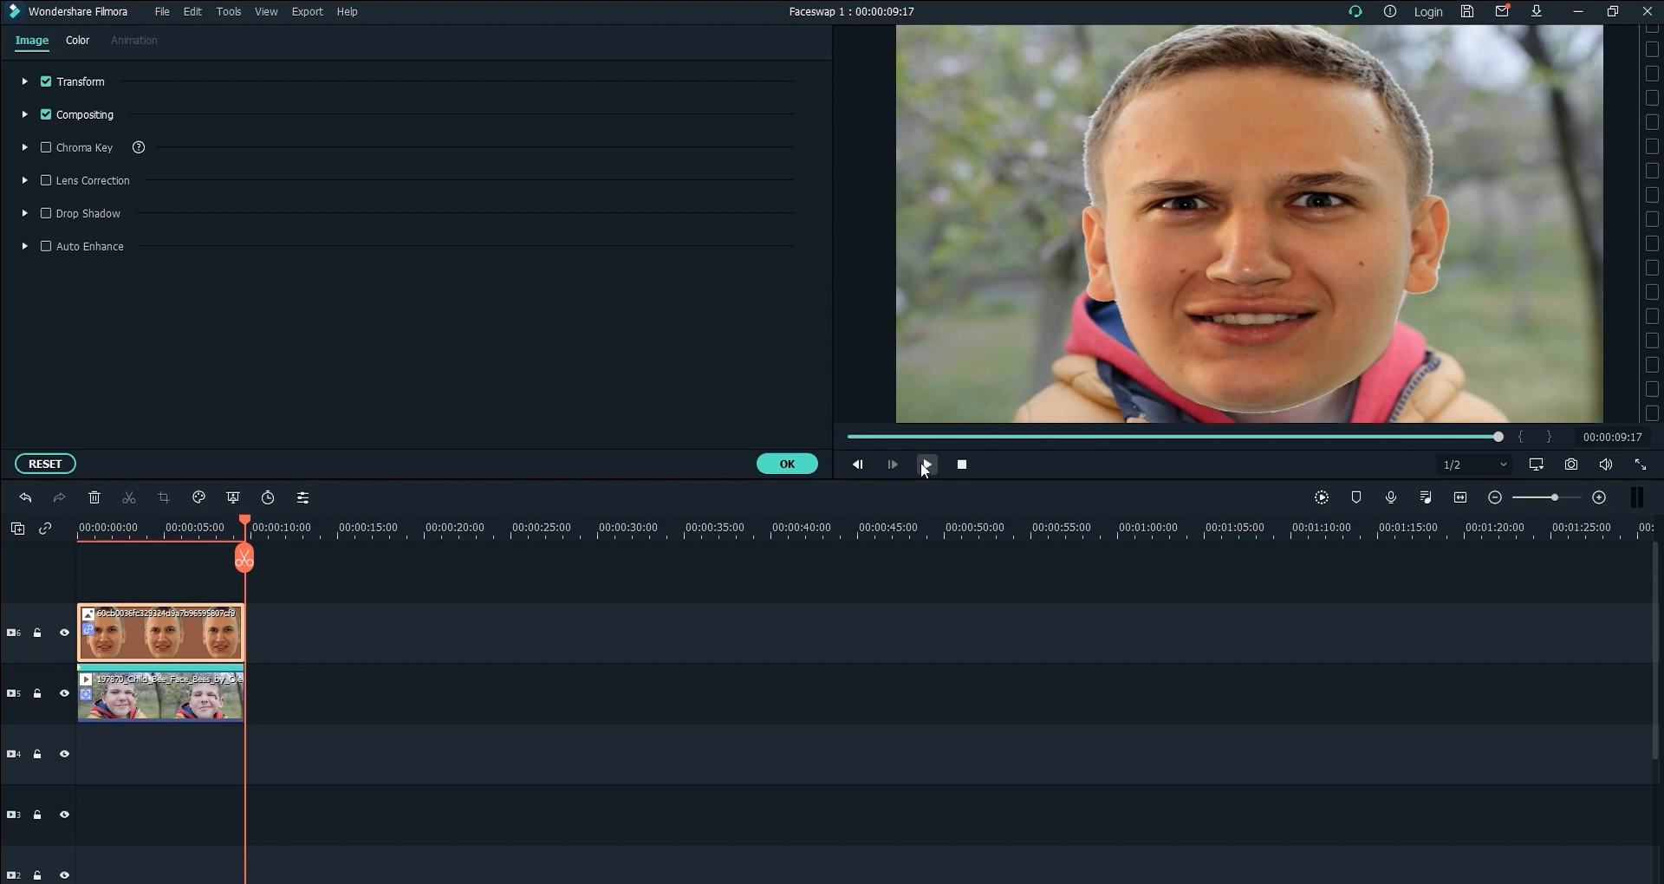
click(787, 465)
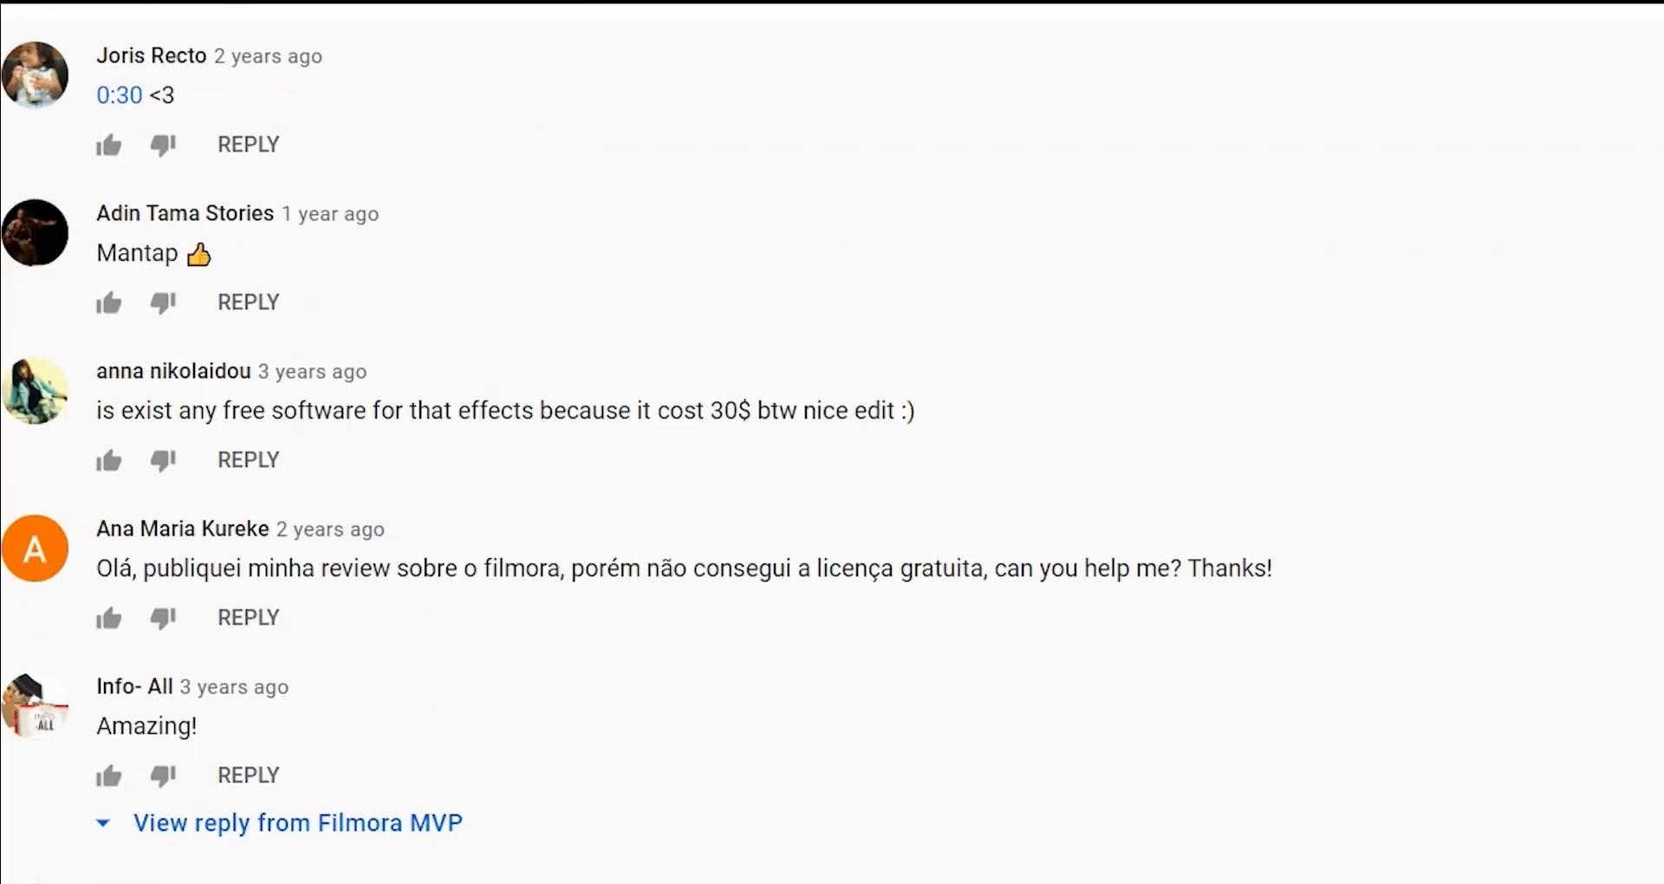
scroll(down, 3)
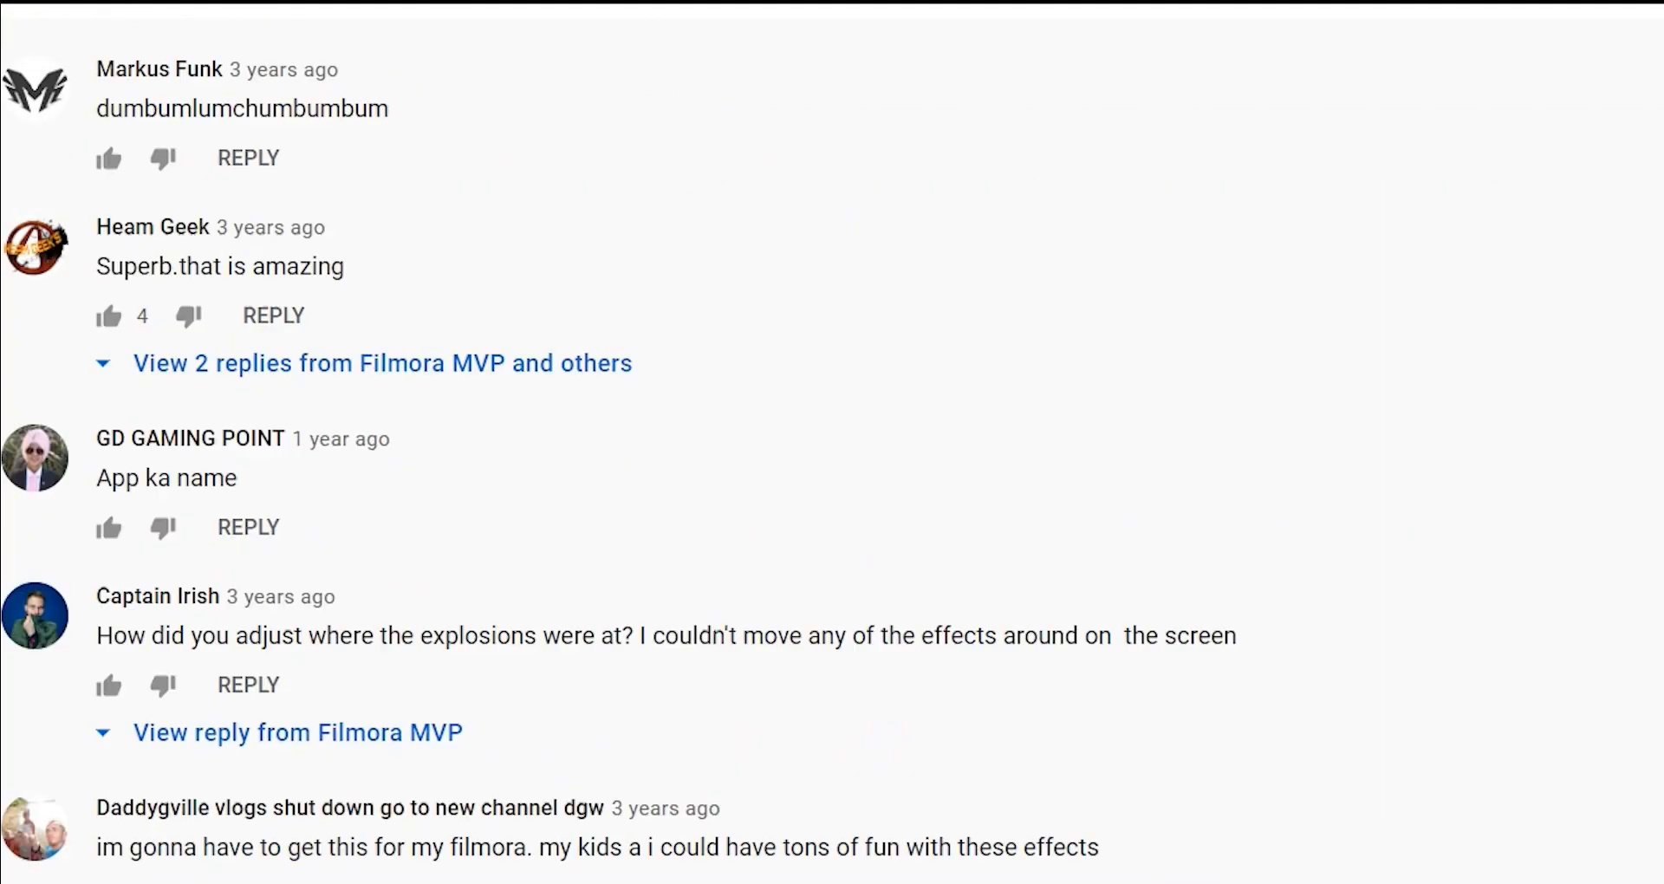